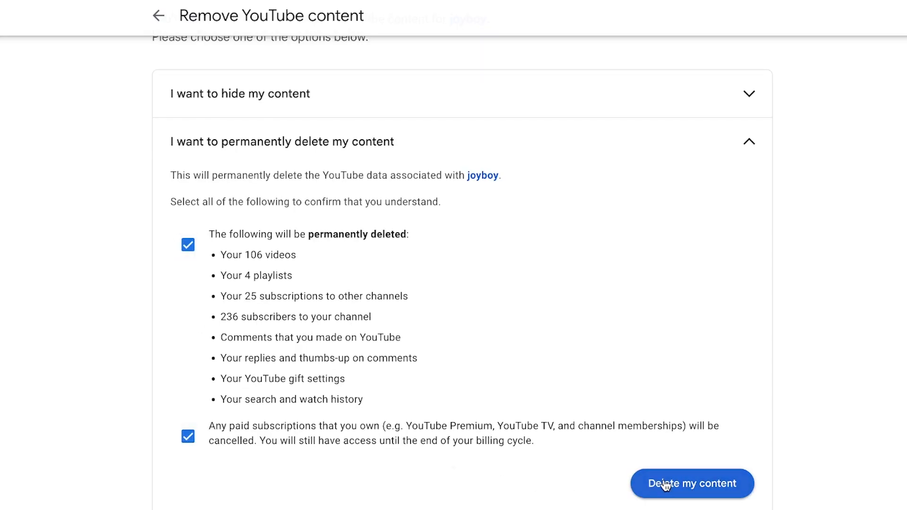
Confirm 'Delete my content' to permanently remove all of the channel's content
click(692, 484)
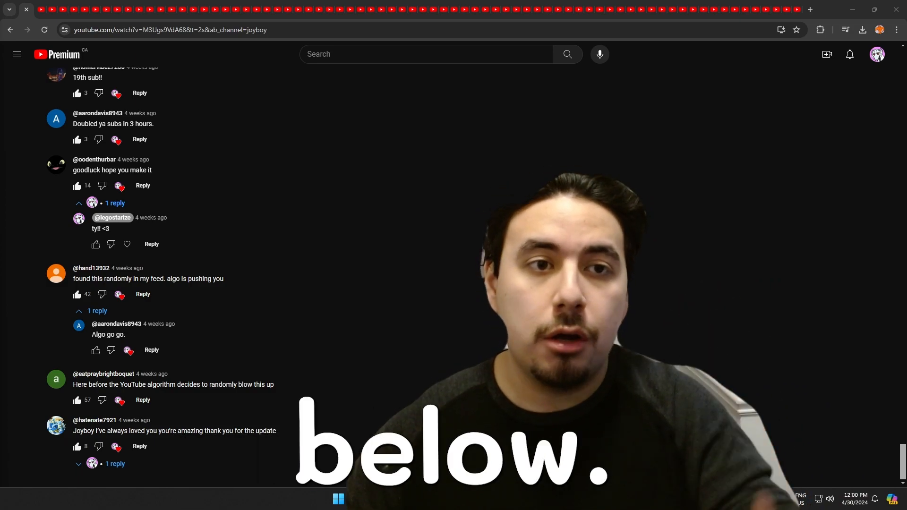
mouse_move(126, 103)
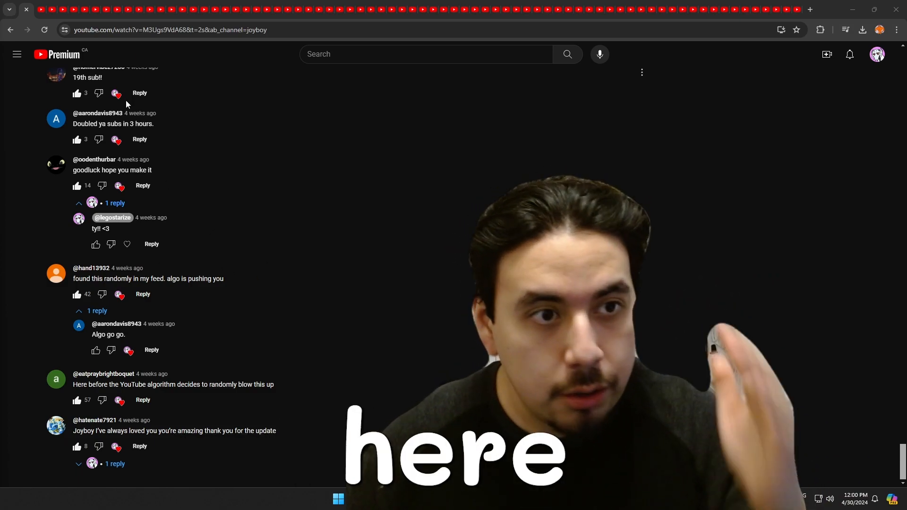
mouse_move(41, 9)
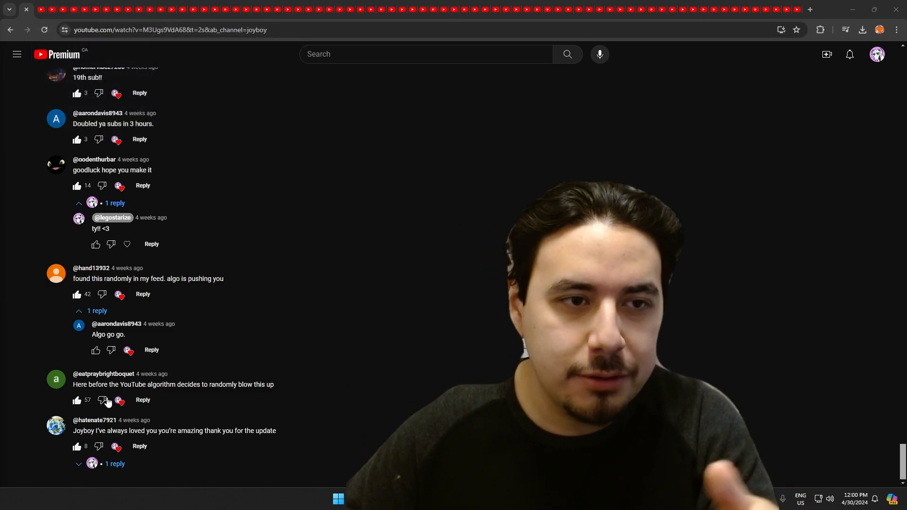
mouse_move(39, 10)
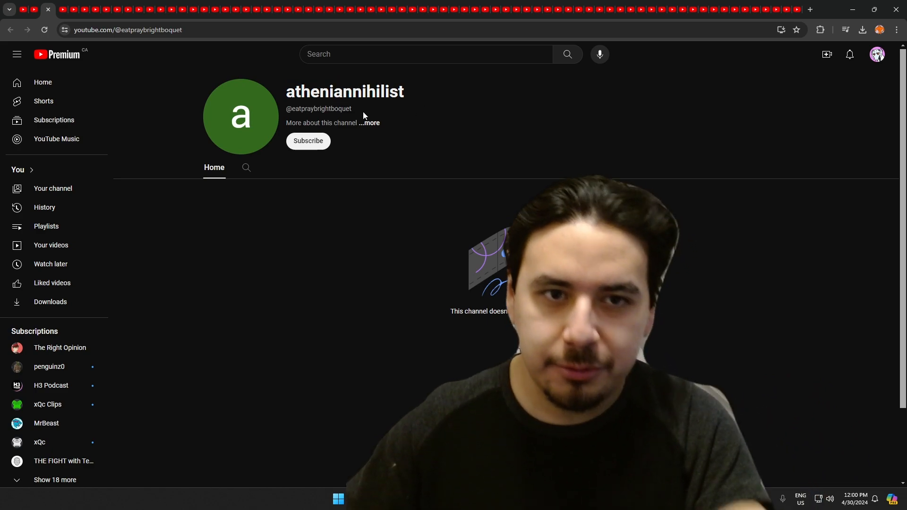
mouse_move(25, 34)
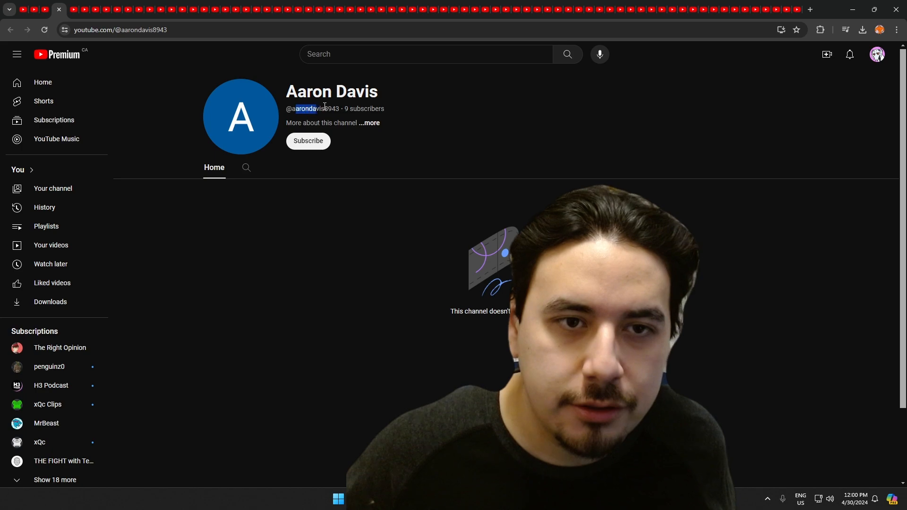
mouse_move(74, 9)
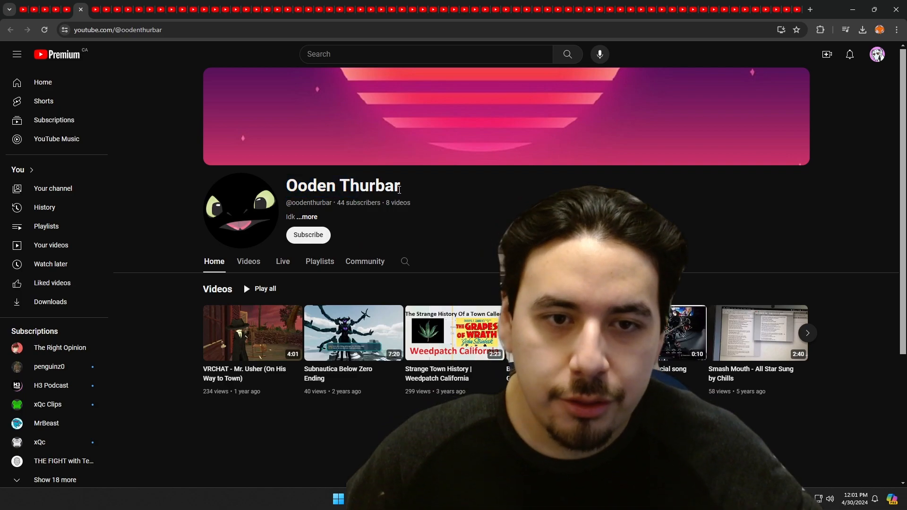
Move to another commenter's channel and bring up its list of 85 uploaded videos
click(248, 261)
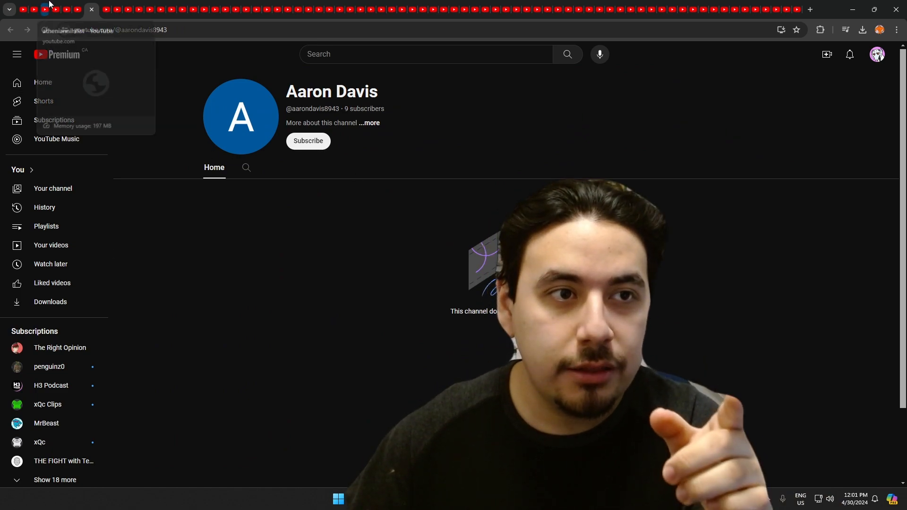
mouse_move(104, 9)
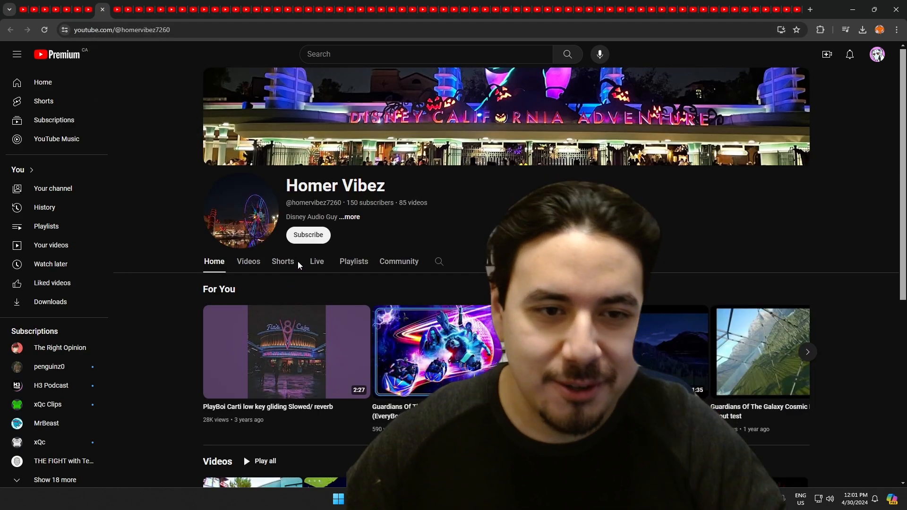
mouse_move(317, 269)
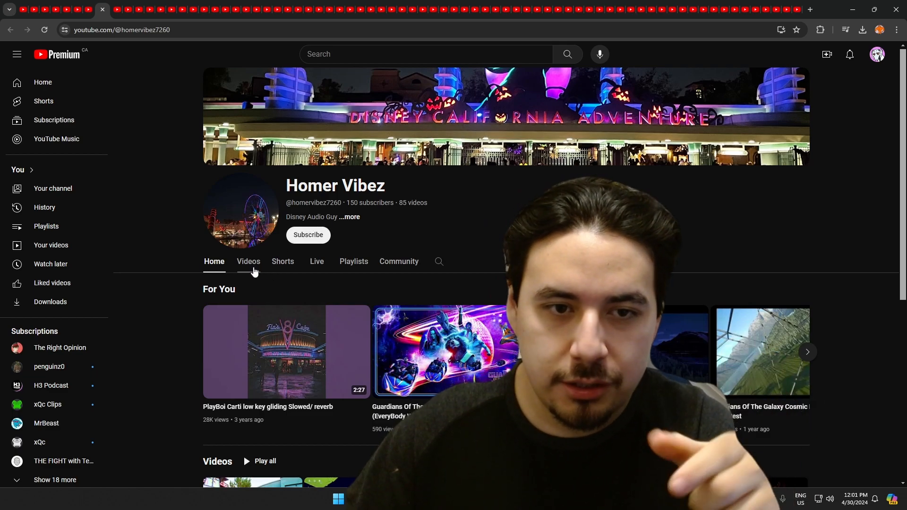
click(247, 261)
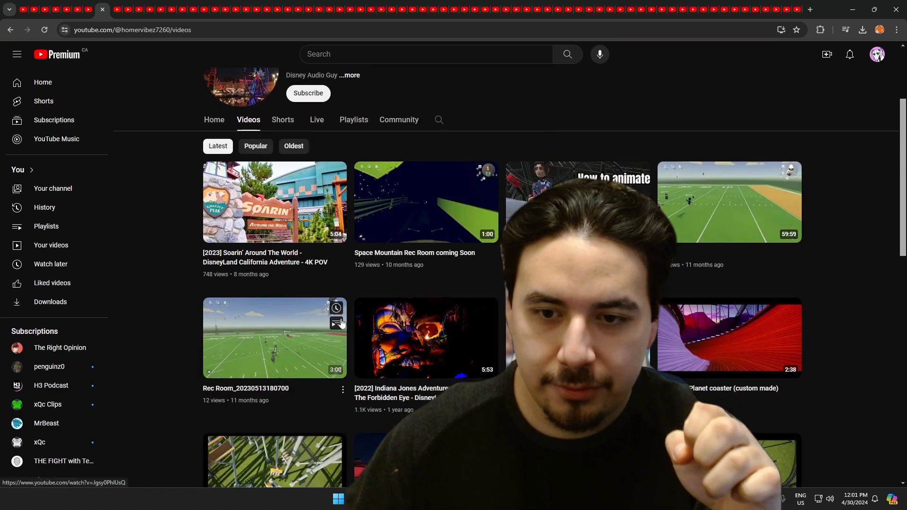
scroll(up, 3)
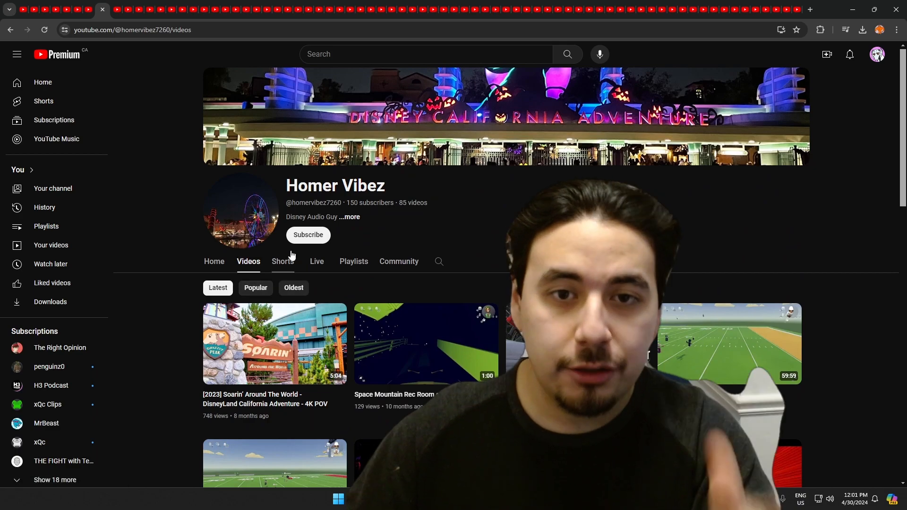
mouse_move(128, 10)
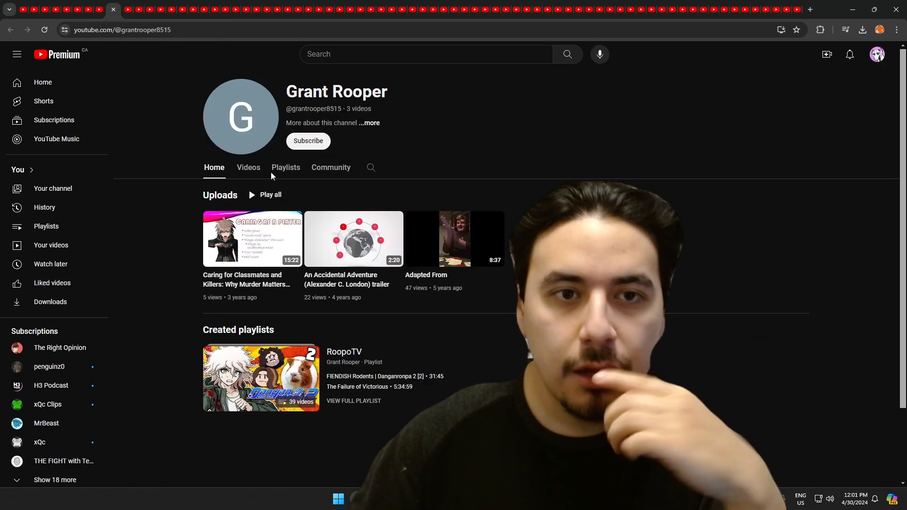
mouse_move(248, 167)
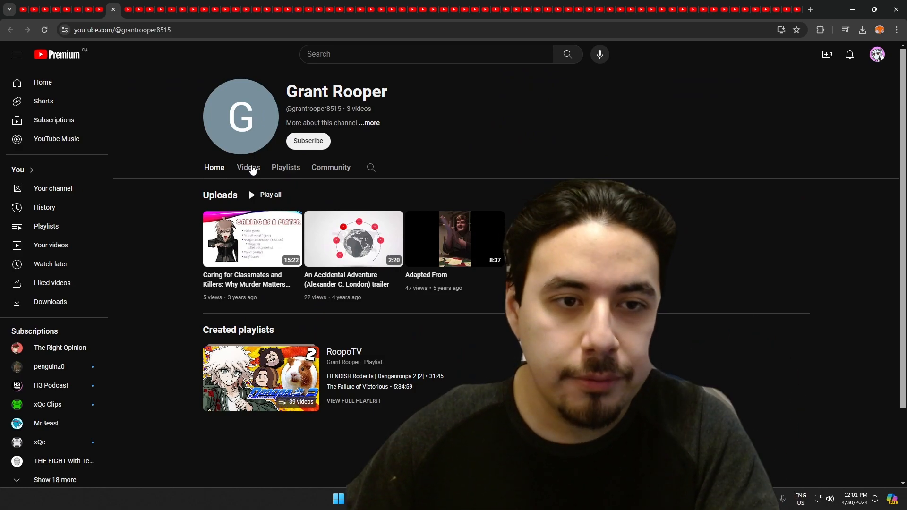
Browse one commenter's uploaded videos and expand the channel's full description
click(248, 167)
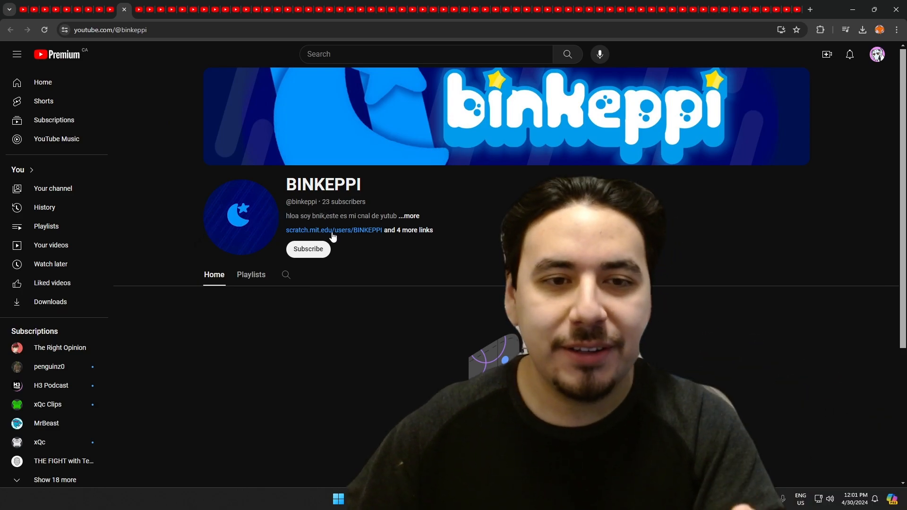
mouse_move(373, 186)
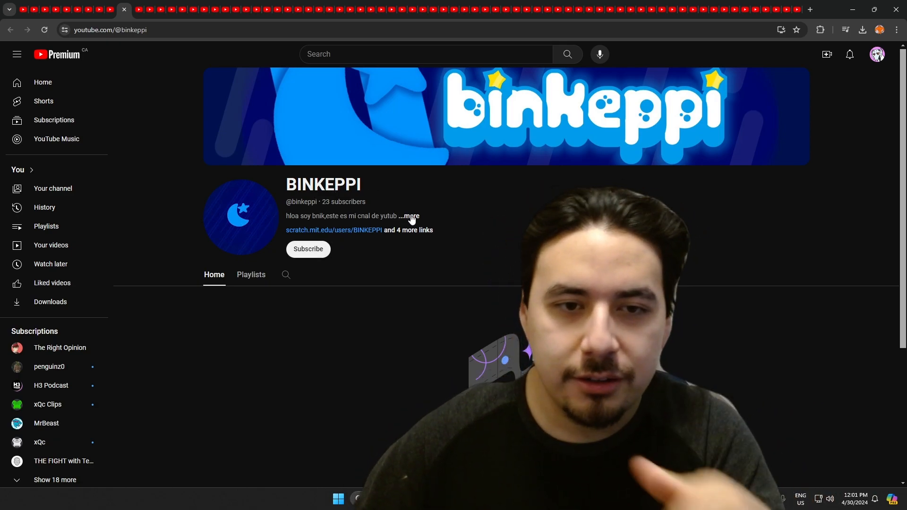
click(250, 275)
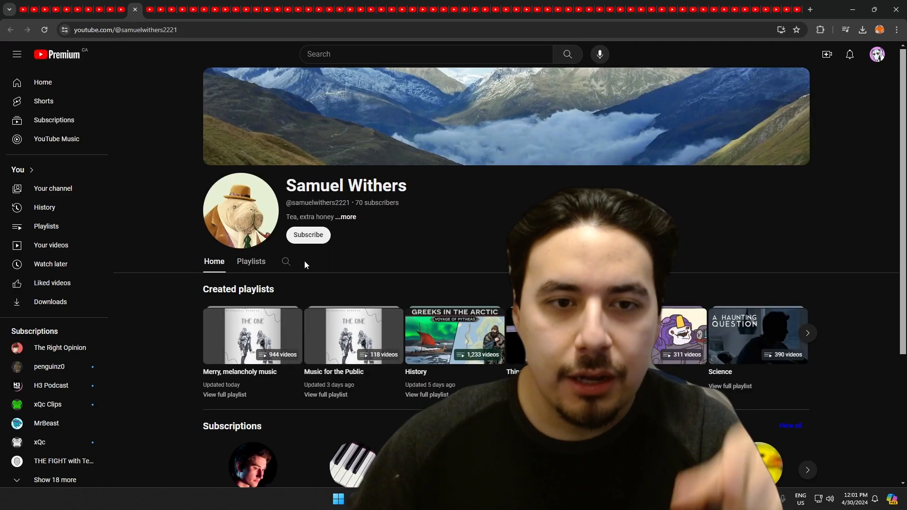
mouse_move(333, 232)
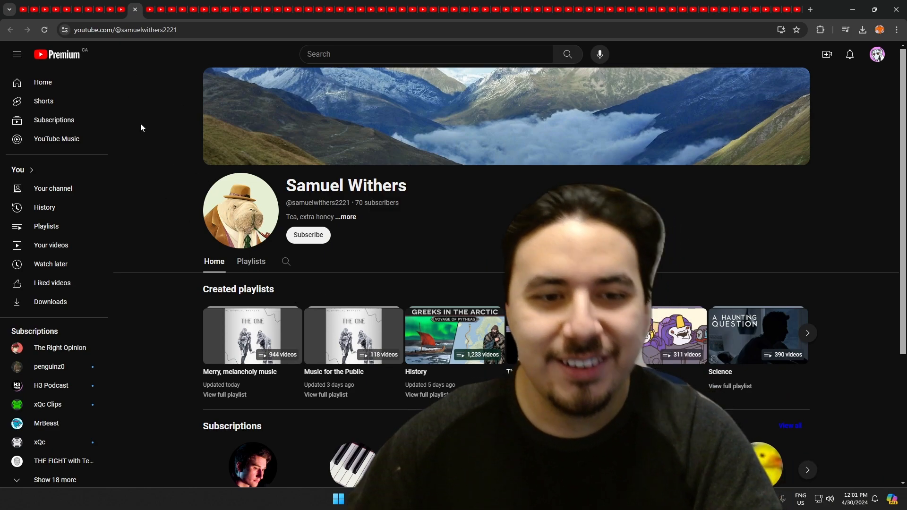
scroll(down, 3)
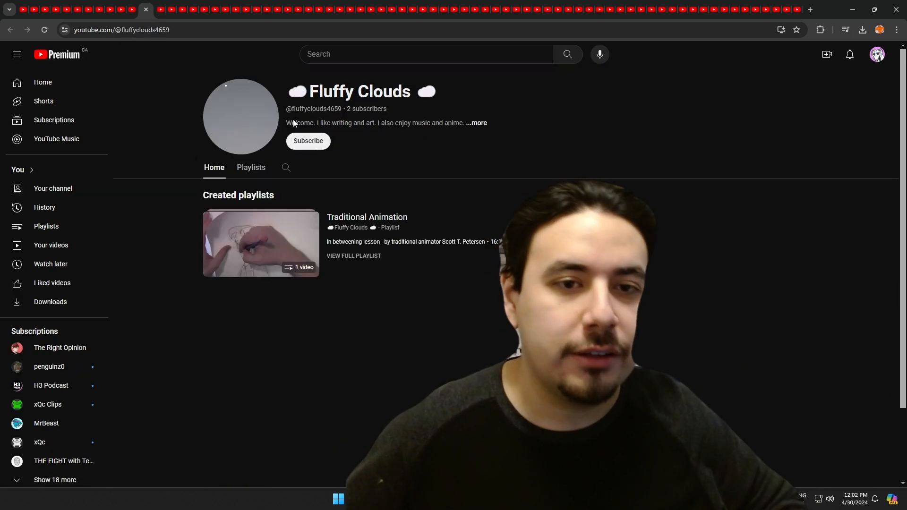
Check another channel's playlists, return to its home page and select its handle text
click(251, 167)
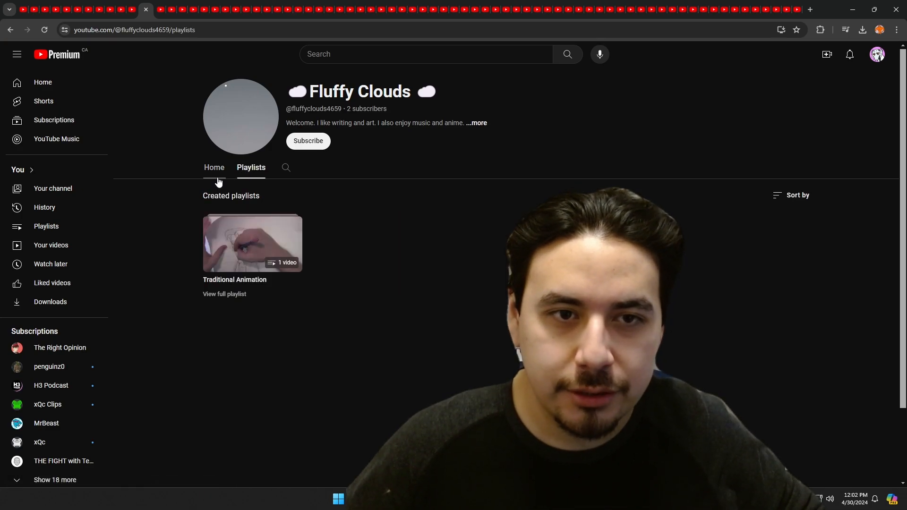
click(213, 167)
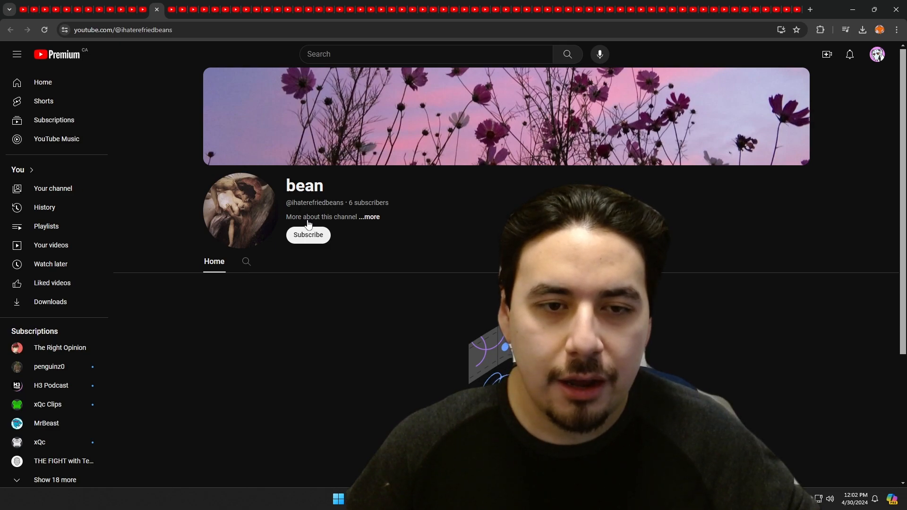
double_click(305, 186)
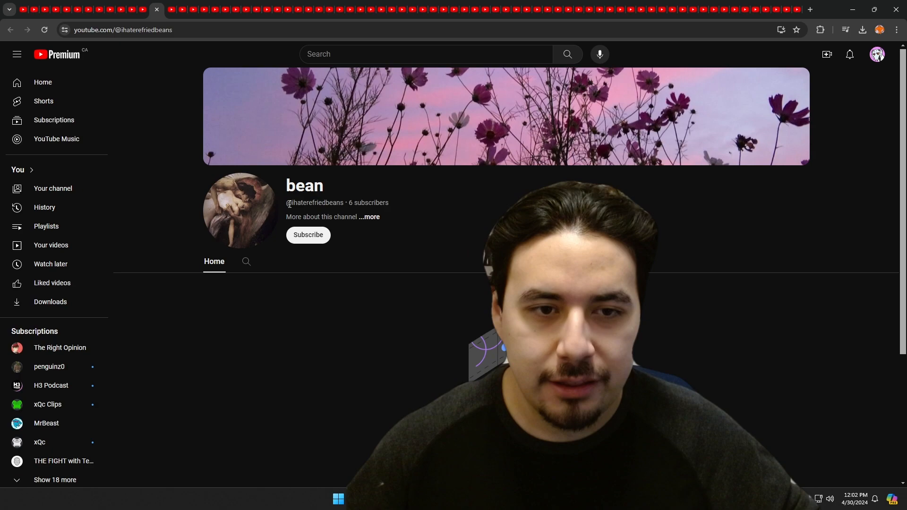
double_click(315, 203)
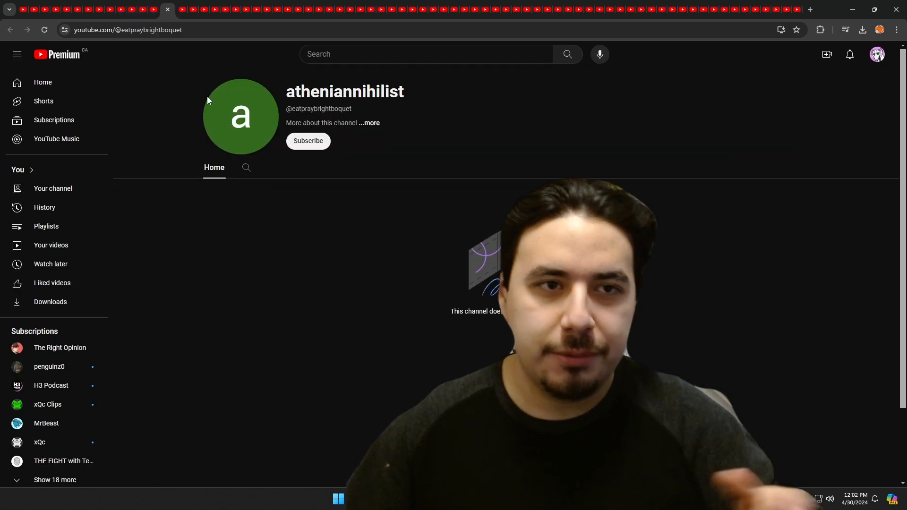
mouse_move(202, 10)
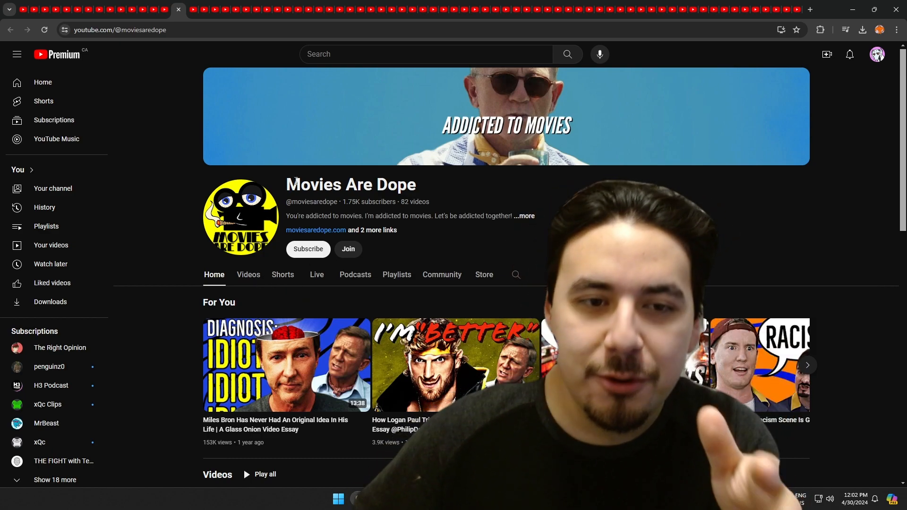
Bring up the cartoon-drawings channel's uploaded videos and scroll back to the top
click(247, 274)
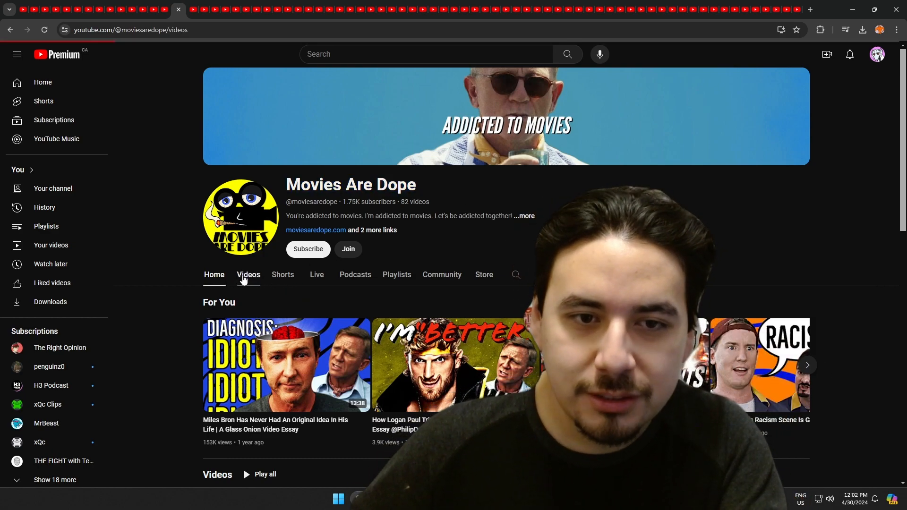
click(247, 275)
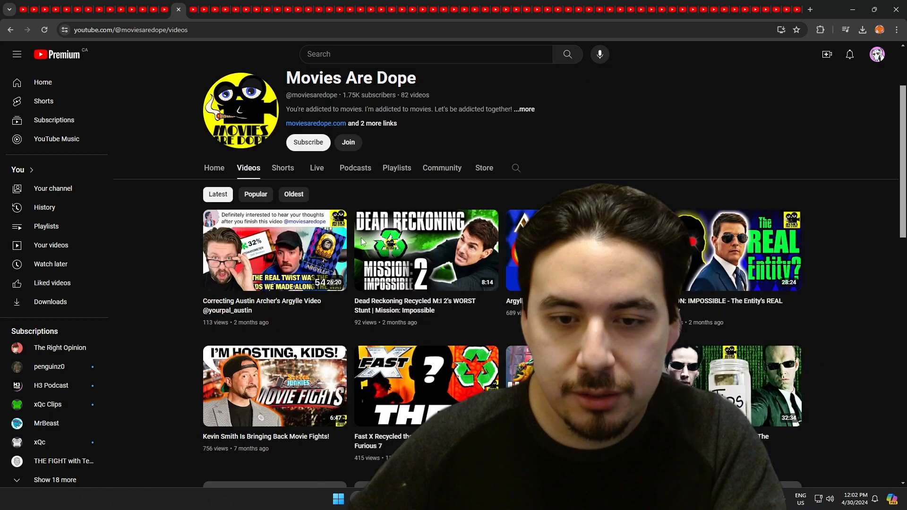
scroll(up, 3)
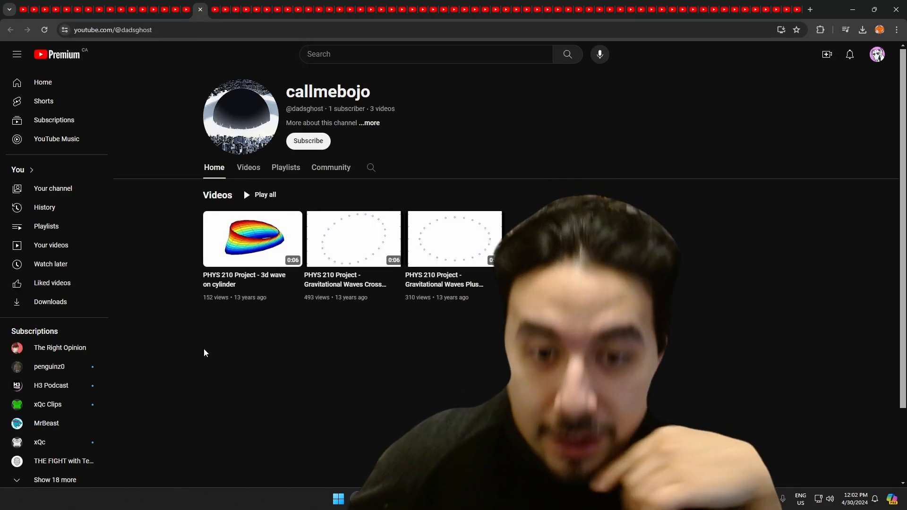
mouse_move(327, 232)
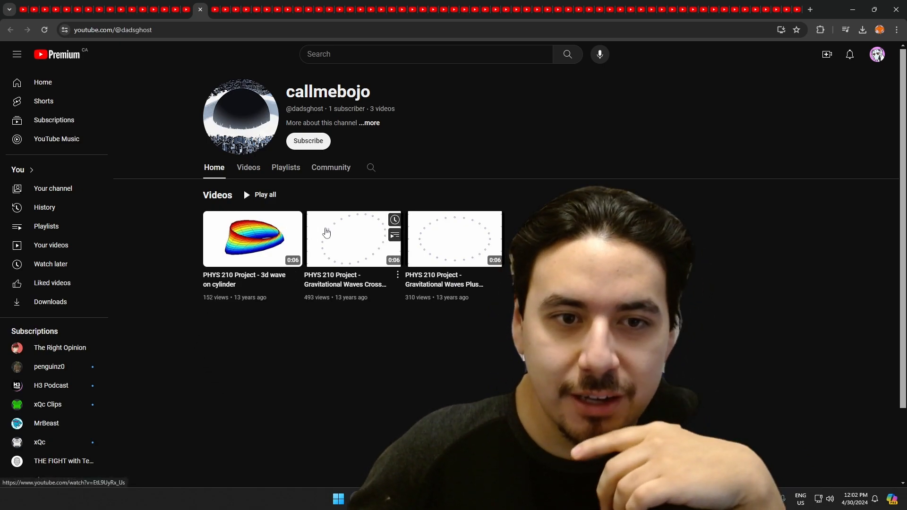
mouse_move(249, 254)
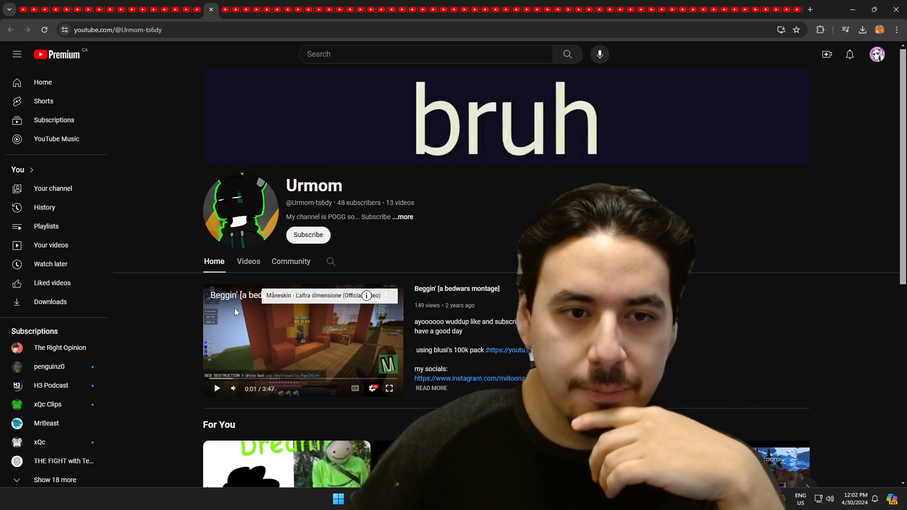
View the next channel's uploads, scrolling through the Bedwars gameplay videos
click(247, 261)
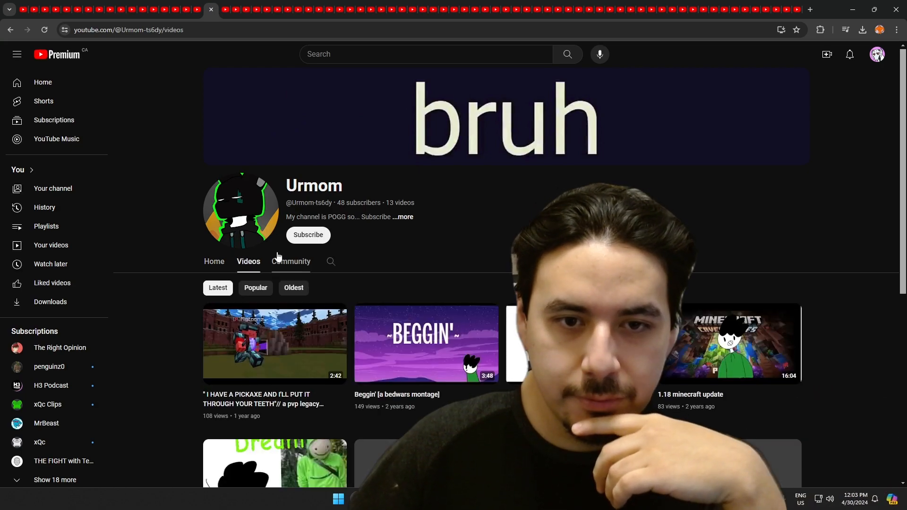
scroll(down, 3)
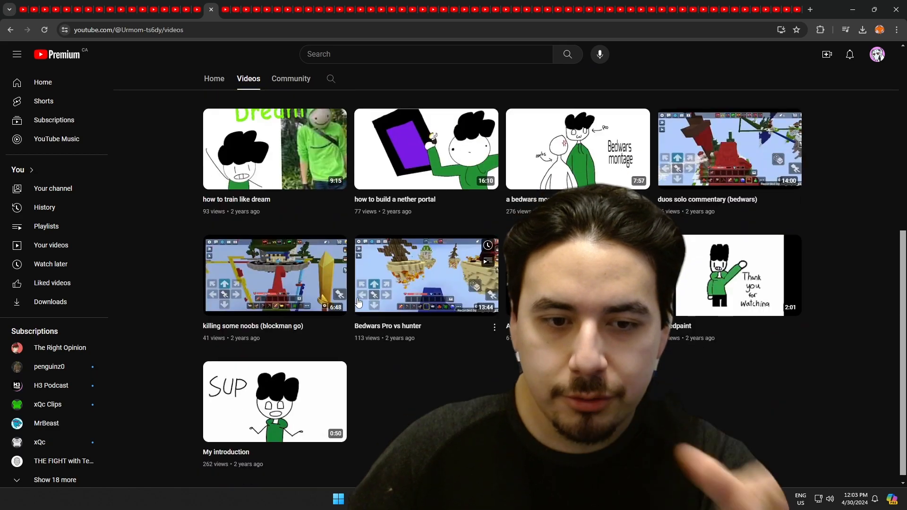
scroll(up, 3)
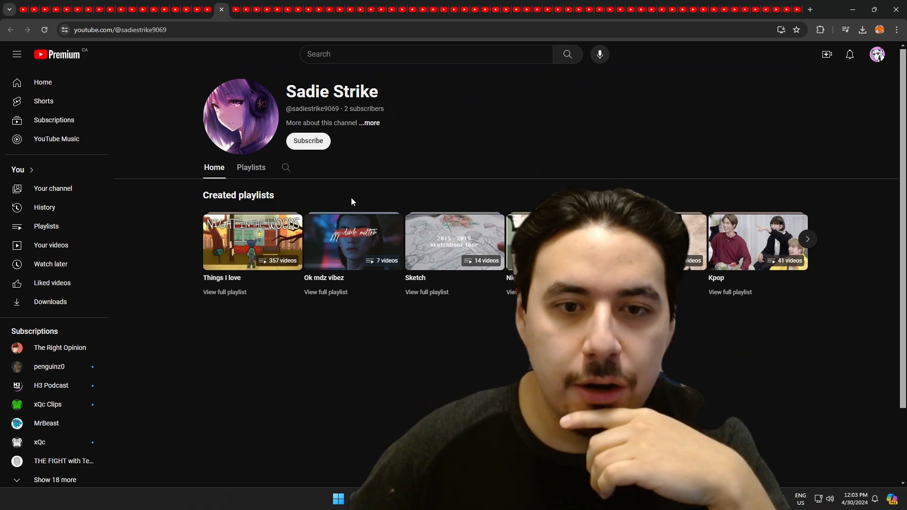
Show one subscriber's full playlists, return to its home and move to the next channel
click(251, 168)
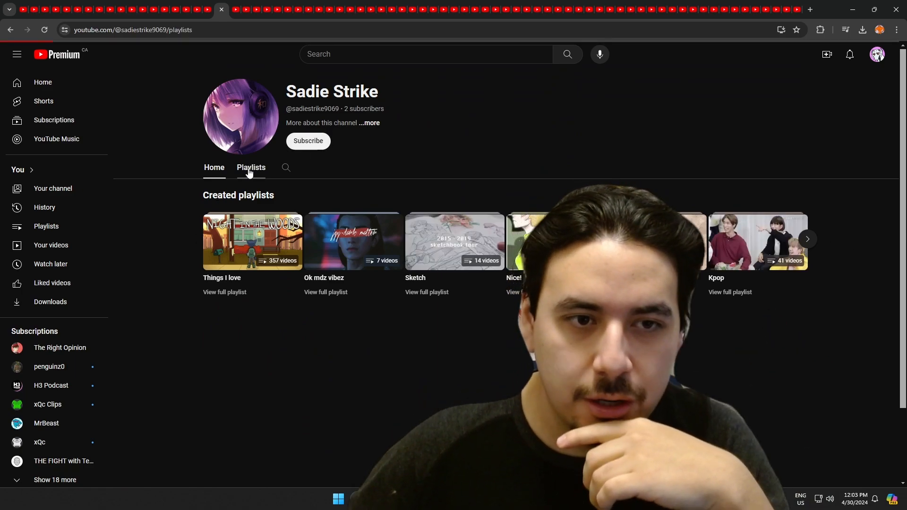
click(250, 167)
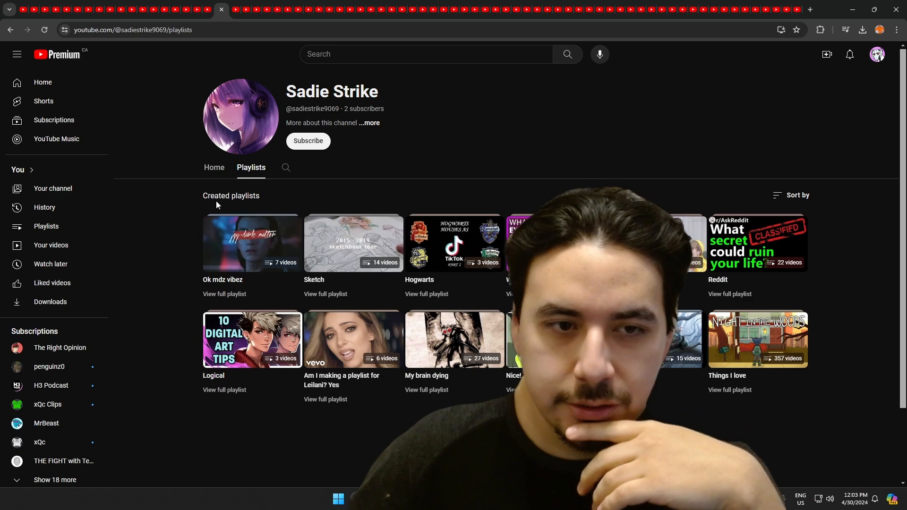
click(213, 168)
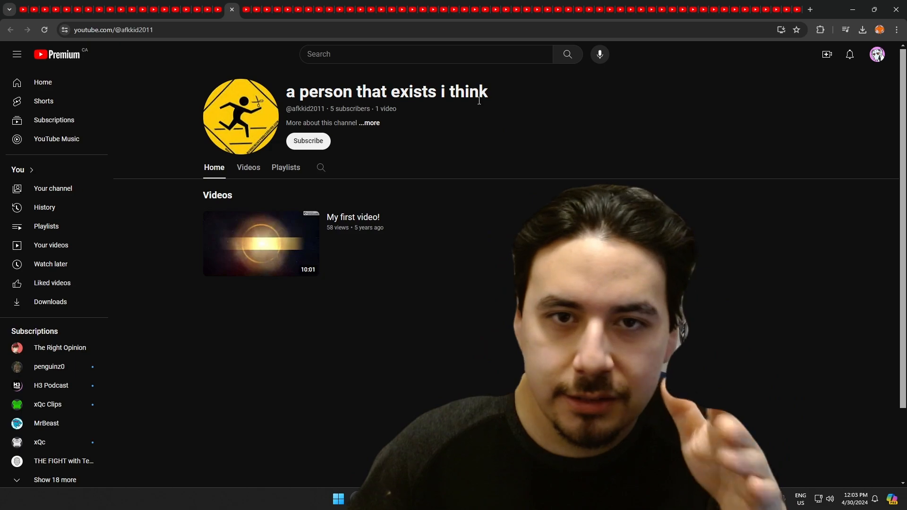
click(248, 167)
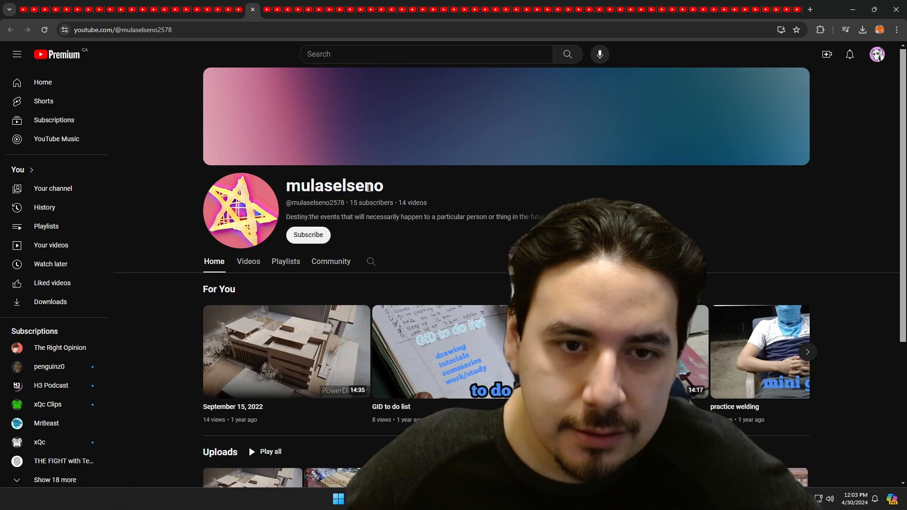
Browse the uploads of the channel with welding and house-model videos
click(248, 262)
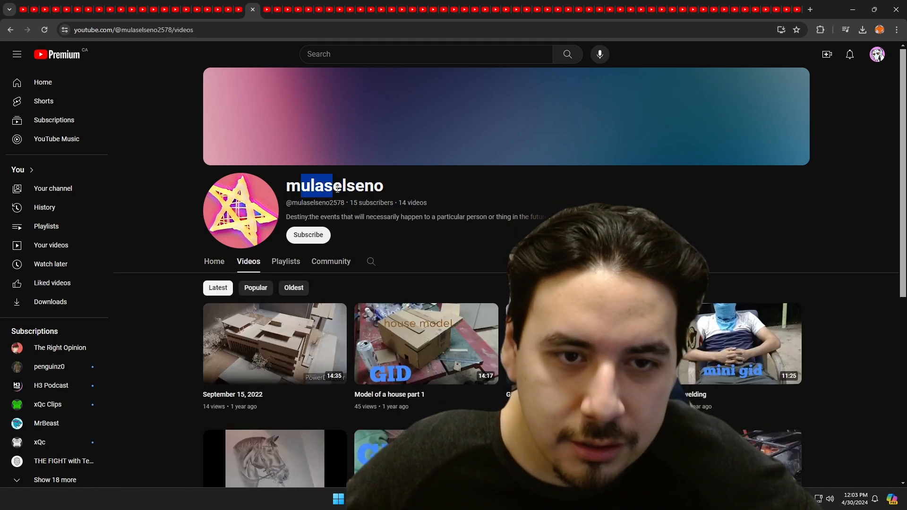
scroll(down, 3)
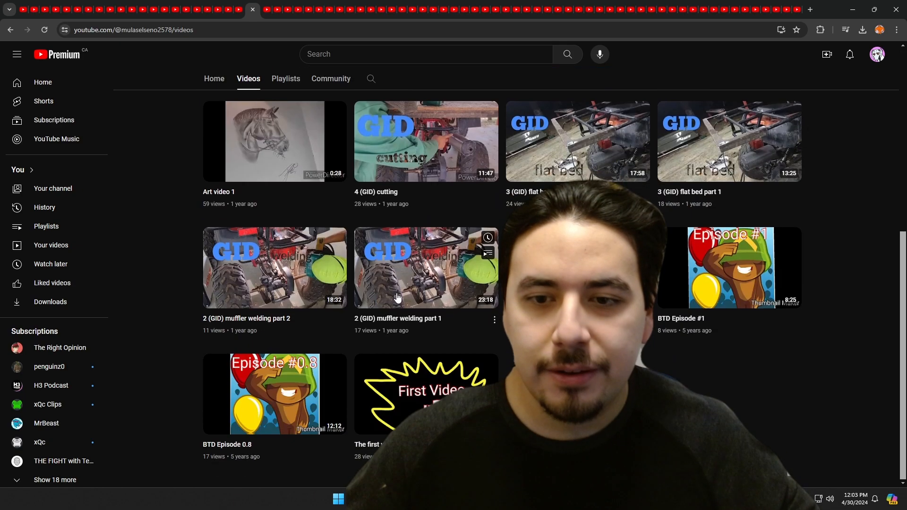
scroll(up, 3)
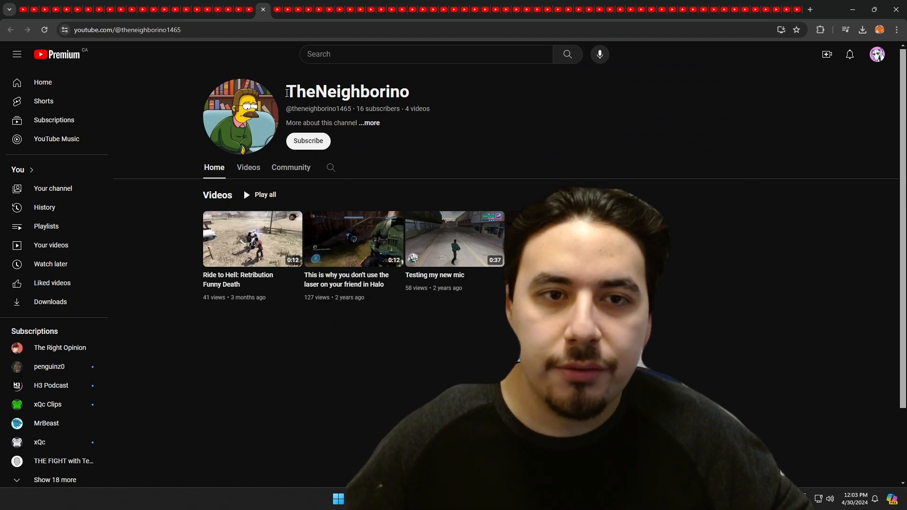
Highlight a channel's name and move on through the next subscribers' channels
double_click(346, 91)
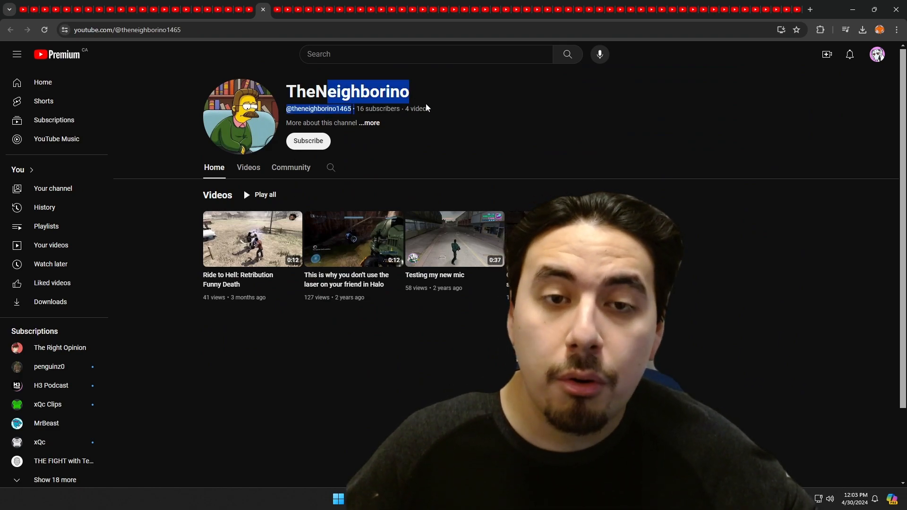
click(248, 167)
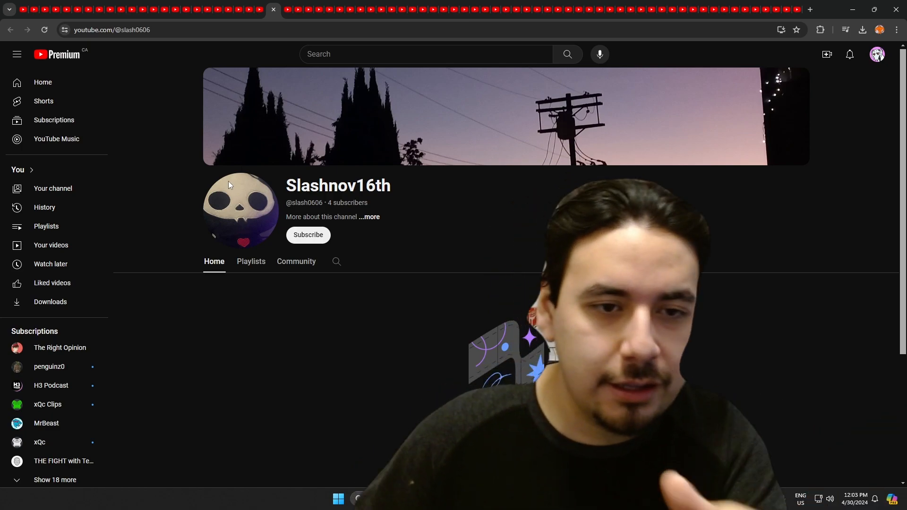
mouse_move(283, 165)
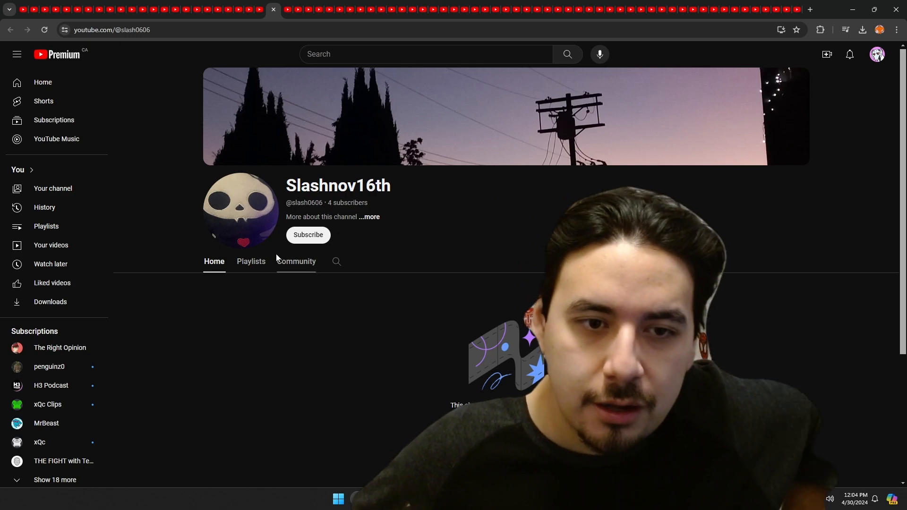
click(251, 260)
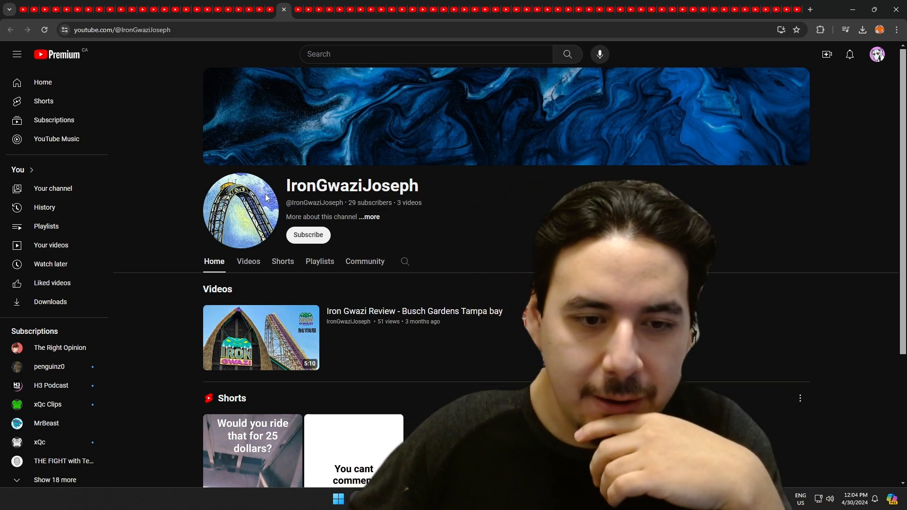
Scroll the roller-coaster channel, show its uploaded videos and continue to the fan account channel
scroll(down, 3)
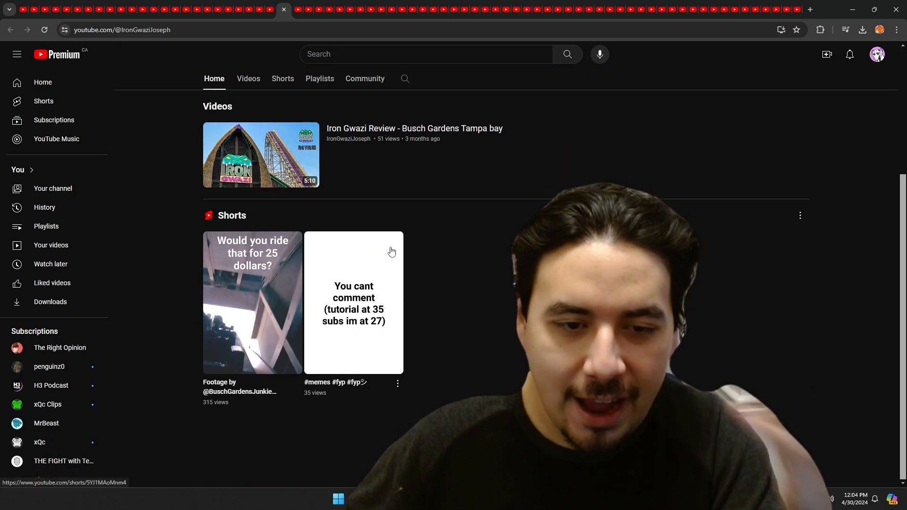
mouse_move(391, 240)
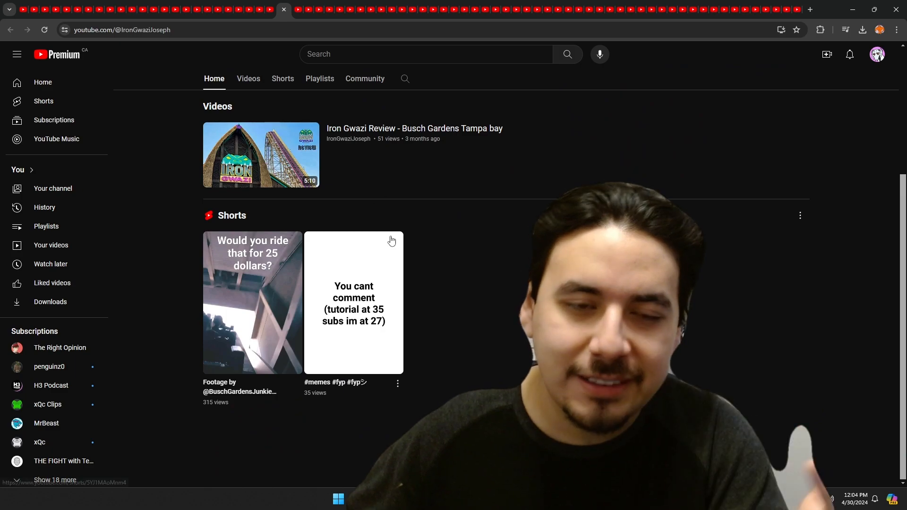
scroll(up, 3)
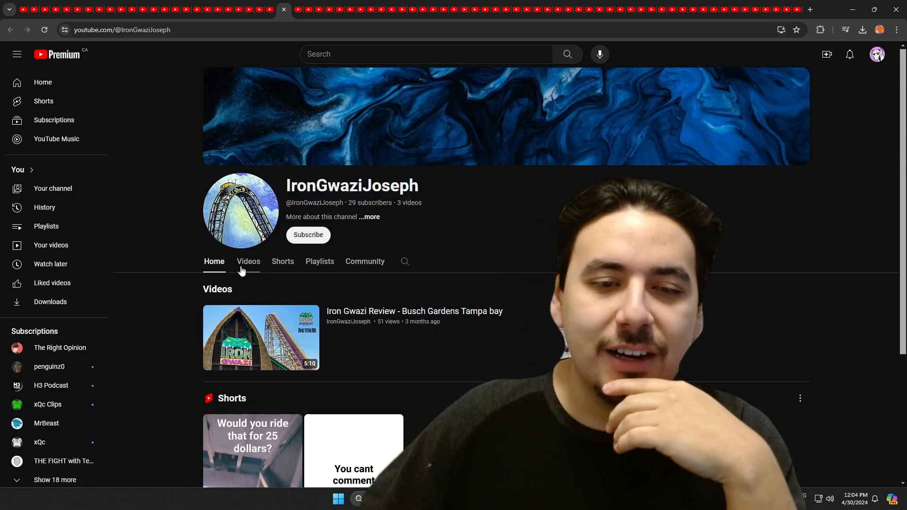
click(248, 261)
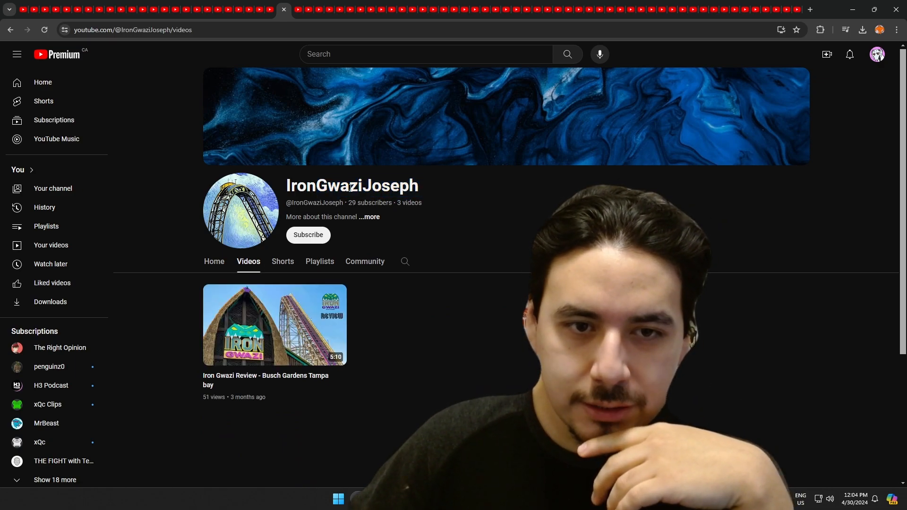
double_click(351, 186)
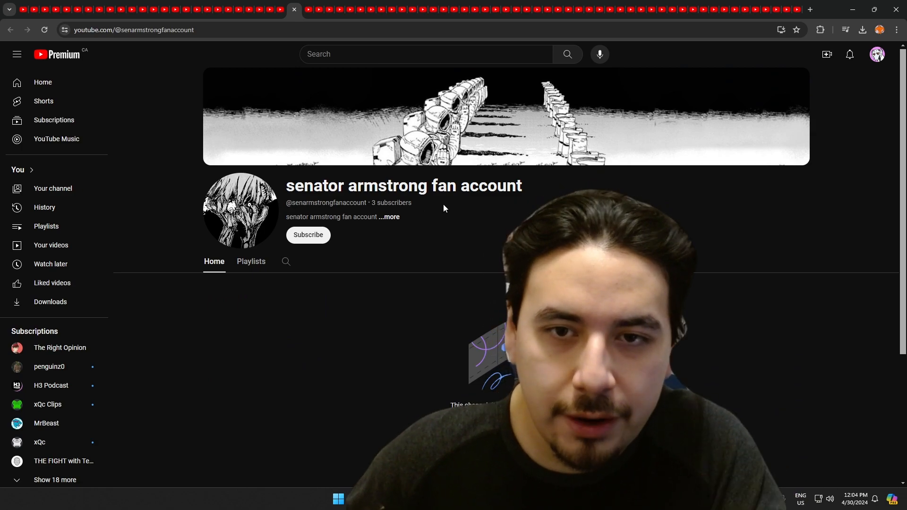
View the next subscribers' channel home pages, ending on the 5.38K-subscriber Little Runmo channel
click(250, 261)
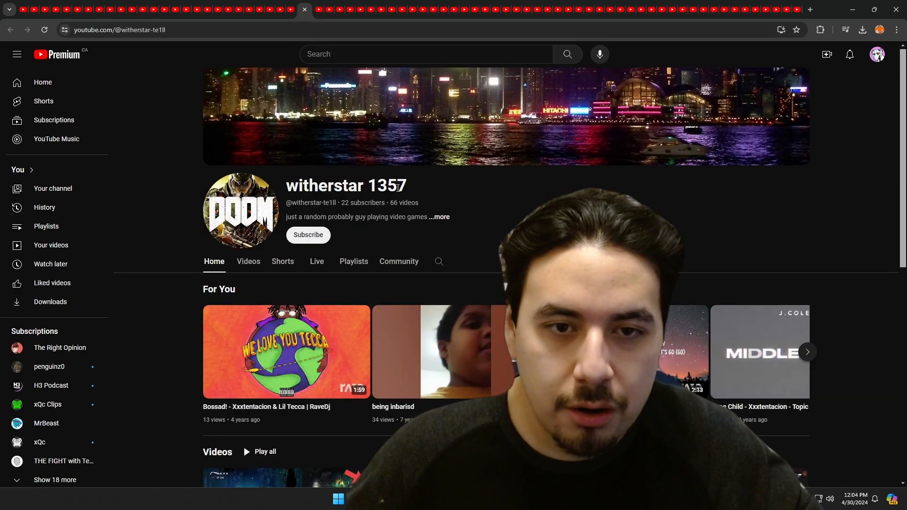
click(248, 261)
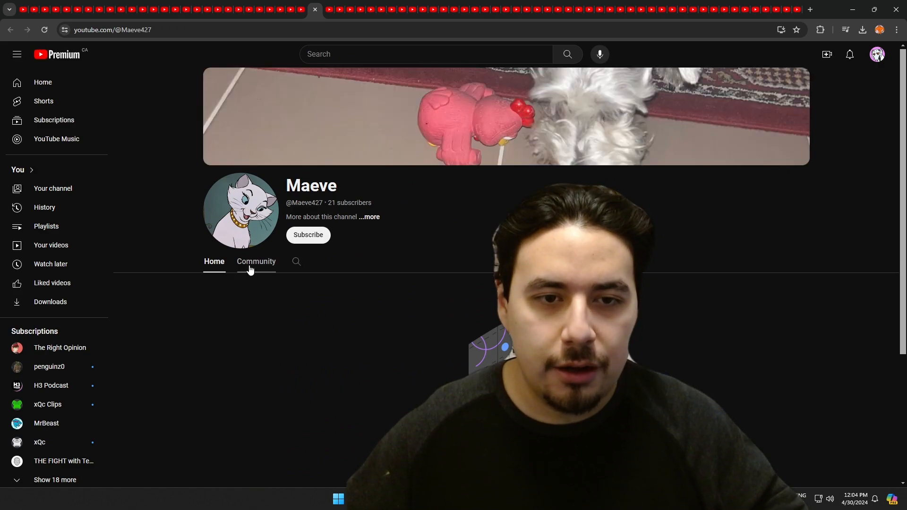
mouse_move(283, 202)
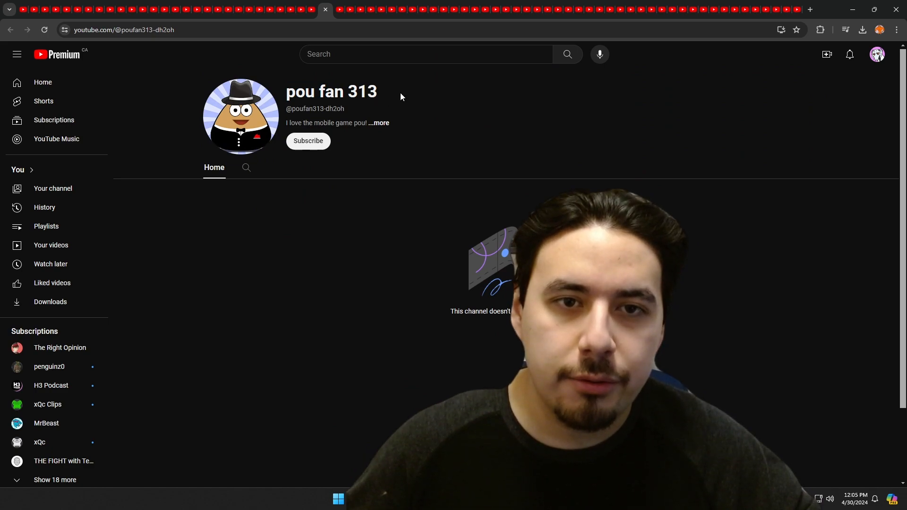
mouse_move(380, 123)
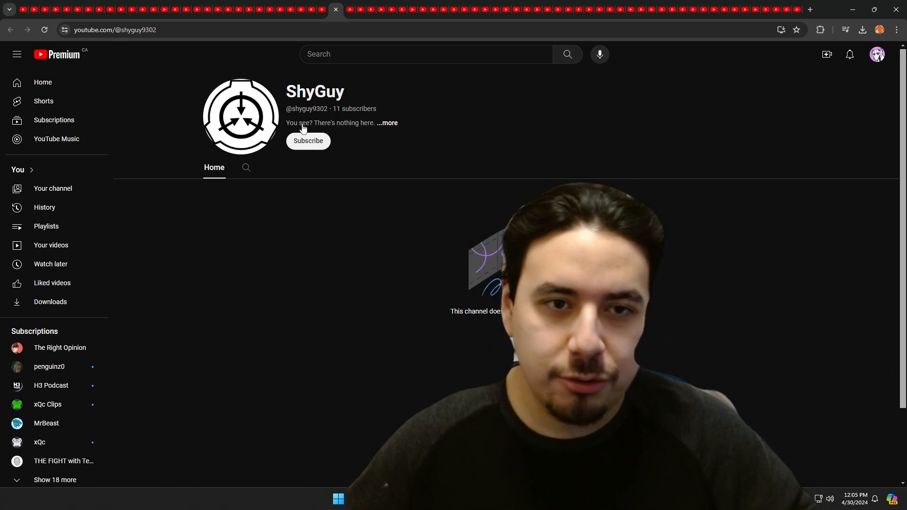
mouse_move(266, 231)
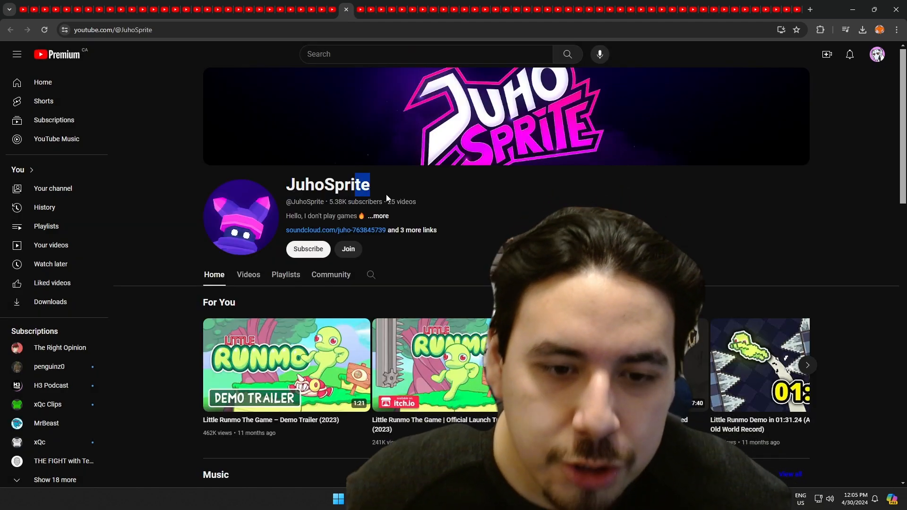
Browse the uploaded videos of three more subscribers' channels in turn
click(247, 274)
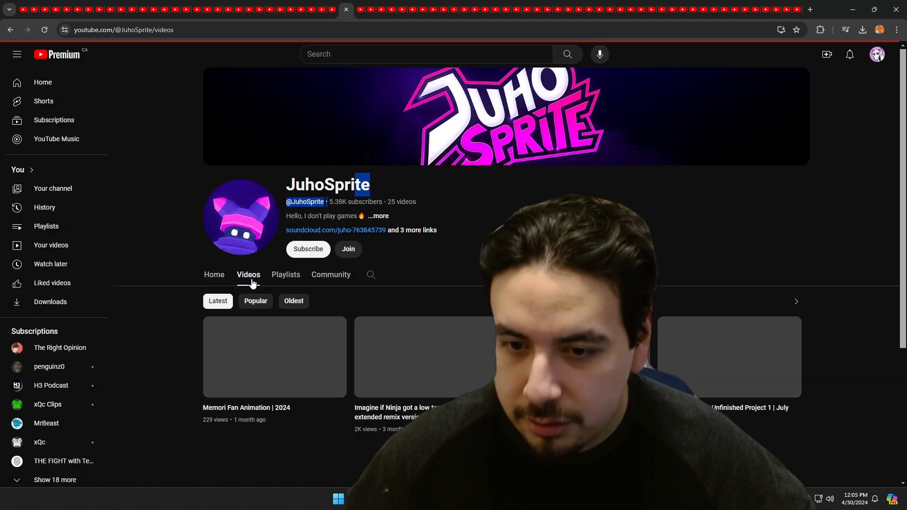
scroll(down, 3)
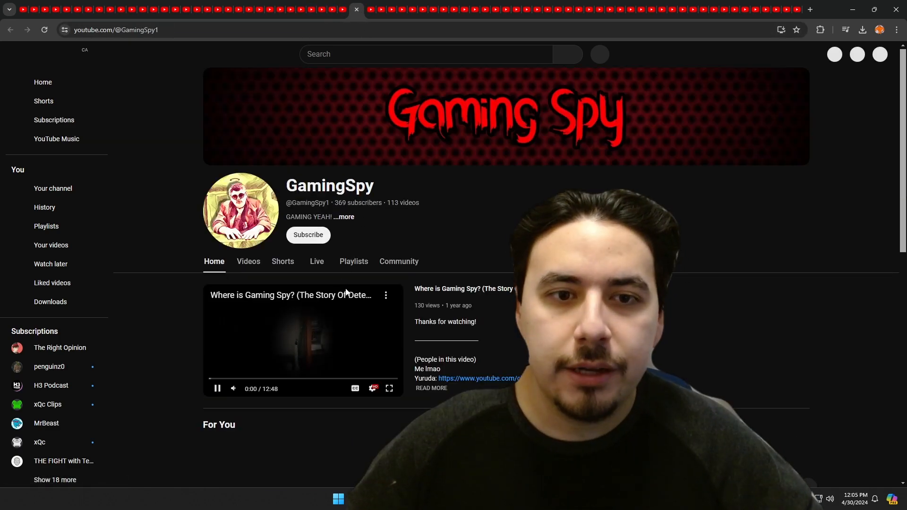
click(248, 261)
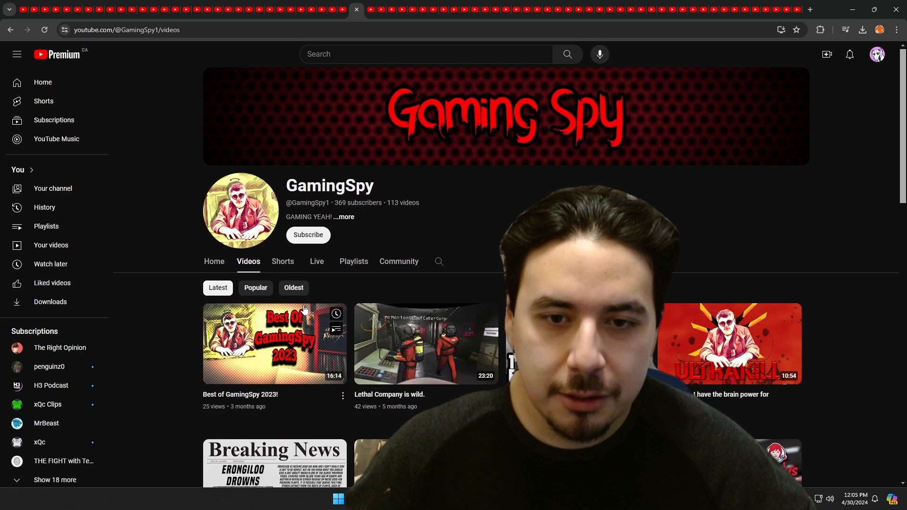
scroll(down, 3)
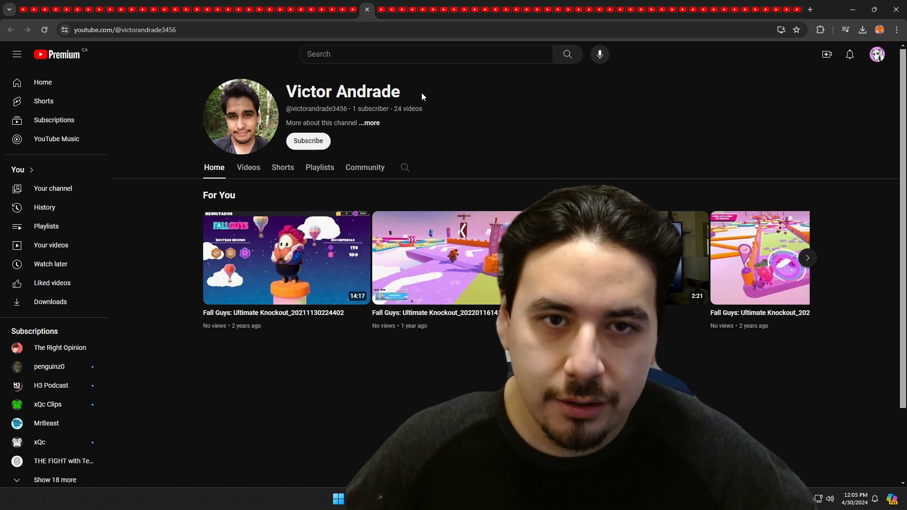
double_click(368, 91)
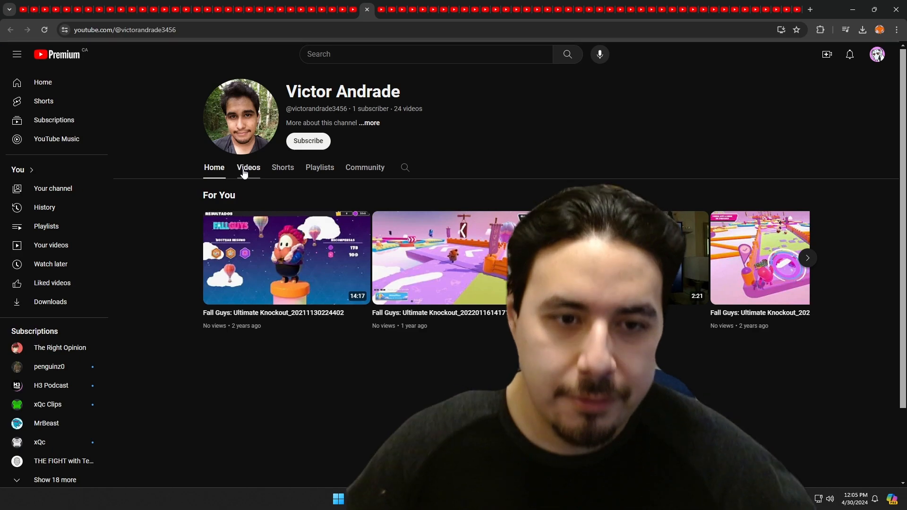
click(247, 168)
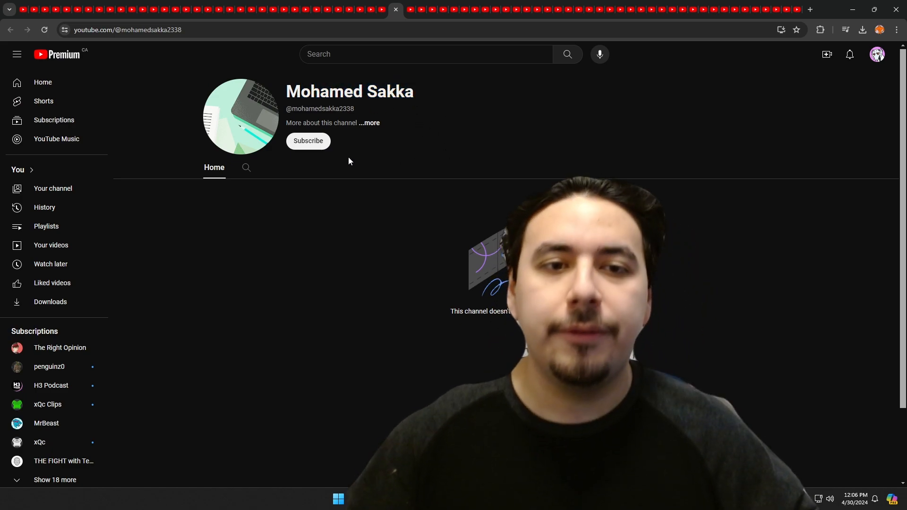
Close a finished tab and scroll through Teedler Squared's full list of videos
click(411, 10)
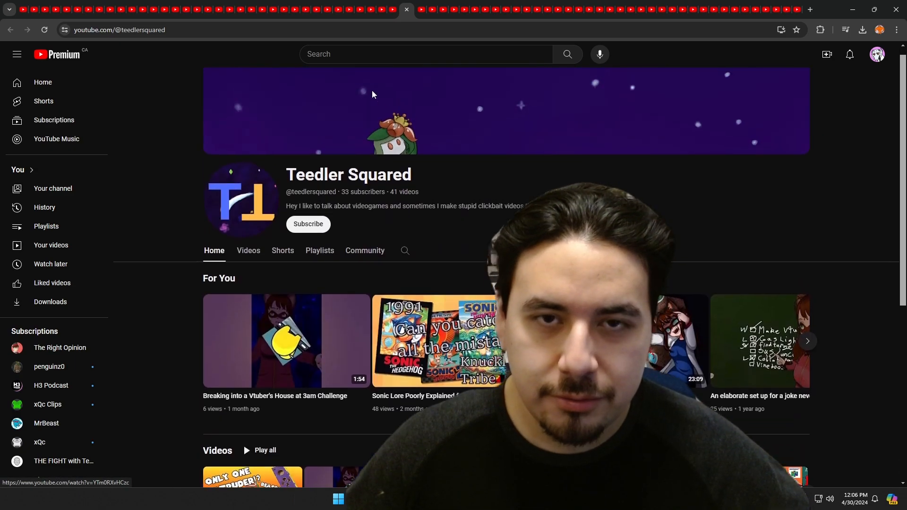
click(248, 251)
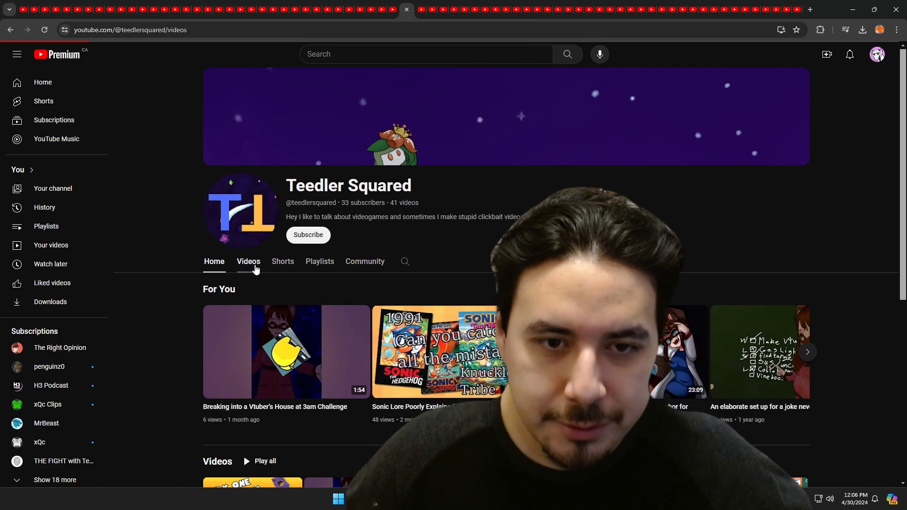
scroll(down, 3)
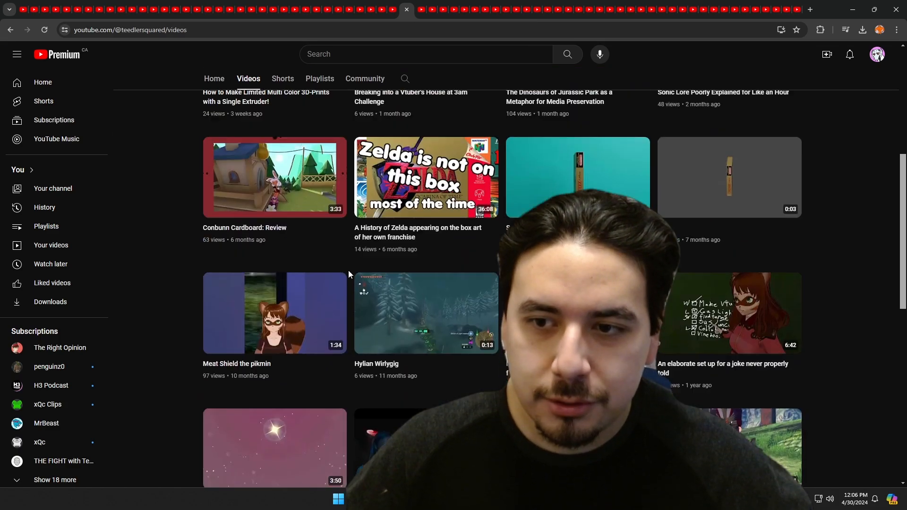
scroll(up, 3)
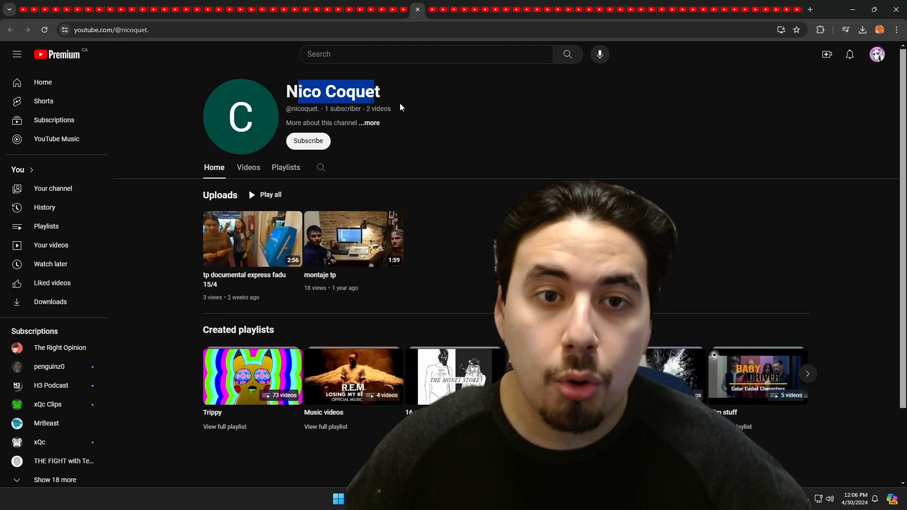
Close Nico Coquet's and someone trust me's pages, view Blue Arctic's videos and close it
click(247, 167)
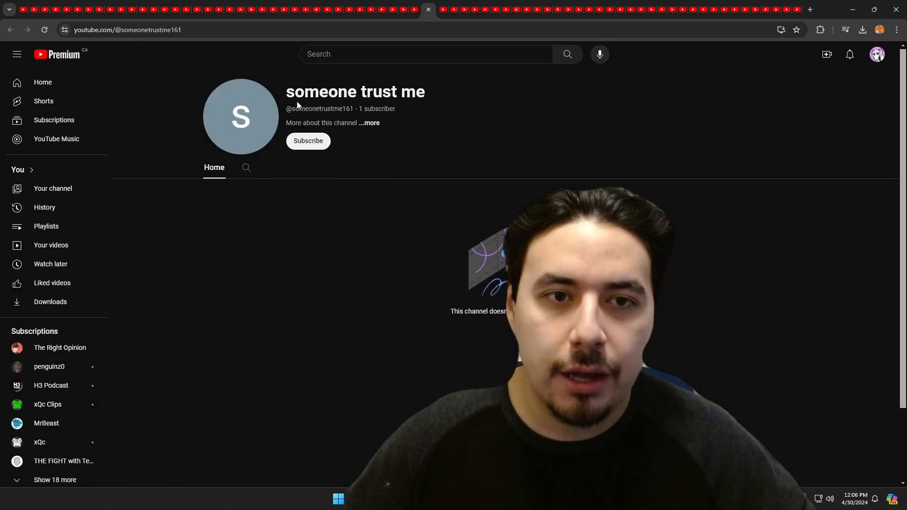
click(440, 10)
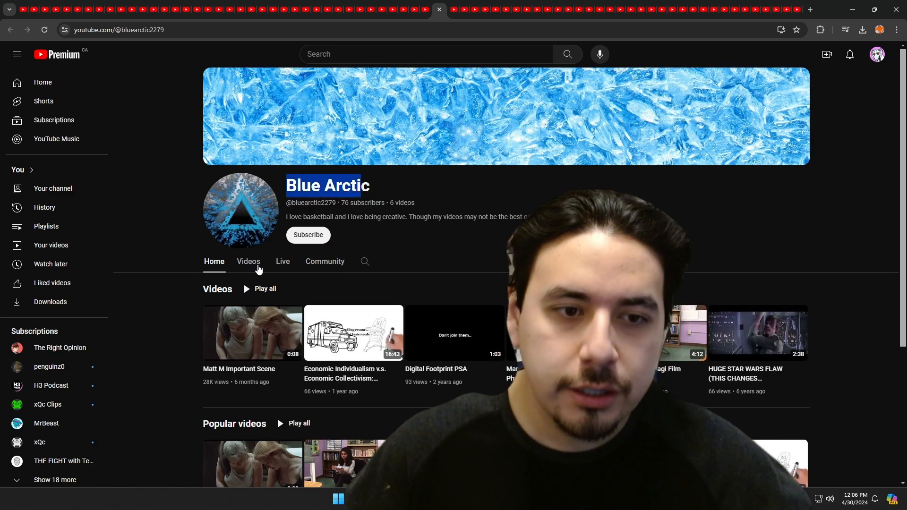
click(247, 261)
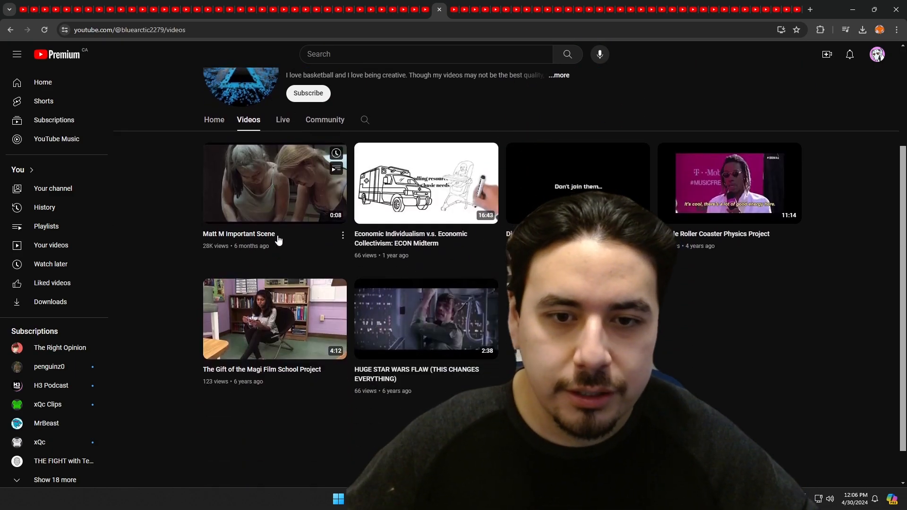
click(438, 10)
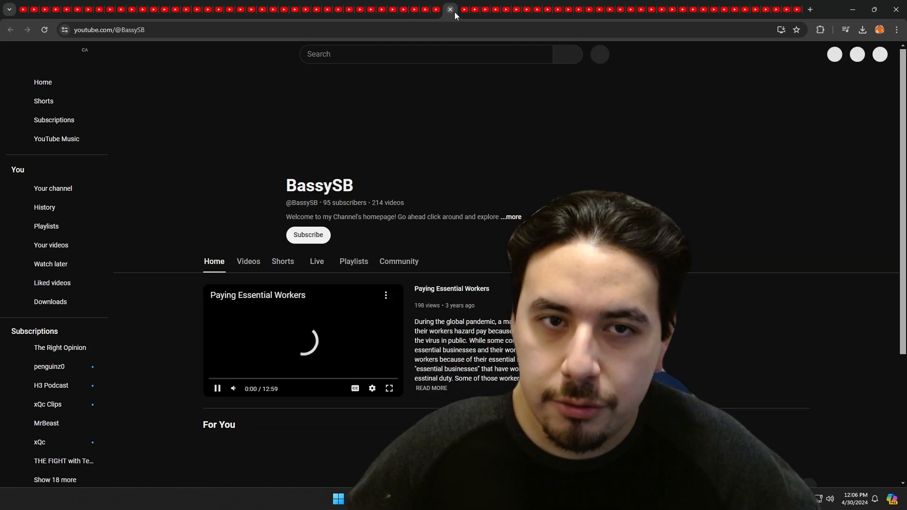
Scroll through BassySB's videos, then close Joseph White's and Yassin's World's pages
click(248, 260)
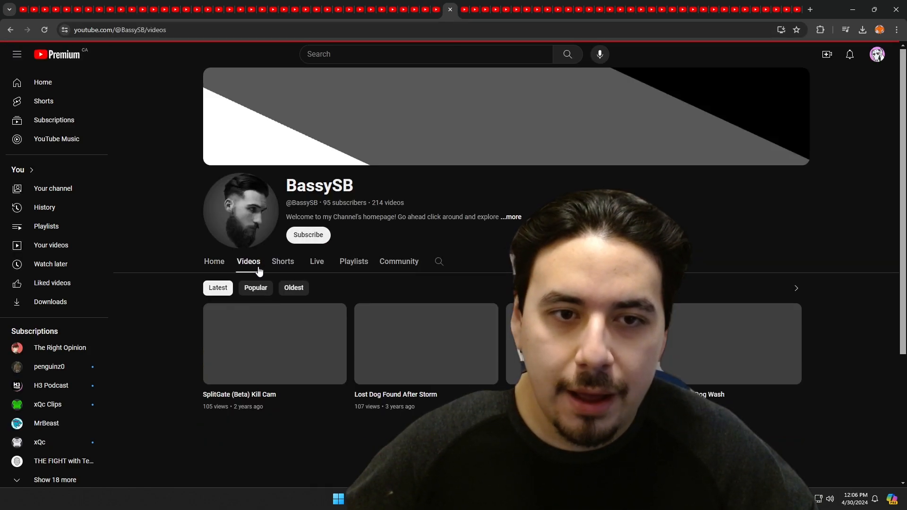
scroll(down, 3)
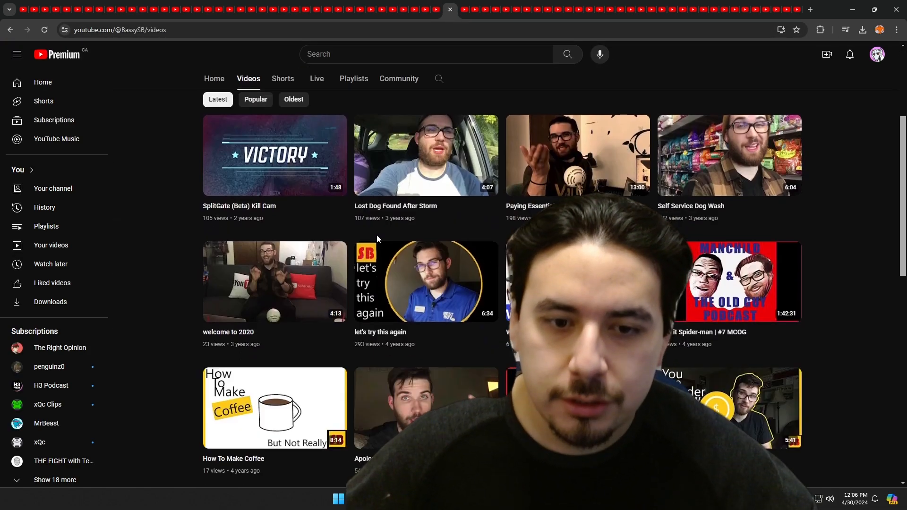
scroll(up, 3)
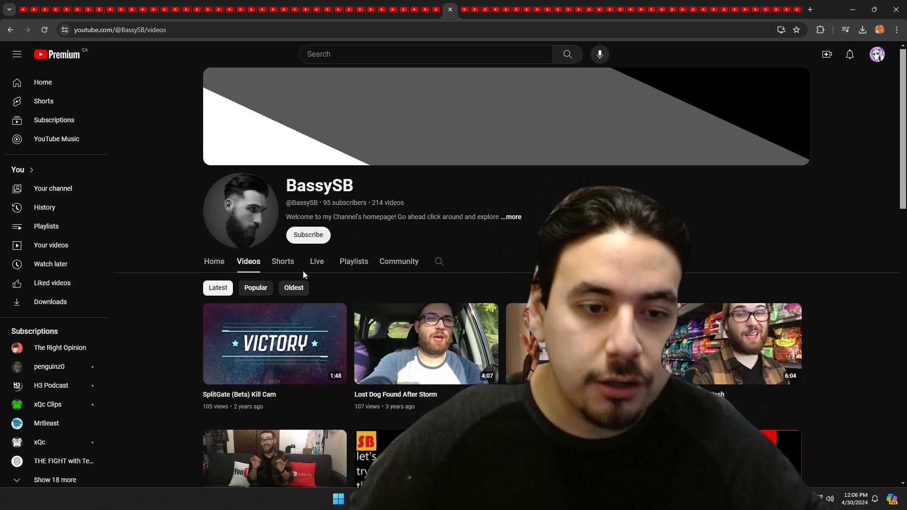
scroll(down, 3)
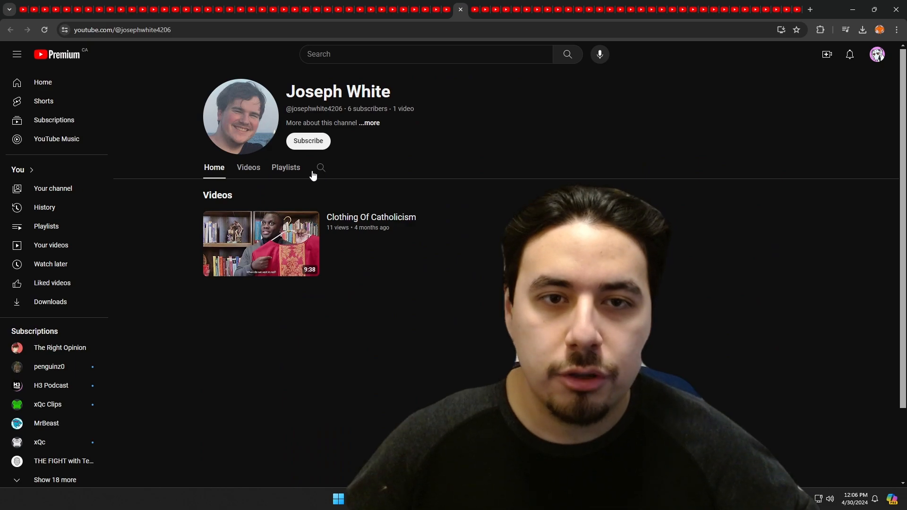
click(248, 167)
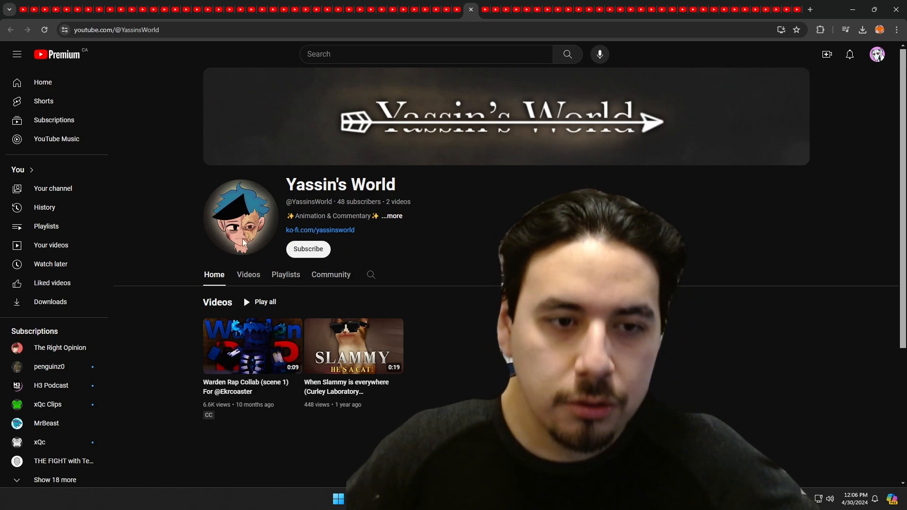
click(248, 274)
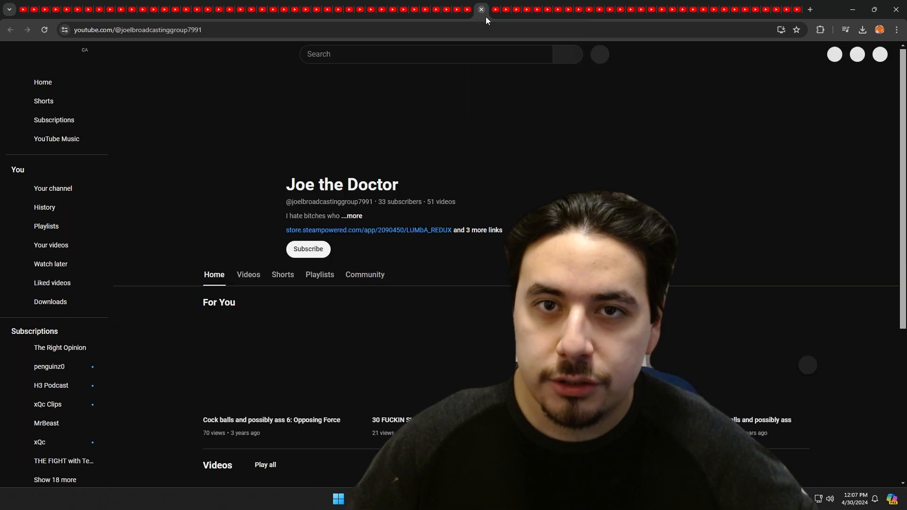
Scroll through Joe the Doctor's uploaded videos and close the channel page
click(247, 275)
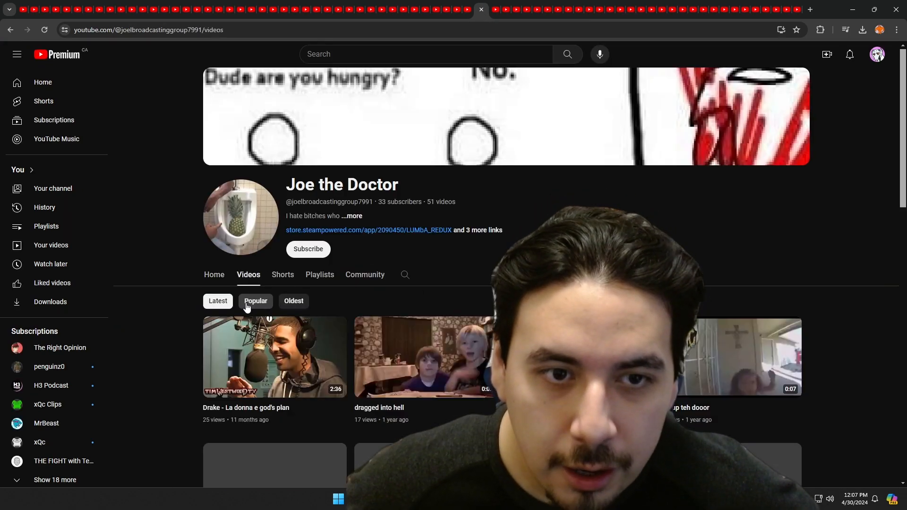
scroll(down, 3)
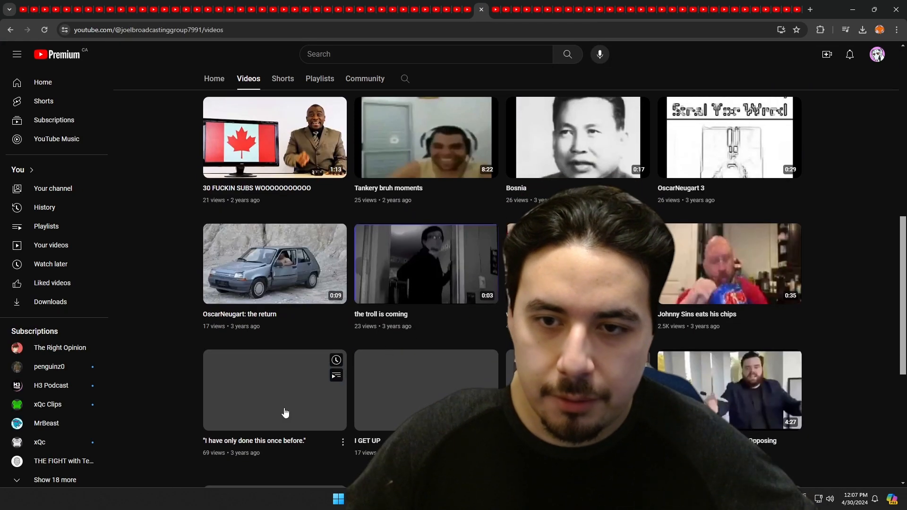
scroll(down, 3)
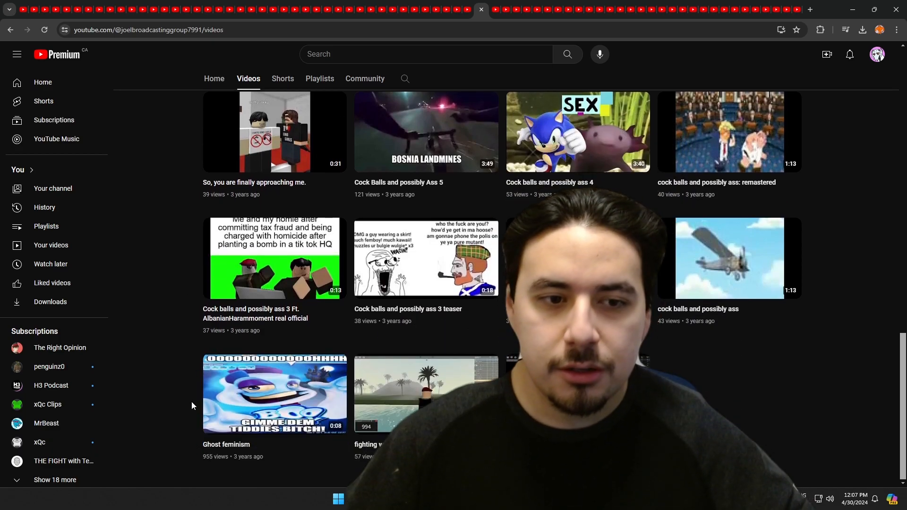
scroll(up, 3)
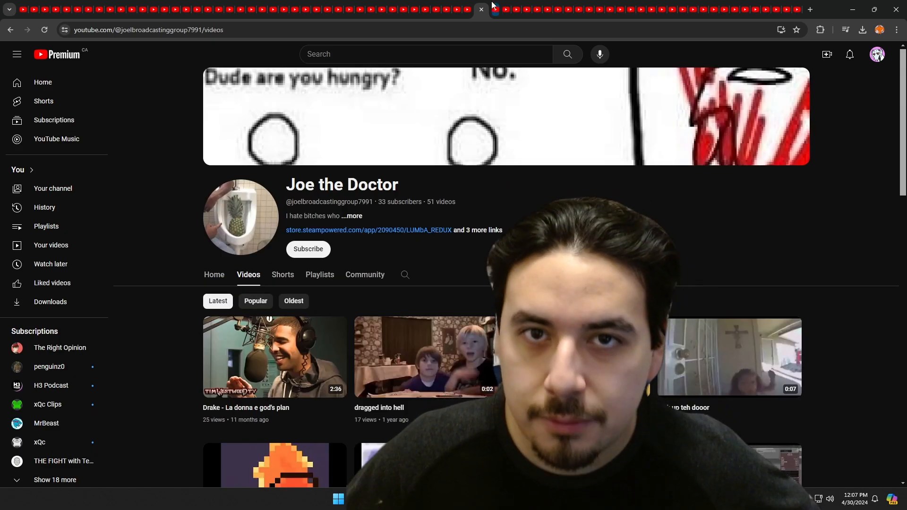
click(480, 10)
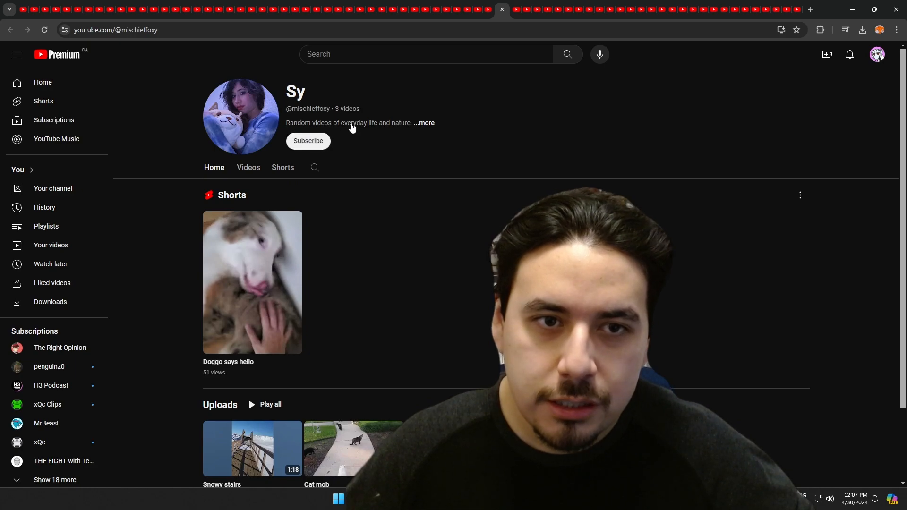
View Sy's videos and close it, then select Clamp Chowder's name and close that page
click(248, 167)
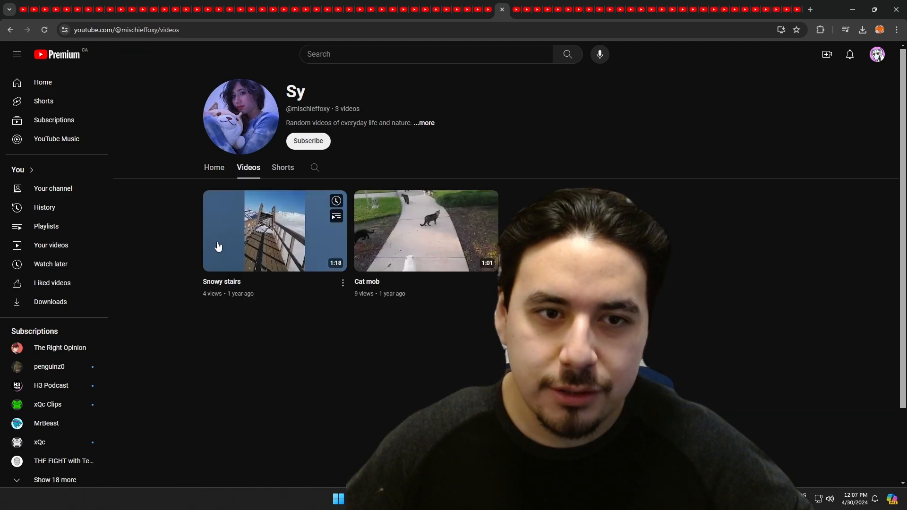
mouse_move(351, 185)
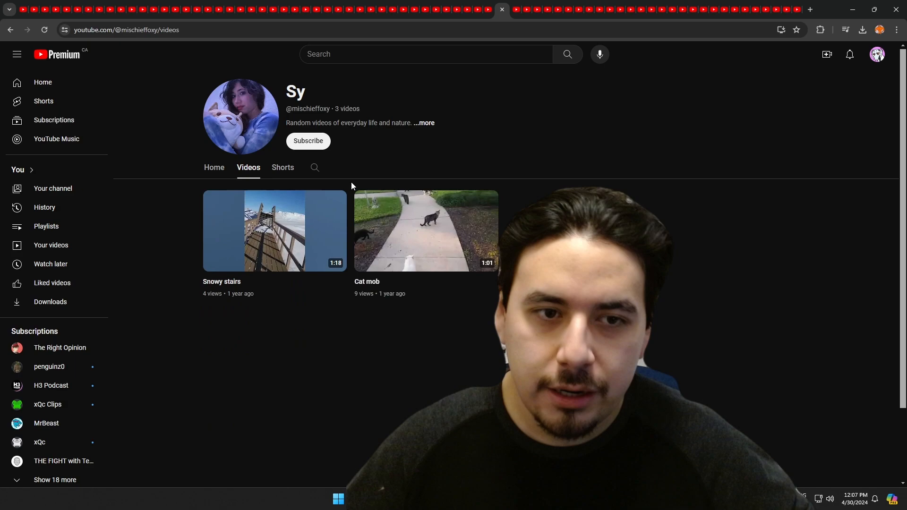
click(214, 168)
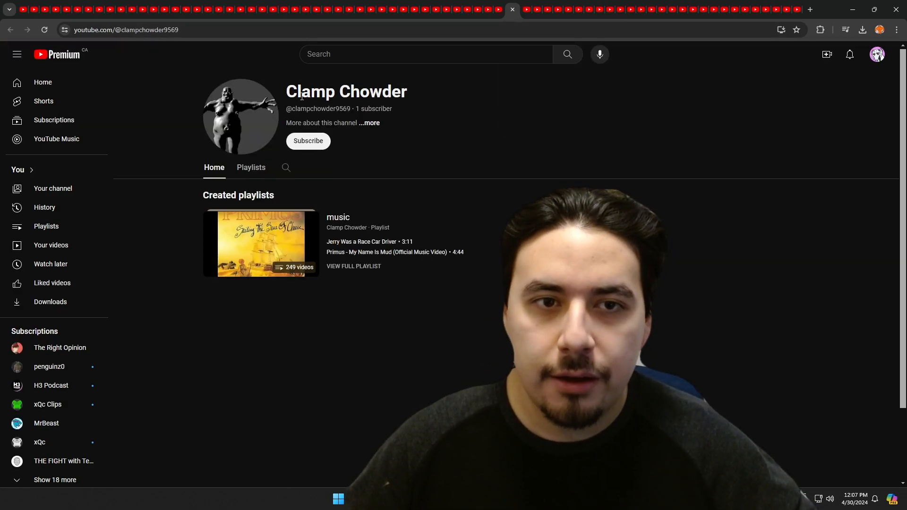
double_click(345, 91)
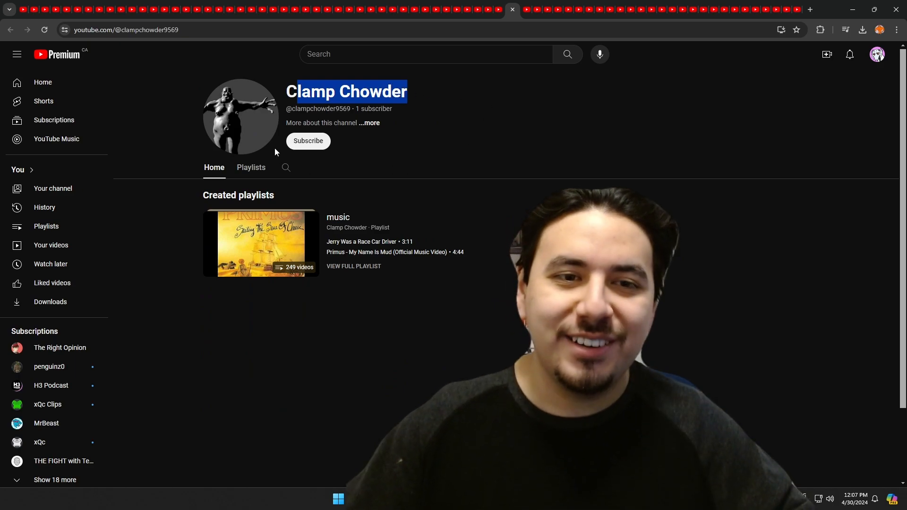
click(251, 168)
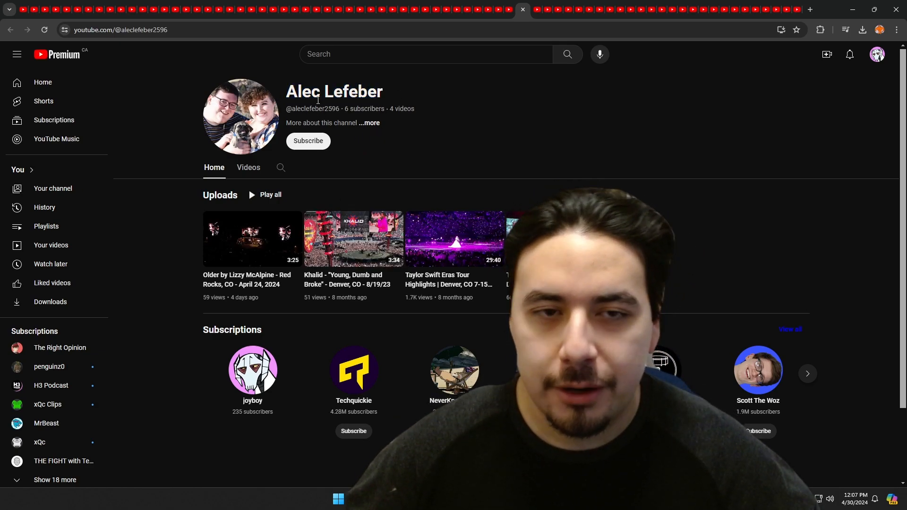
double_click(334, 92)
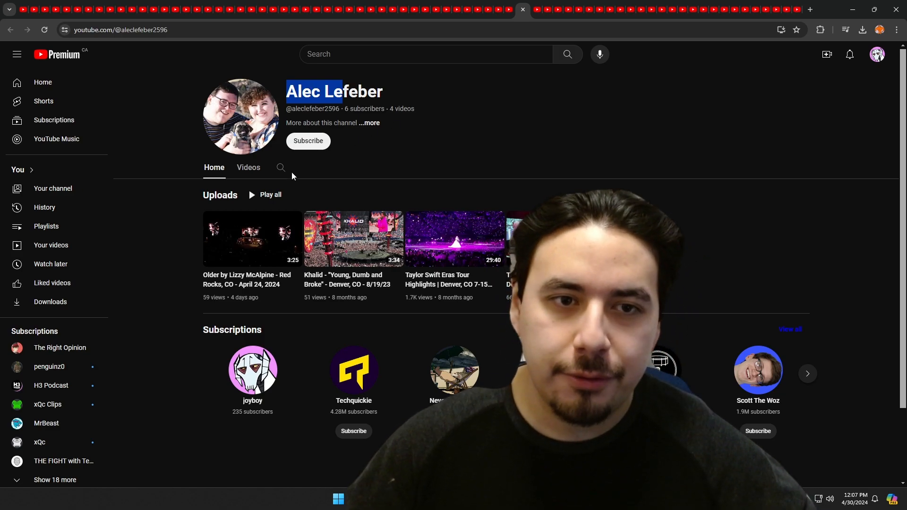
click(248, 167)
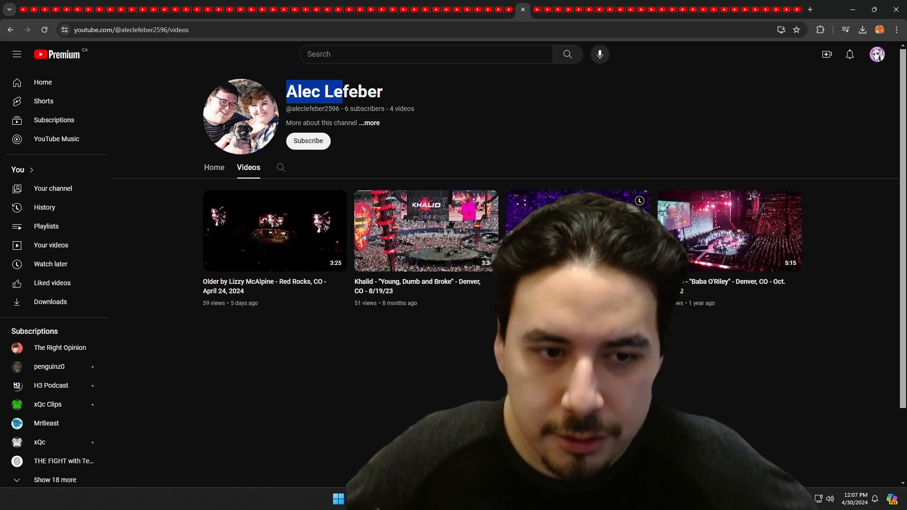
click(213, 167)
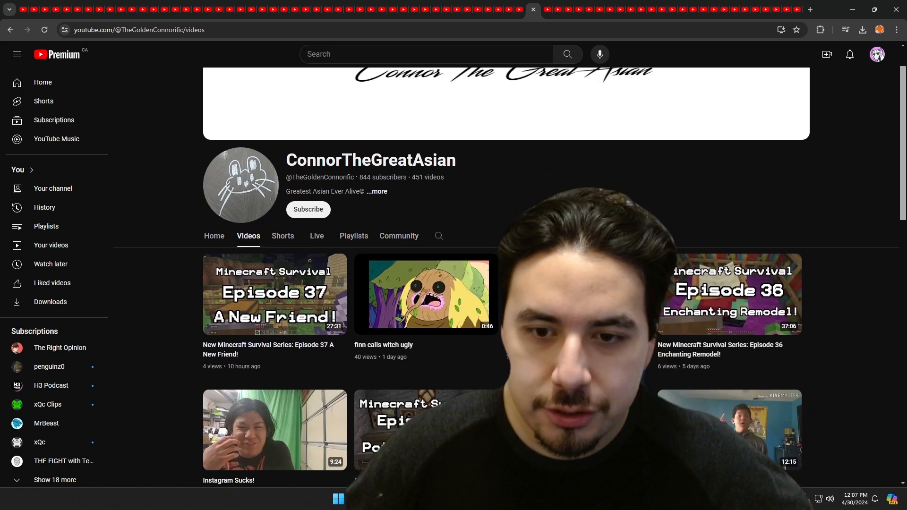
Scroll through and show the uploaded videos of LucasPlaysGuitar and Ashton Likes
scroll(up, 3)
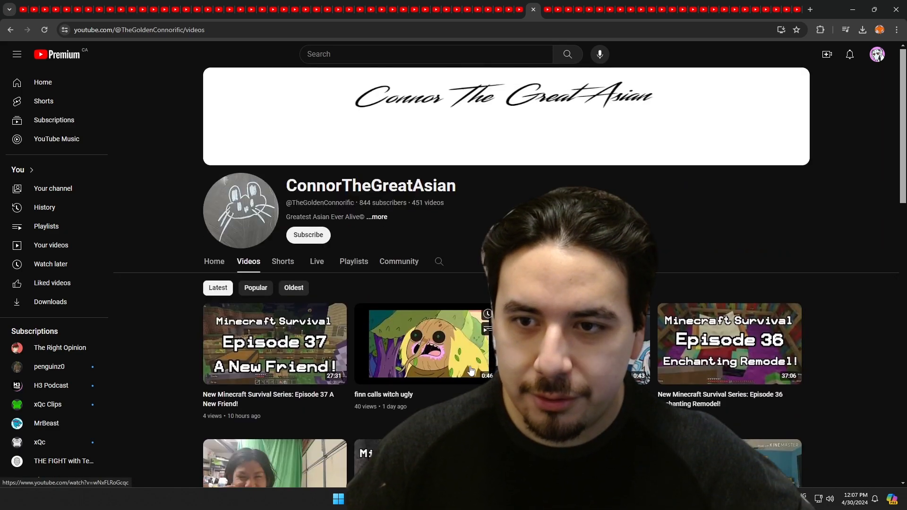
scroll(down, 3)
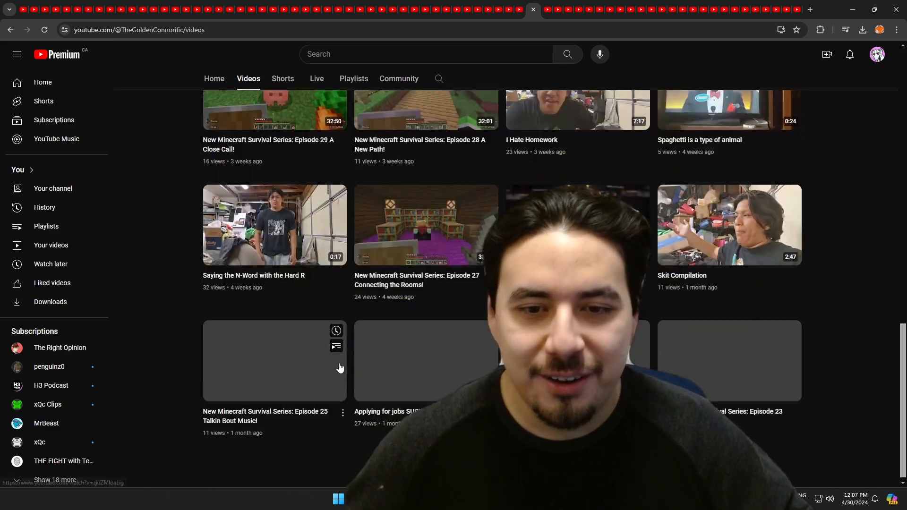
scroll(up, 3)
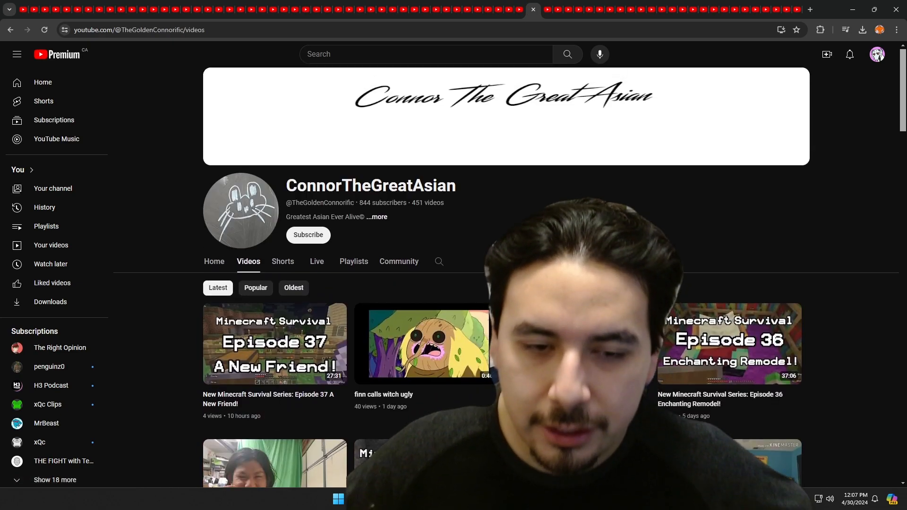
scroll(down, 3)
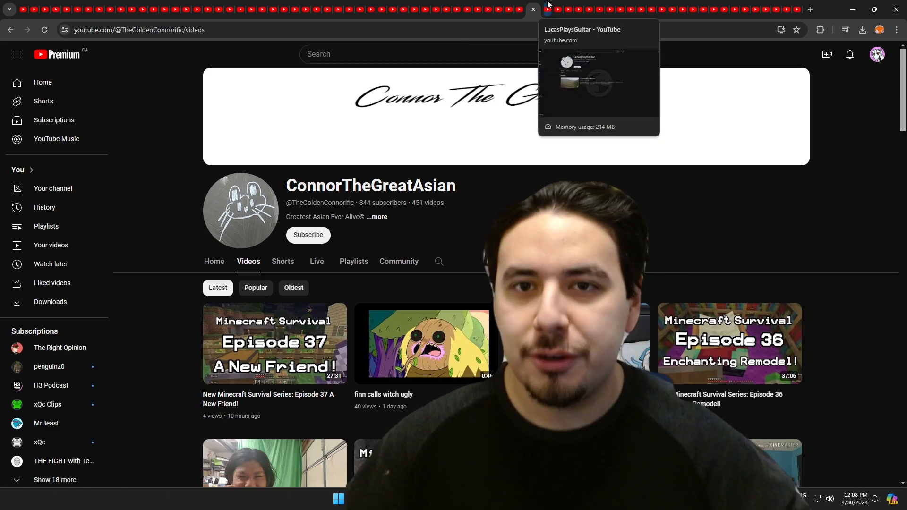
scroll(down, 3)
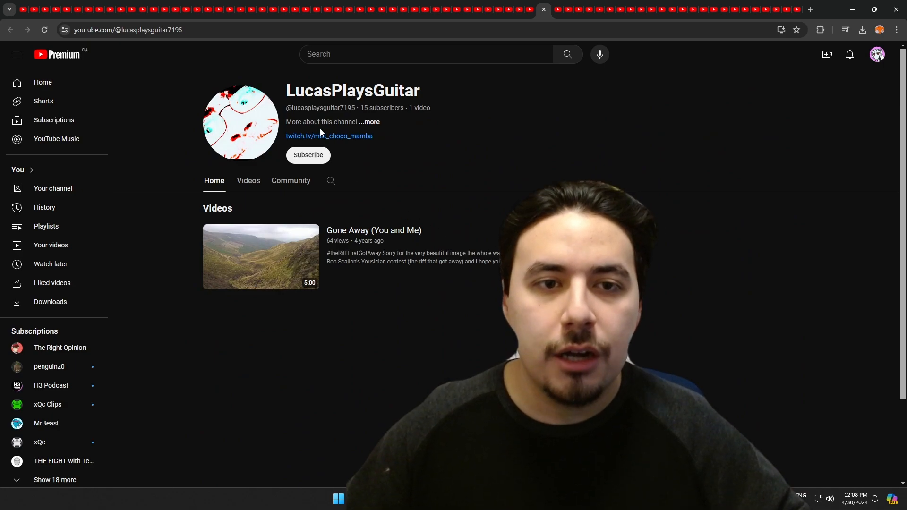
mouse_move(272, 217)
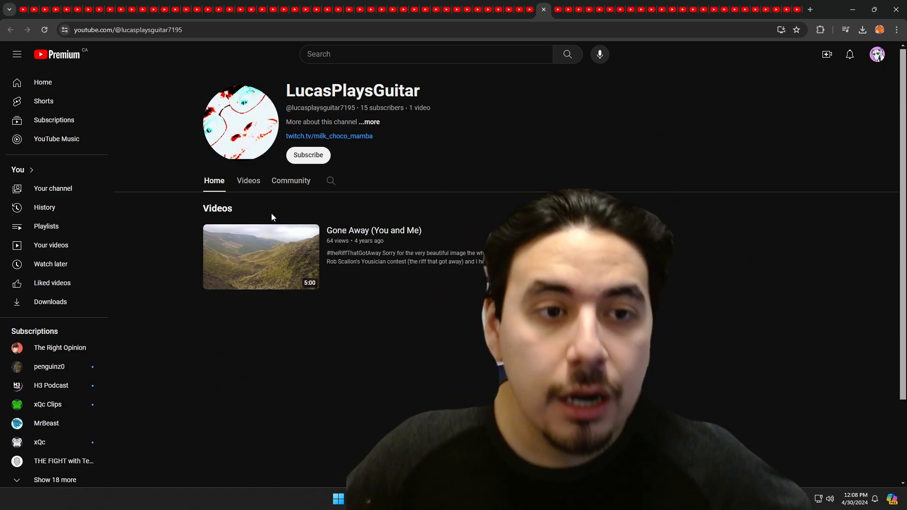
click(247, 180)
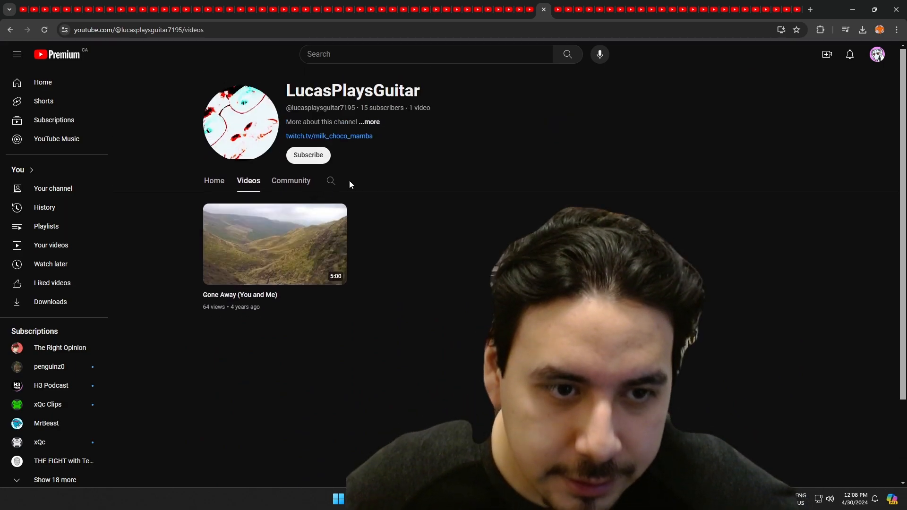
mouse_move(275, 266)
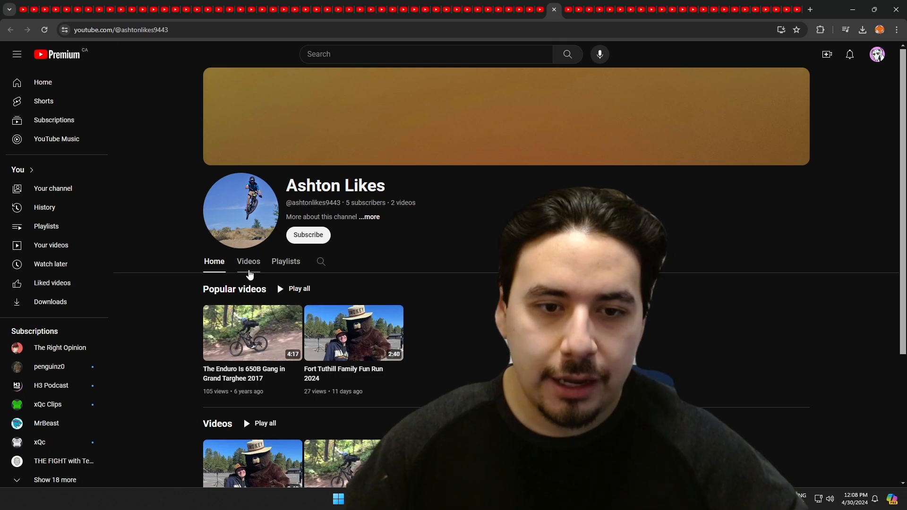
click(248, 261)
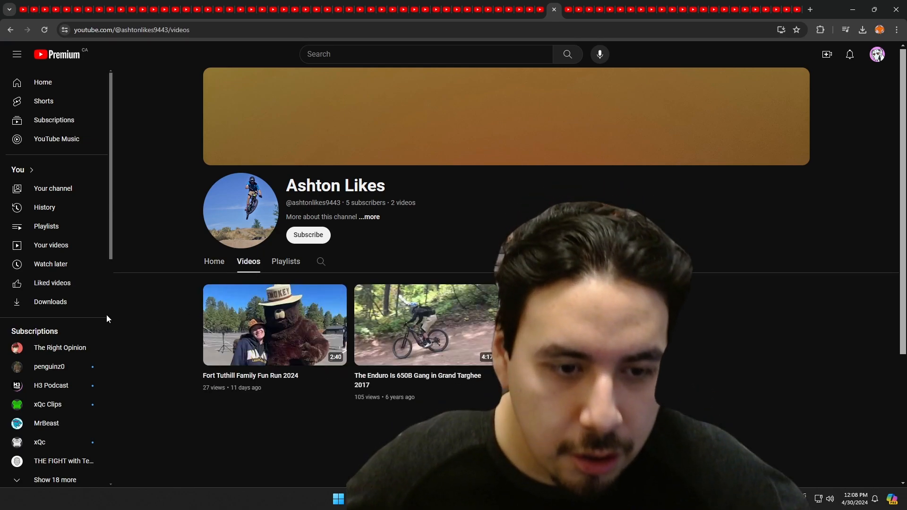
mouse_move(718, 310)
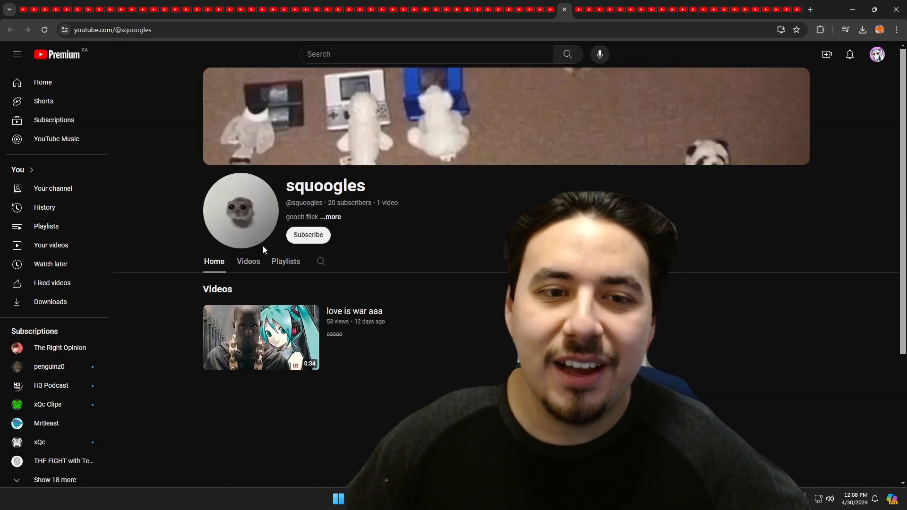
Browse squoogles' uploaded videos, then scroll through The Gentleman Skeleton!'s uploads
click(247, 261)
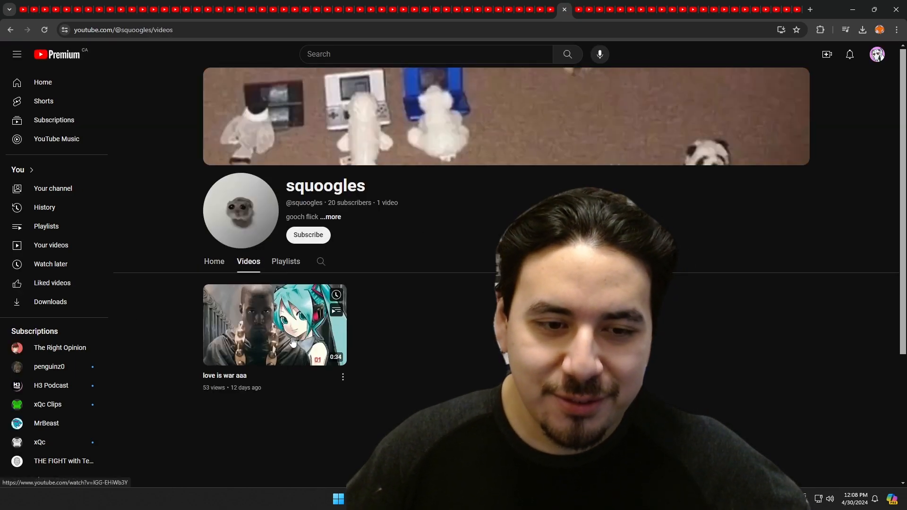
mouse_move(623, 100)
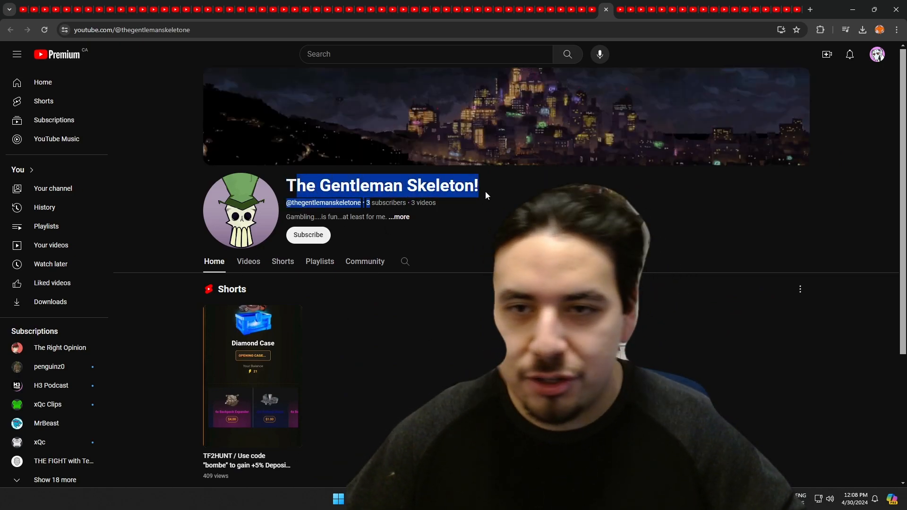
click(248, 262)
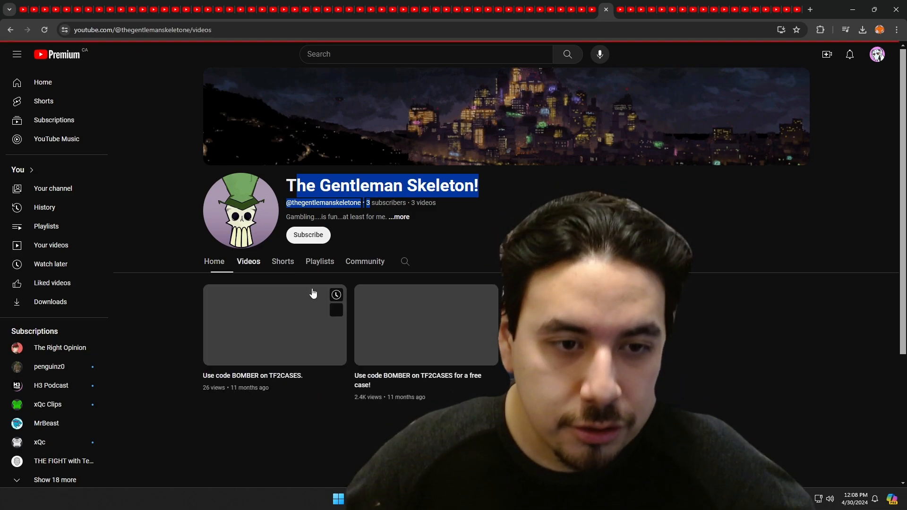
scroll(down, 3)
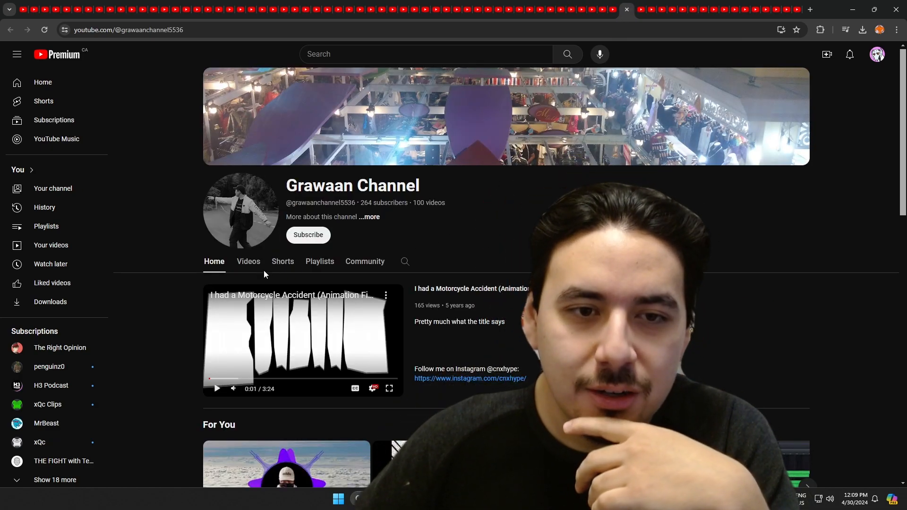
mouse_move(249, 276)
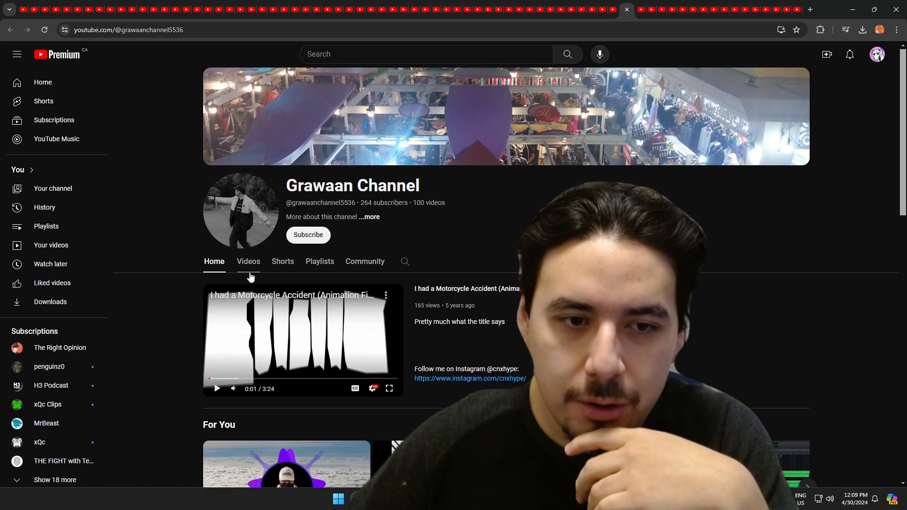
click(248, 260)
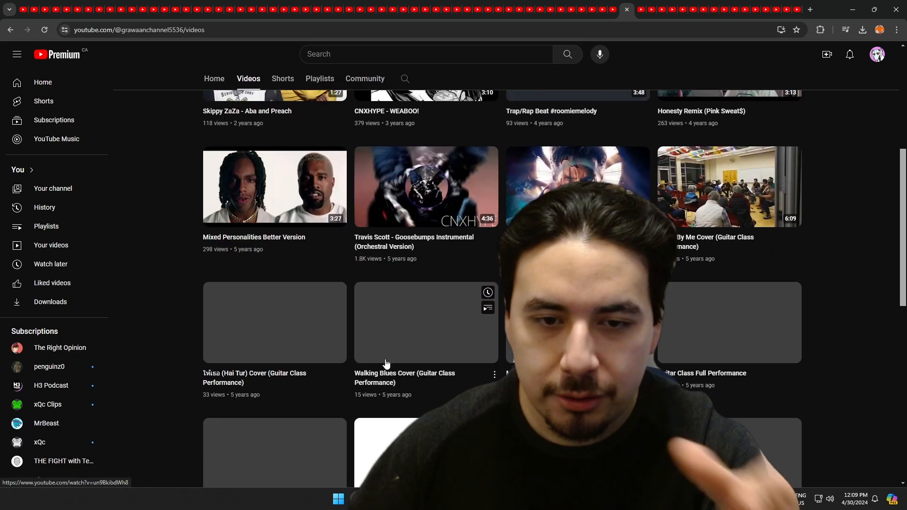
scroll(up, 3)
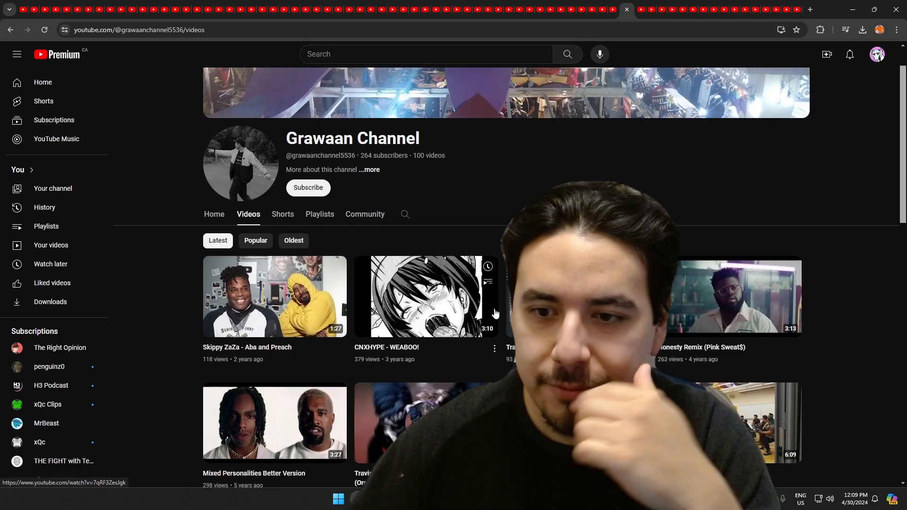
mouse_move(647, 10)
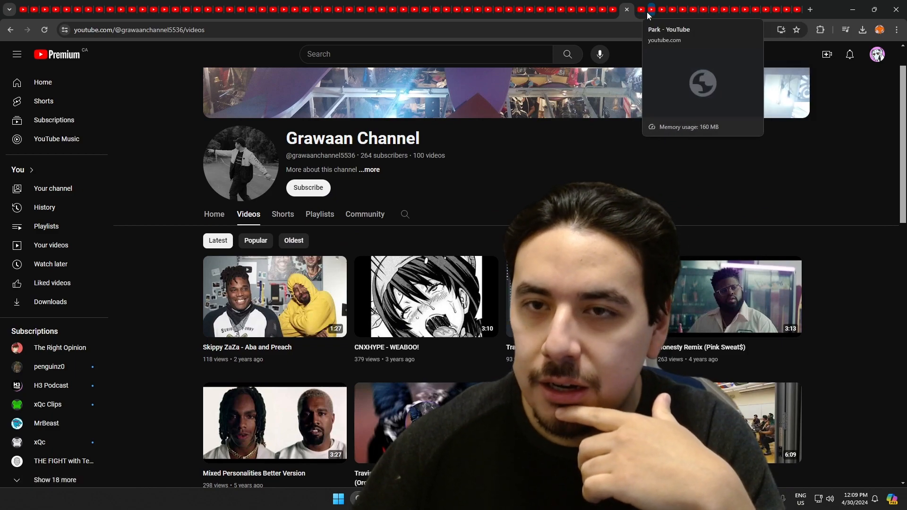
click(636, 9)
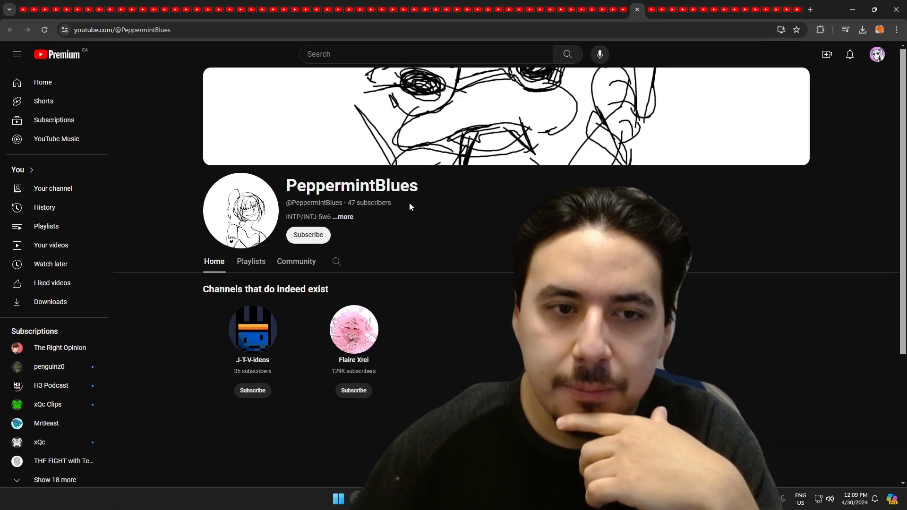
mouse_move(382, 116)
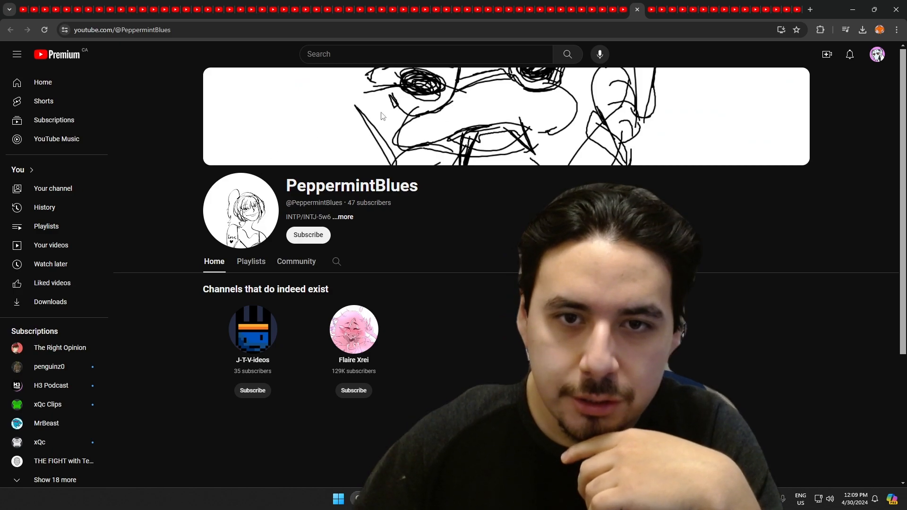
click(250, 260)
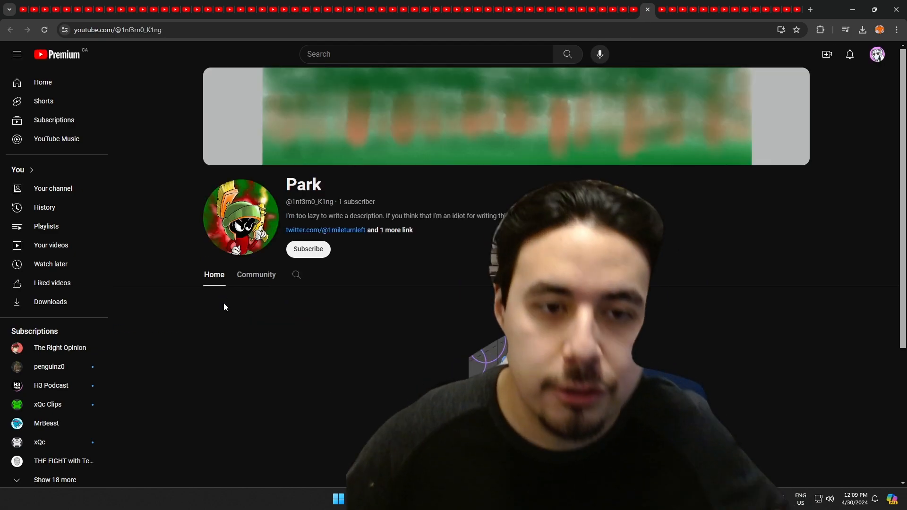
mouse_move(511, 126)
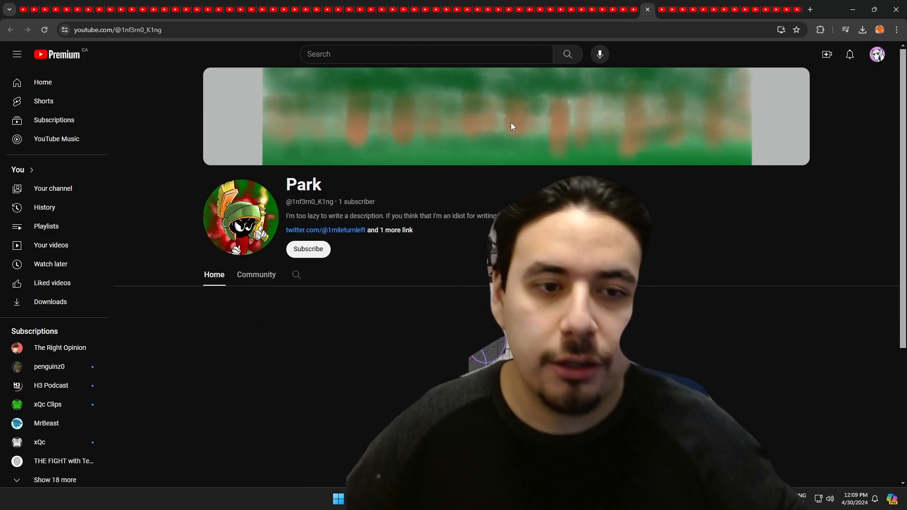
mouse_move(662, 10)
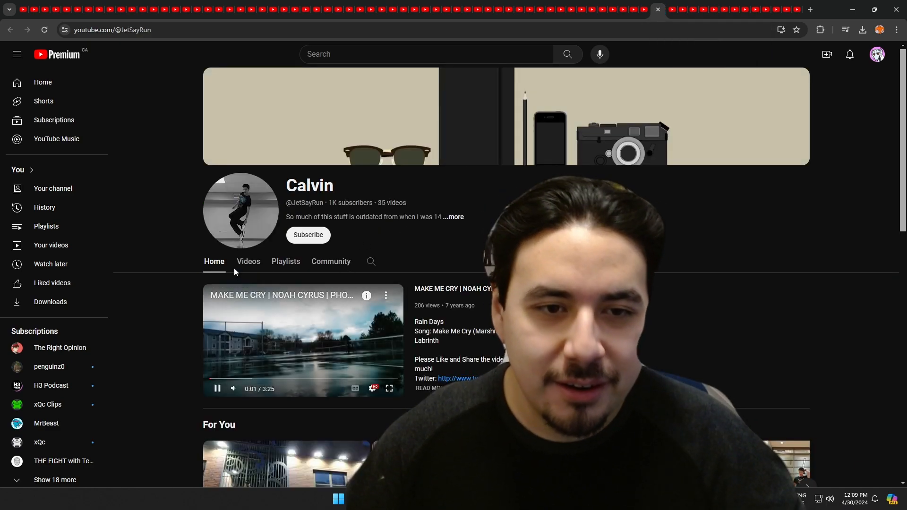
Scroll through Calvin's uploaded videos, then Nathan Mills' uploads
click(248, 261)
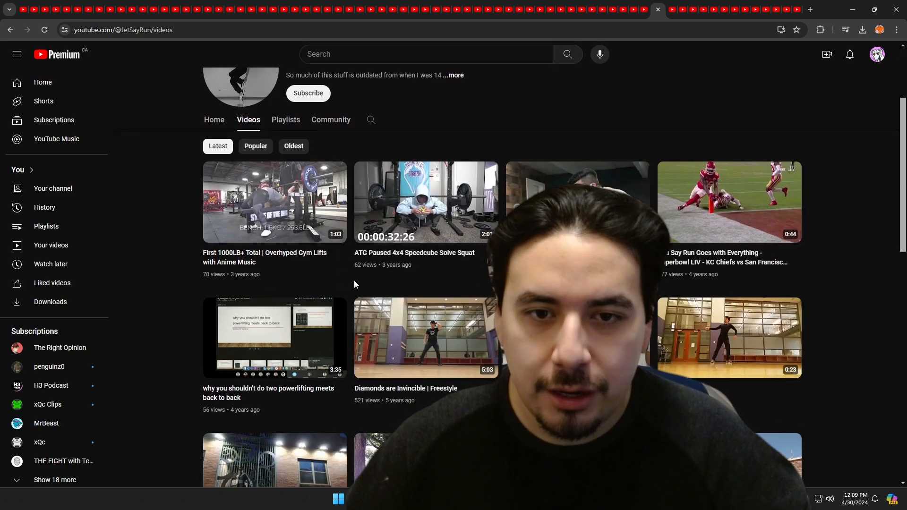
scroll(down, 3)
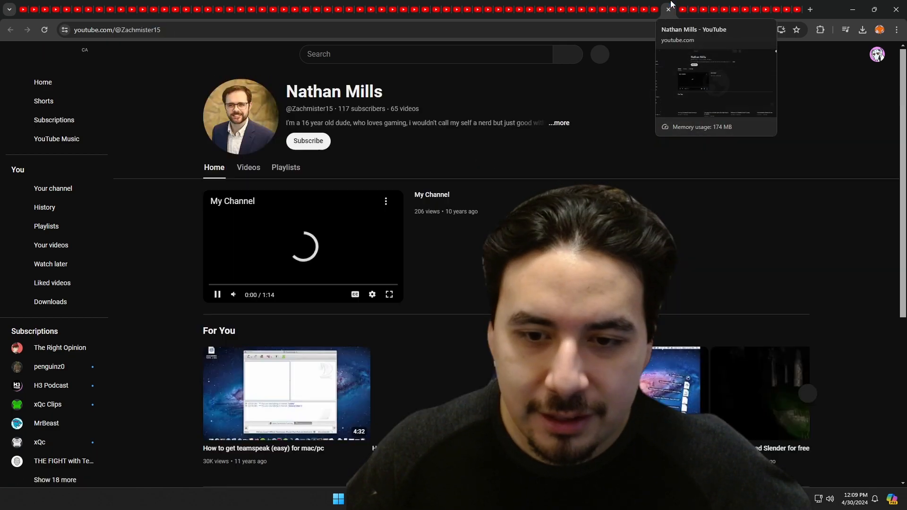
click(248, 168)
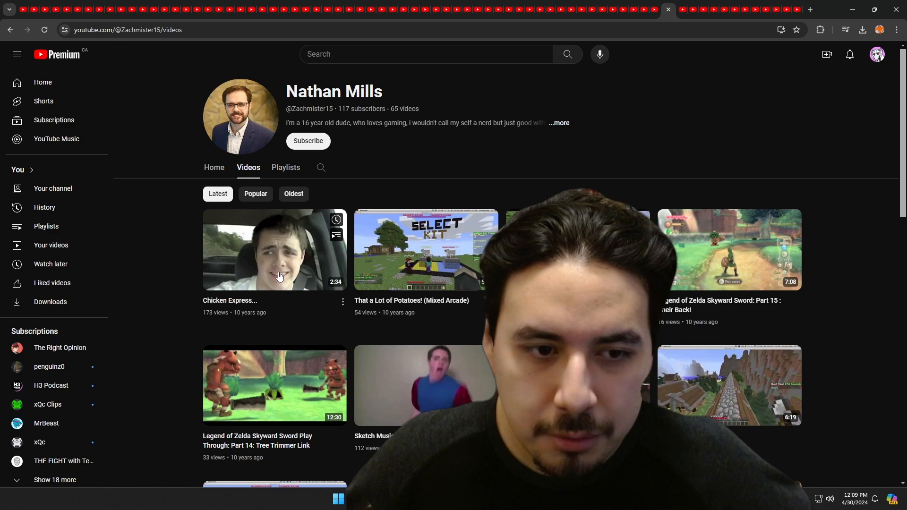
scroll(down, 3)
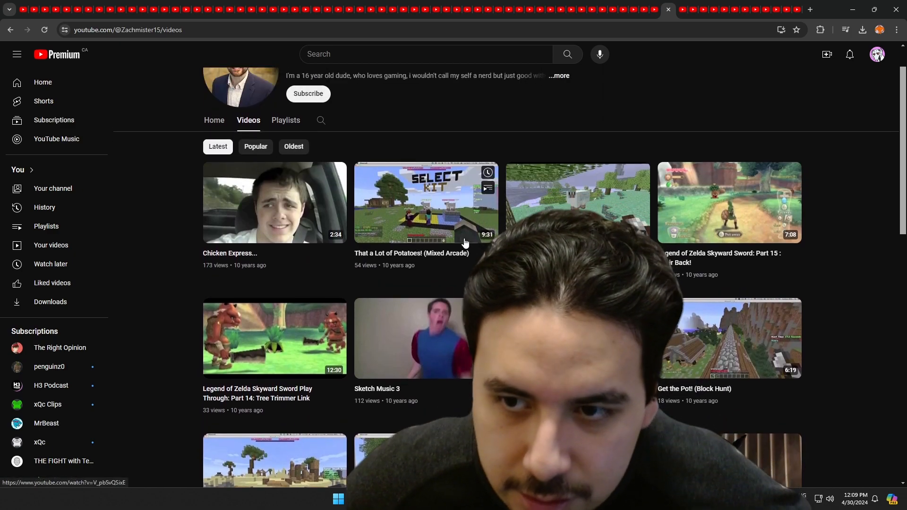
scroll(up, 3)
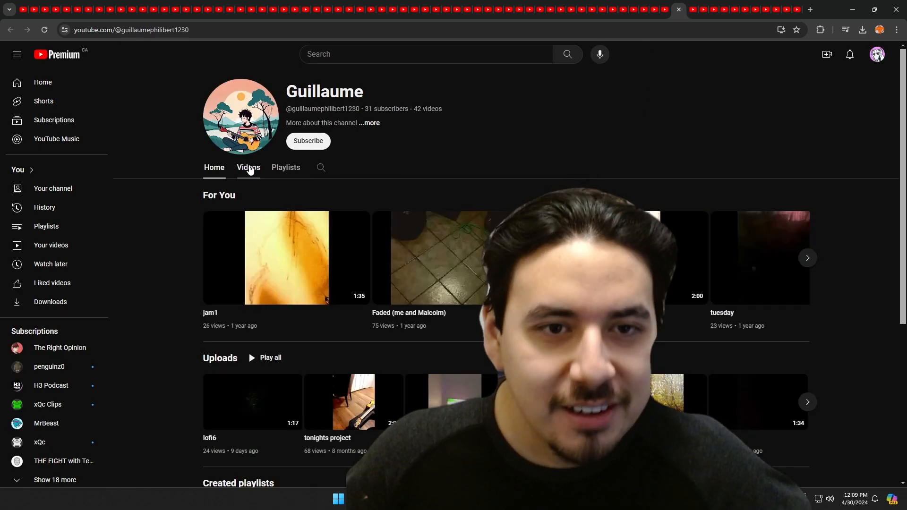
Scroll through Guillaume's uploaded videos
click(248, 167)
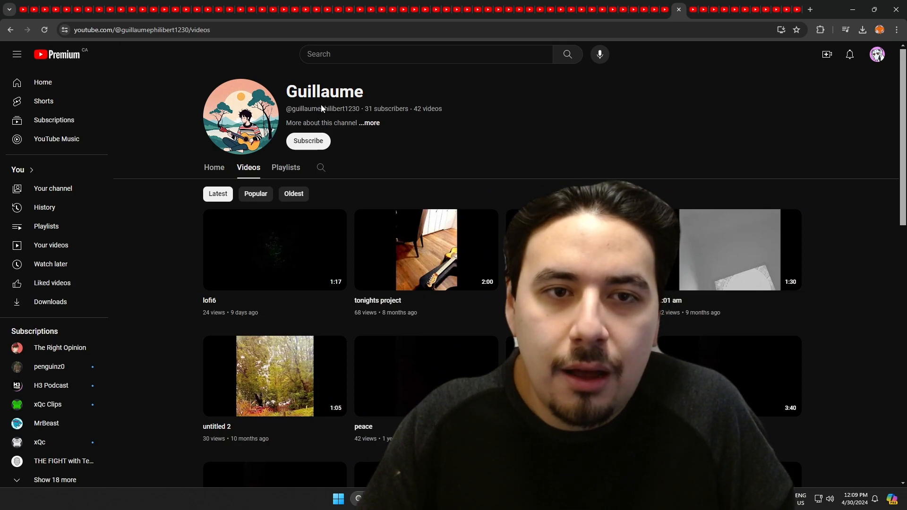
mouse_move(349, 234)
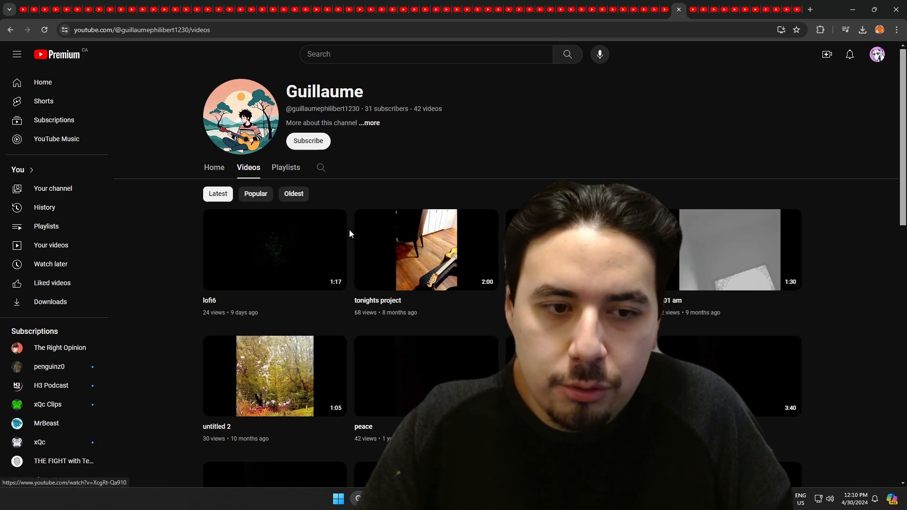
scroll(down, 3)
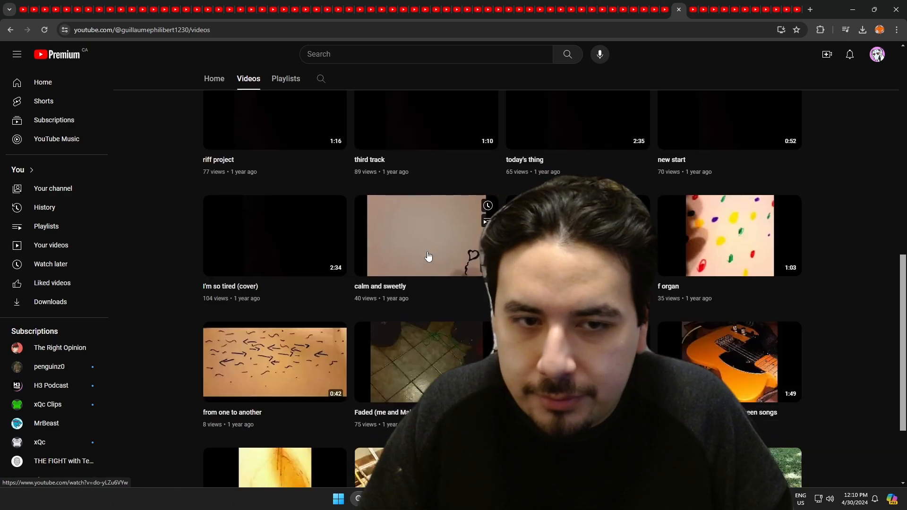
scroll(up, 3)
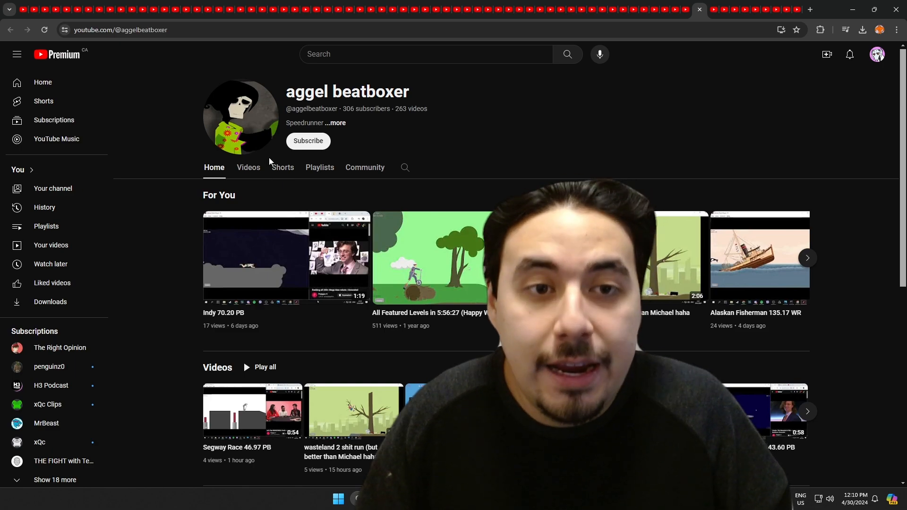
mouse_move(262, 149)
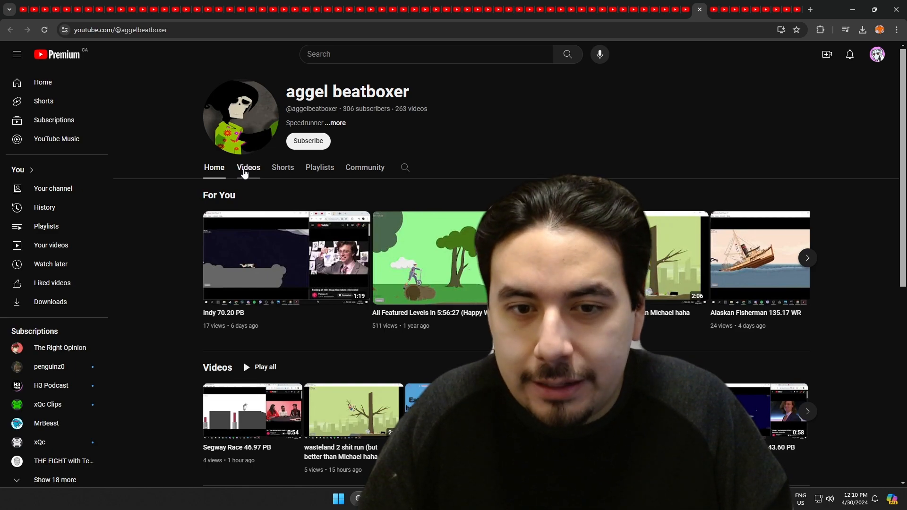
Scroll through aggel beatboxer's uploaded personal-best speedrun videos
click(248, 167)
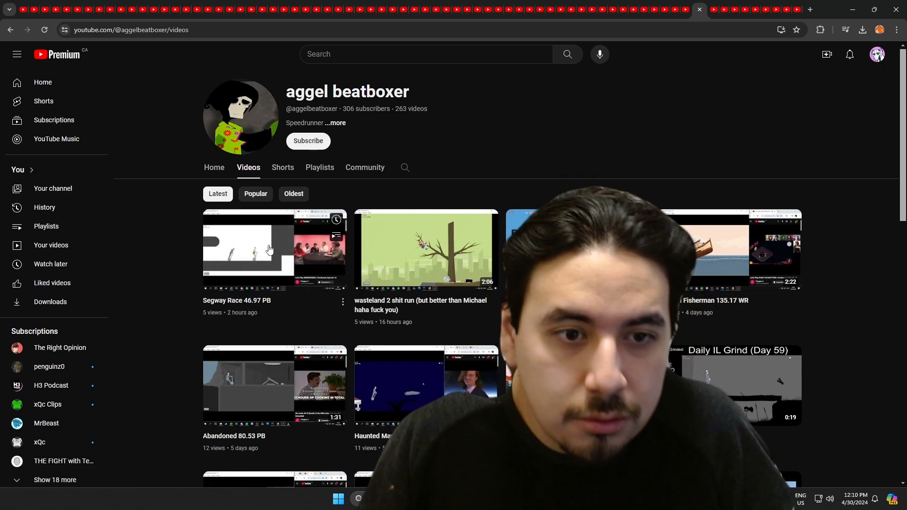
scroll(down, 3)
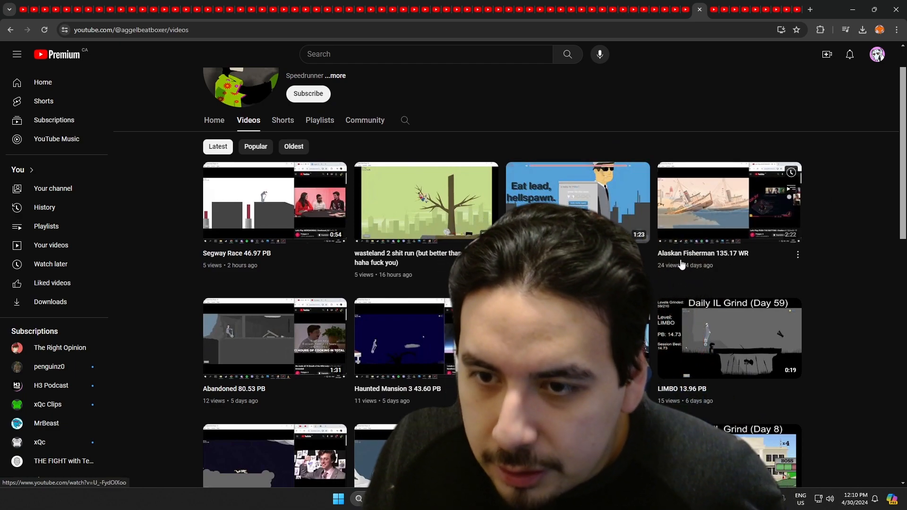
scroll(down, 3)
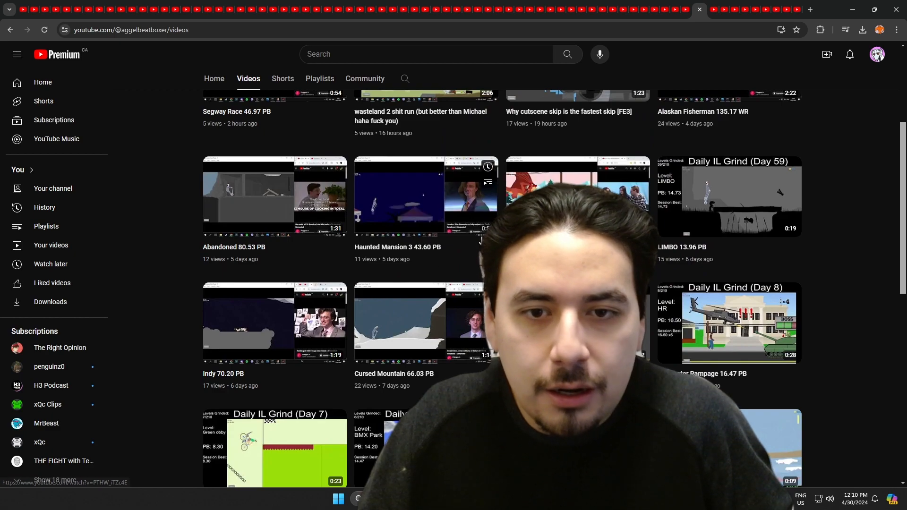
scroll(up, 3)
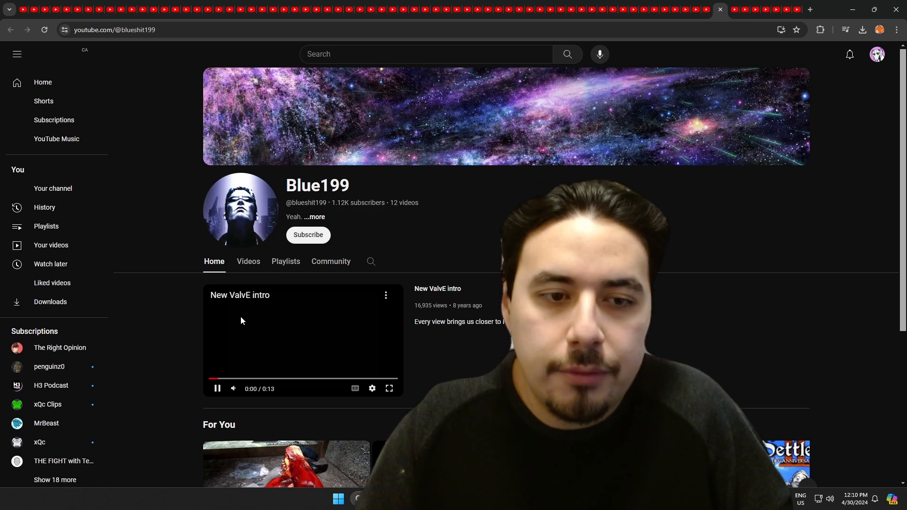
Scroll Blue199's Settlers soundtrack uploads, then move to the game-jam channel's page
click(247, 261)
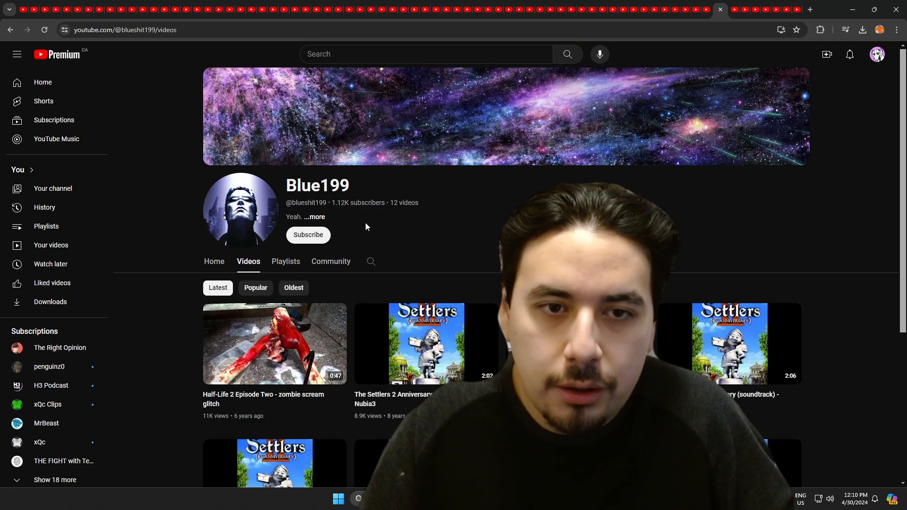
mouse_move(373, 227)
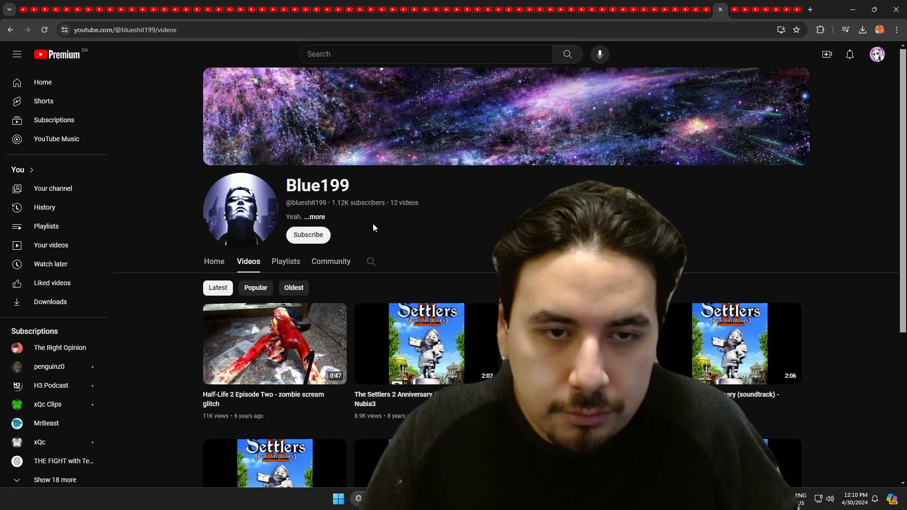
scroll(down, 3)
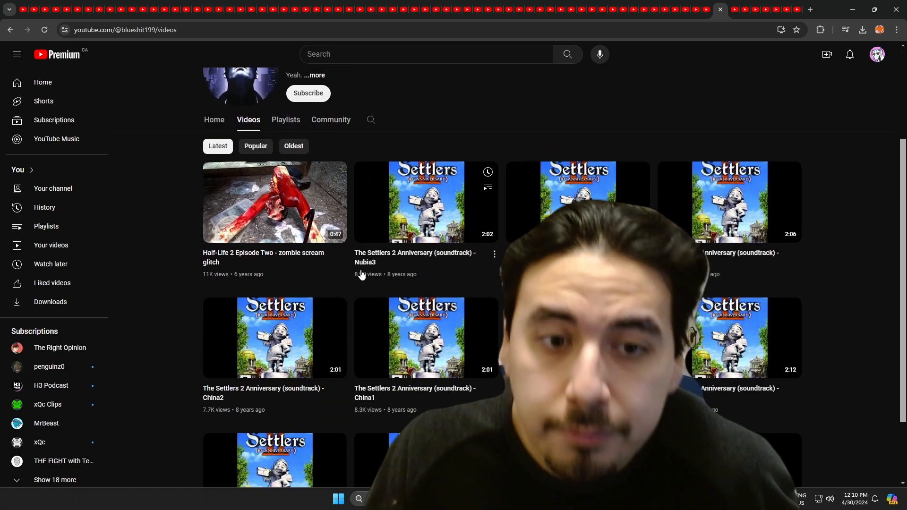
scroll(up, 3)
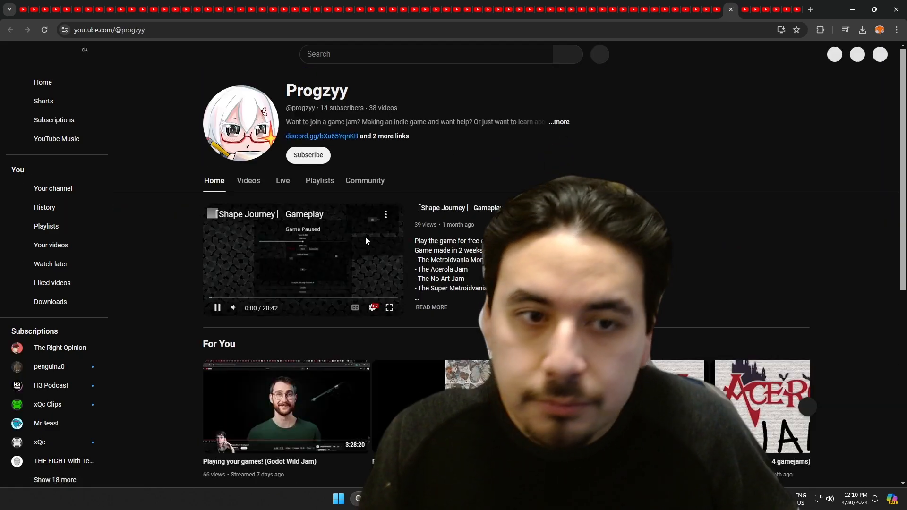
click(248, 181)
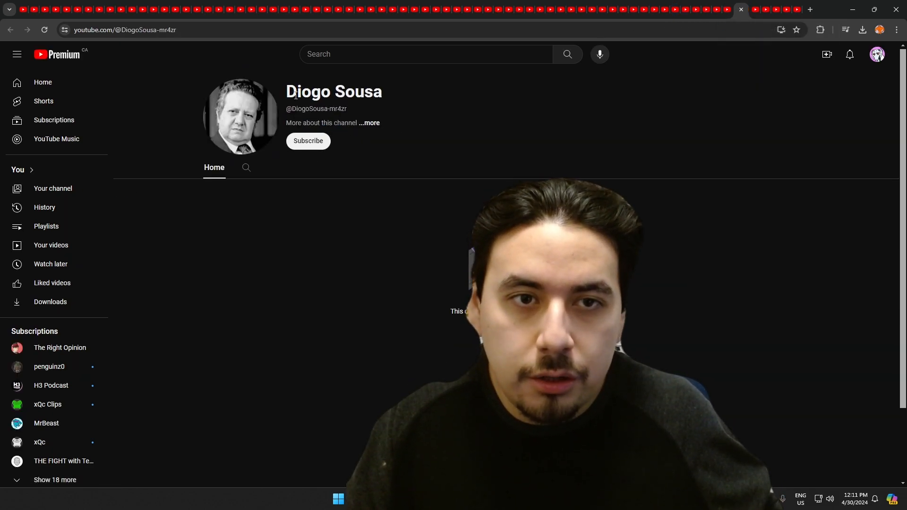
Select the empty channel's name to read it out
double_click(310, 91)
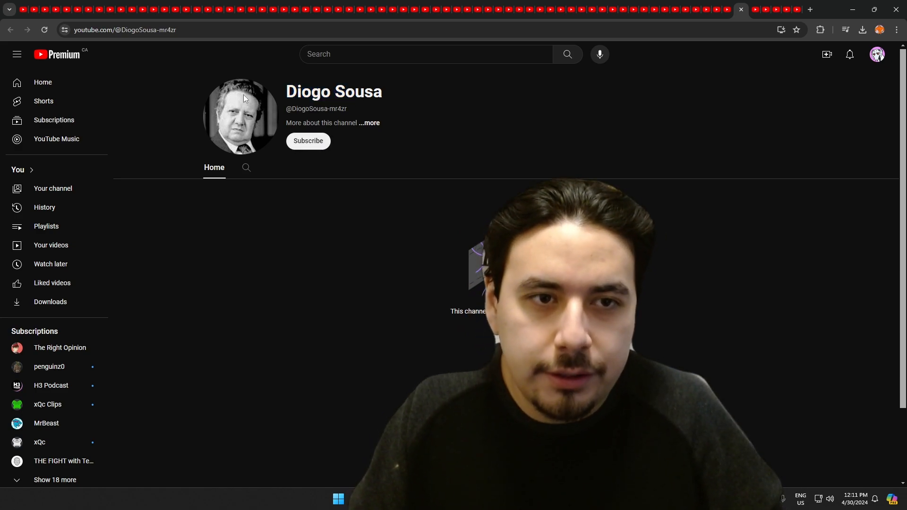
double_click(295, 91)
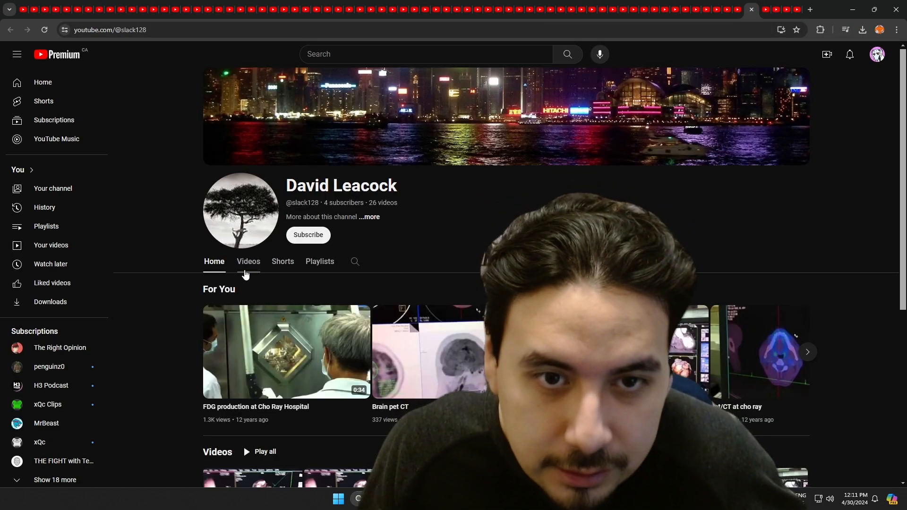
Scroll up and down through the PET CT and arcade channel's uploaded videos
click(248, 260)
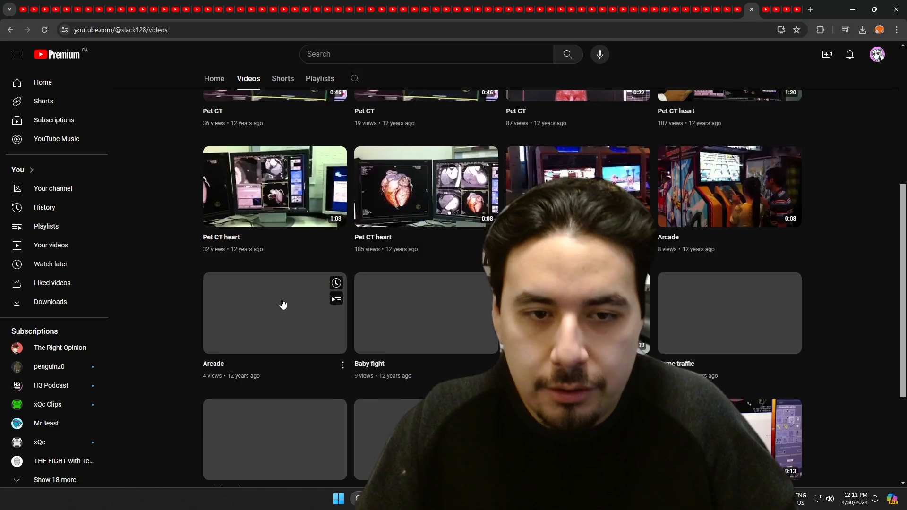
scroll(up, 3)
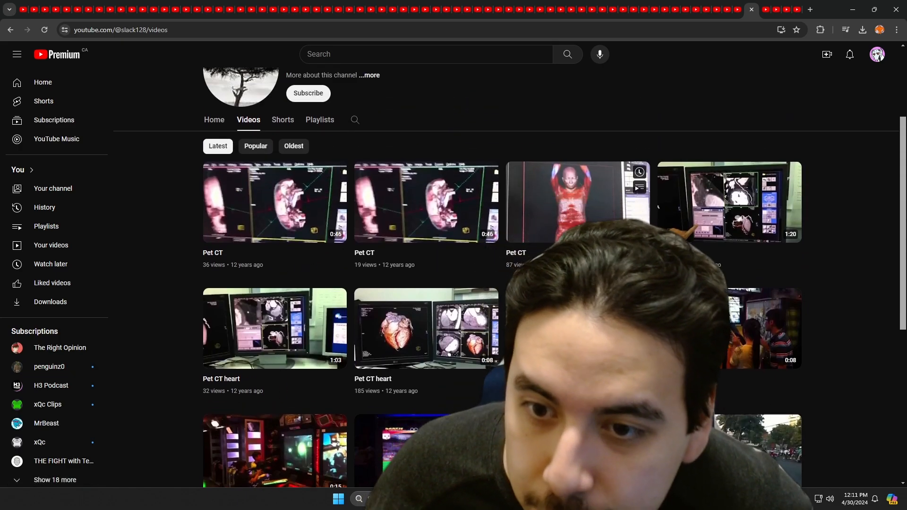
scroll(down, 3)
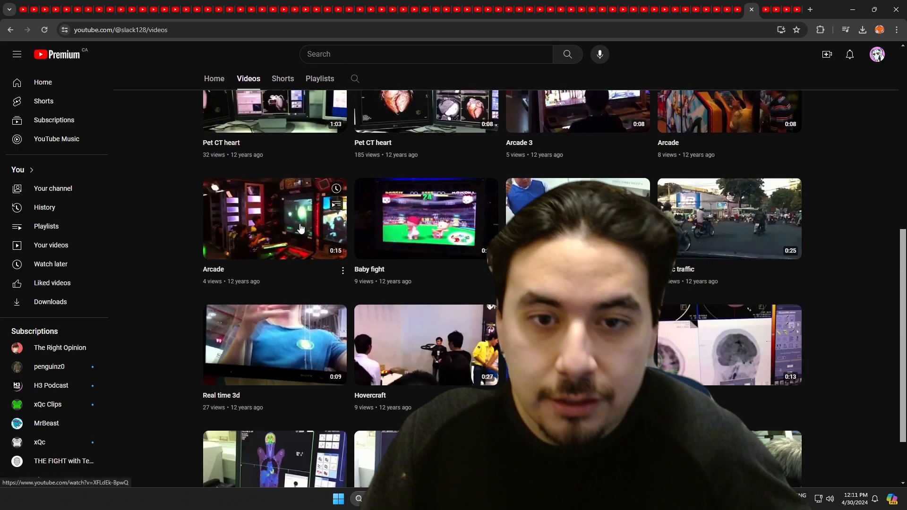
scroll(up, 3)
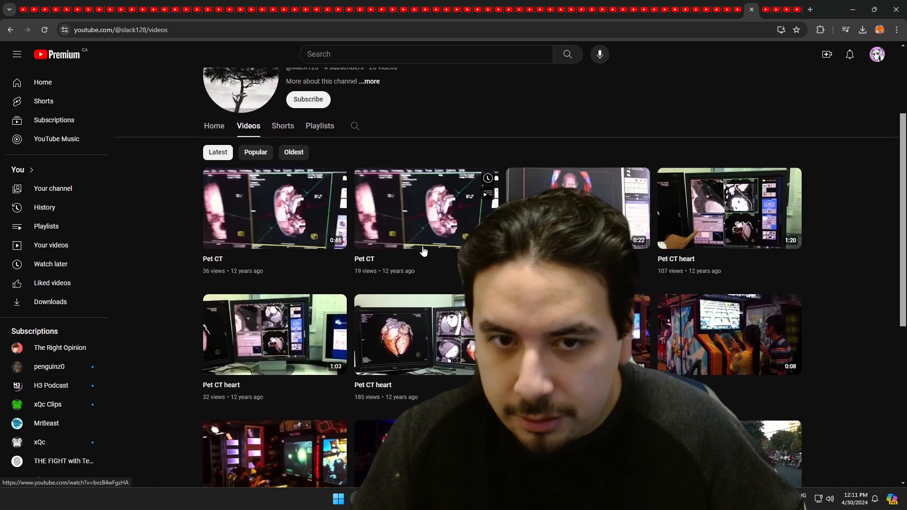
scroll(down, 3)
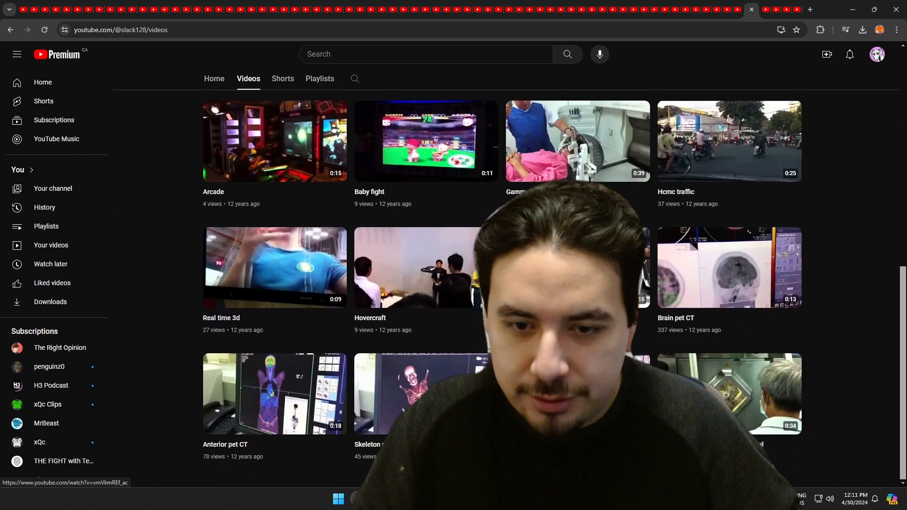
mouse_move(767, 10)
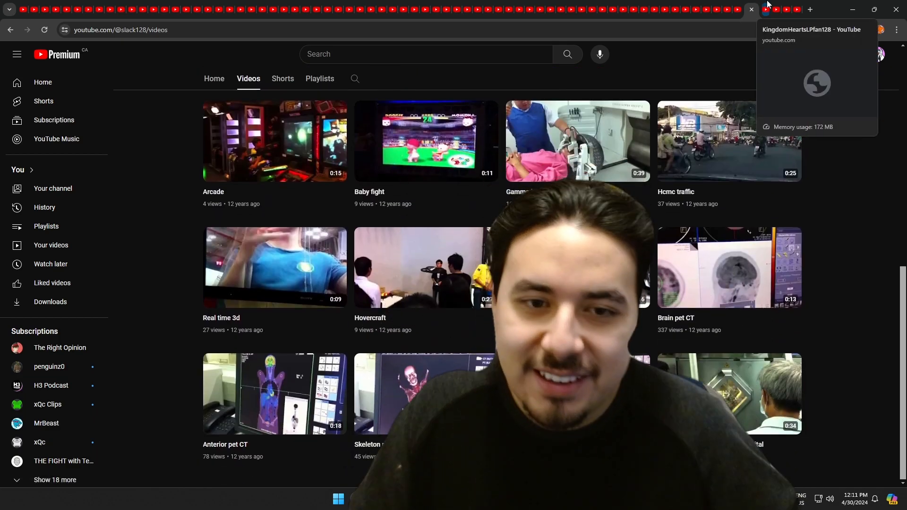
scroll(up, 3)
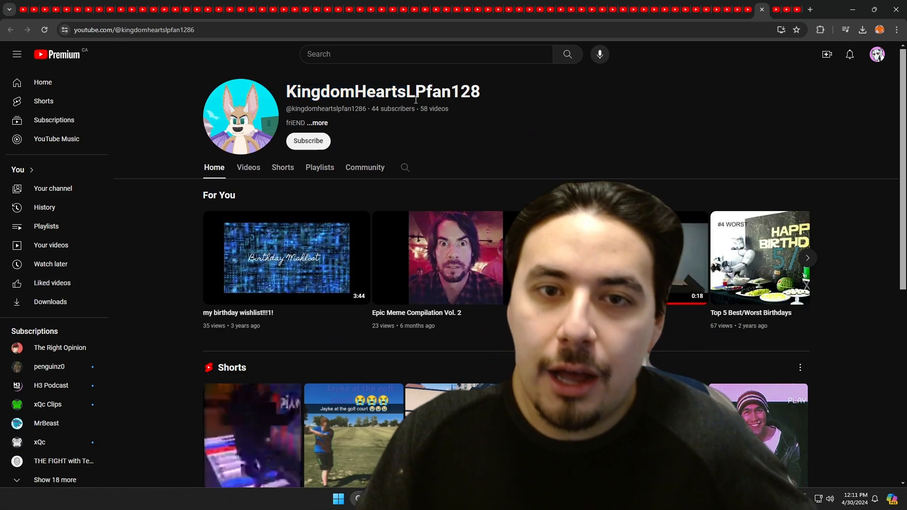
Scroll through KingdomHeartsLPfan128's meme-compilation uploads
click(248, 167)
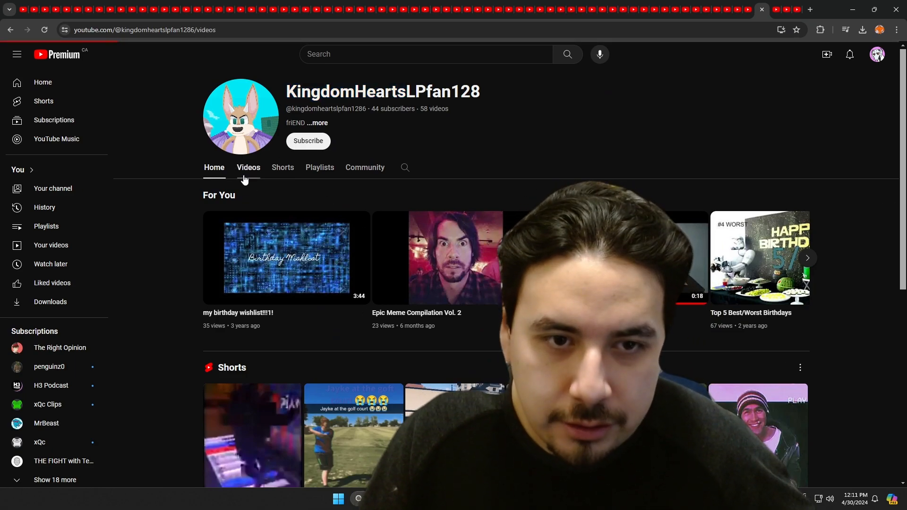
click(247, 168)
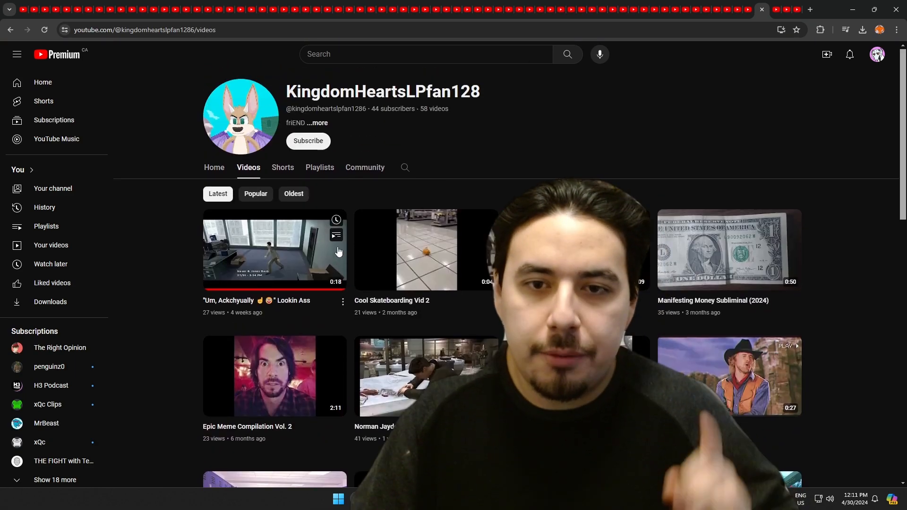
mouse_move(407, 238)
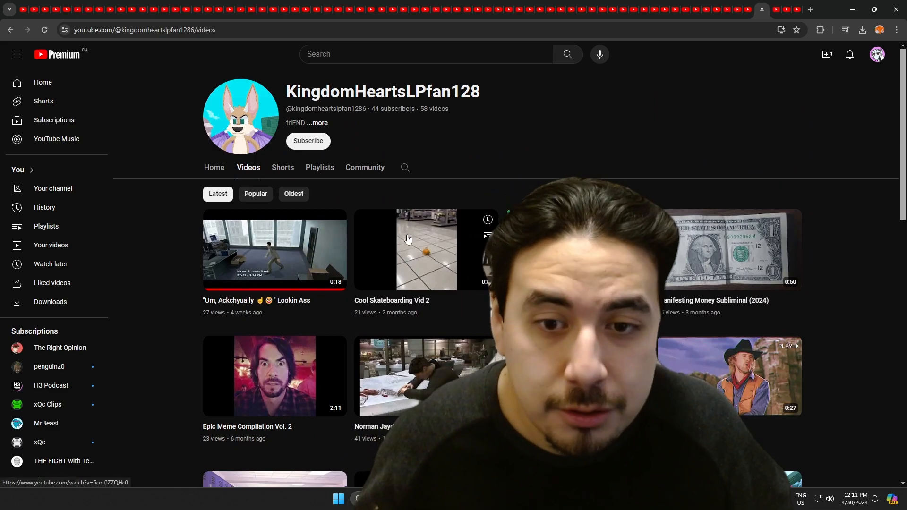
scroll(down, 3)
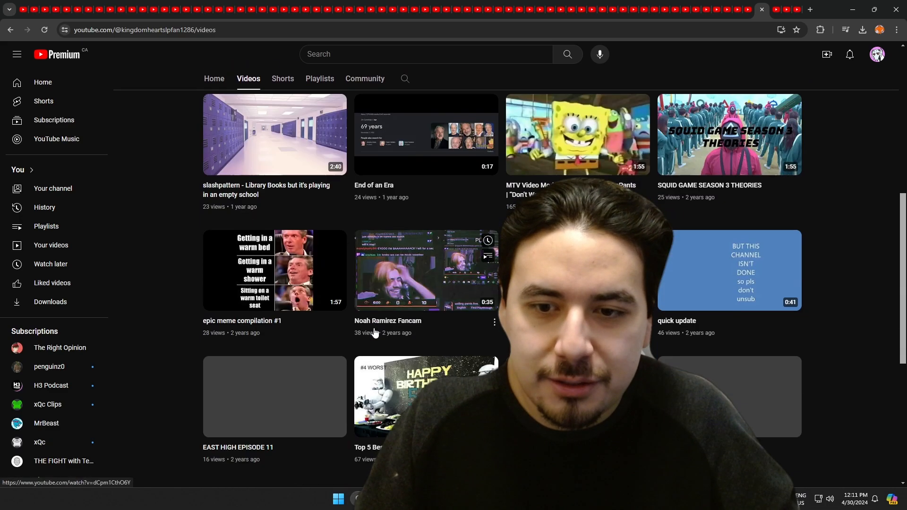
scroll(up, 3)
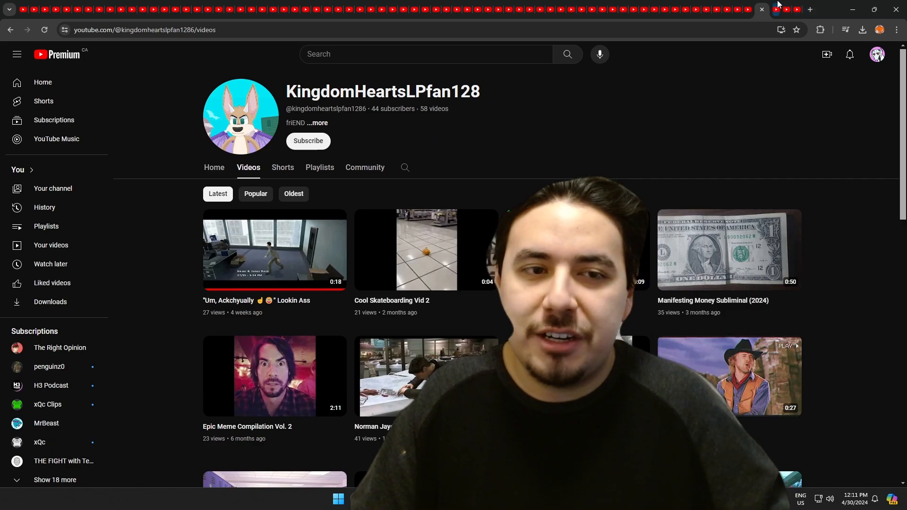
mouse_move(786, 10)
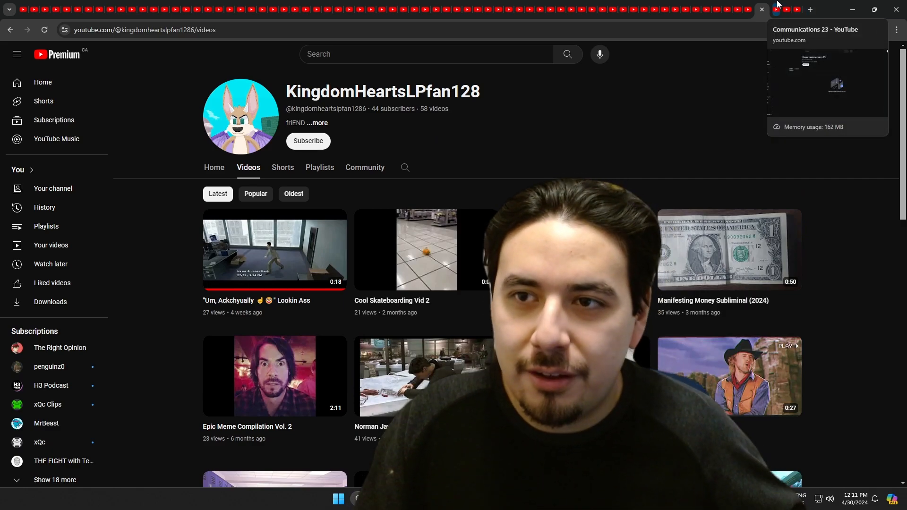
scroll(down, 3)
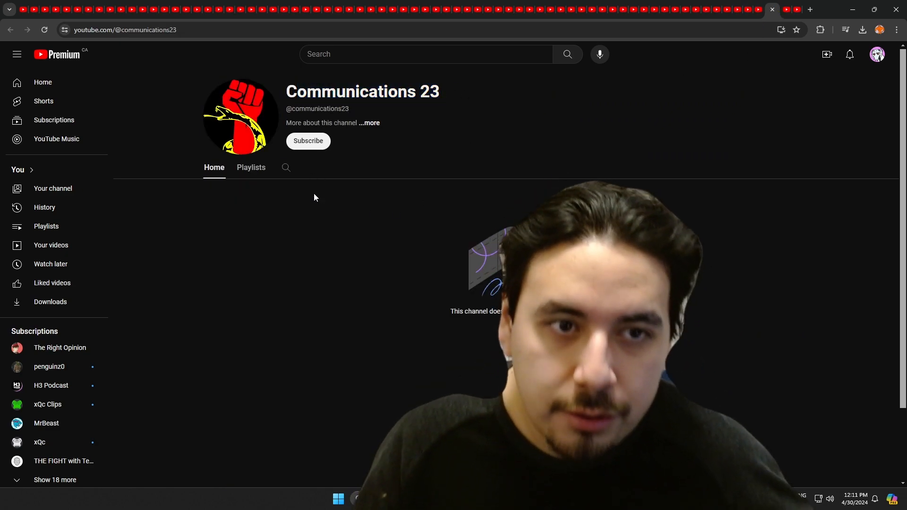
mouse_move(786, 9)
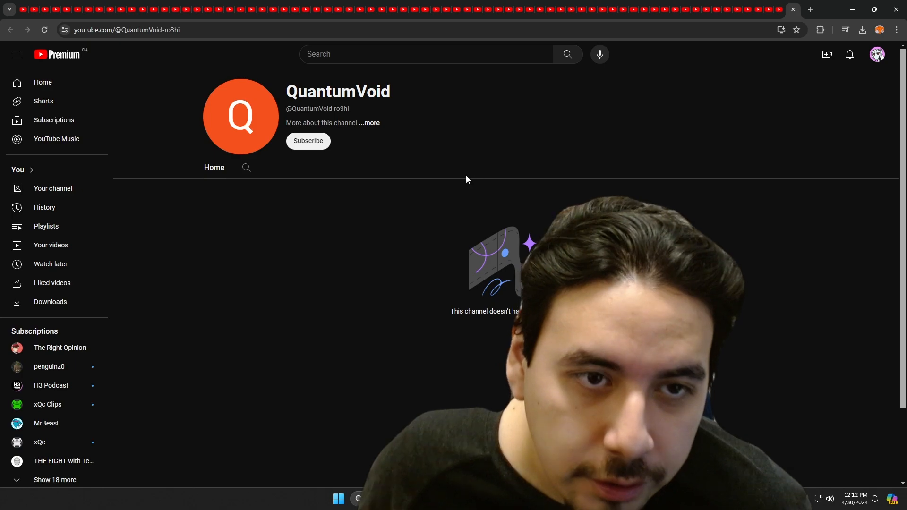
Select the current channel's name to read it out before moving on
double_click(338, 91)
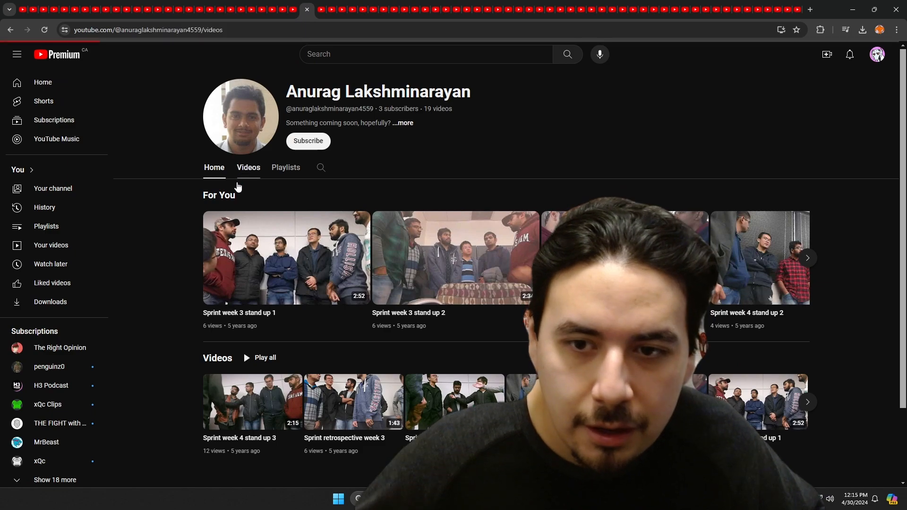
List the sprint stand-up channel's 19 videos, read out its name and scroll the uploads
click(248, 167)
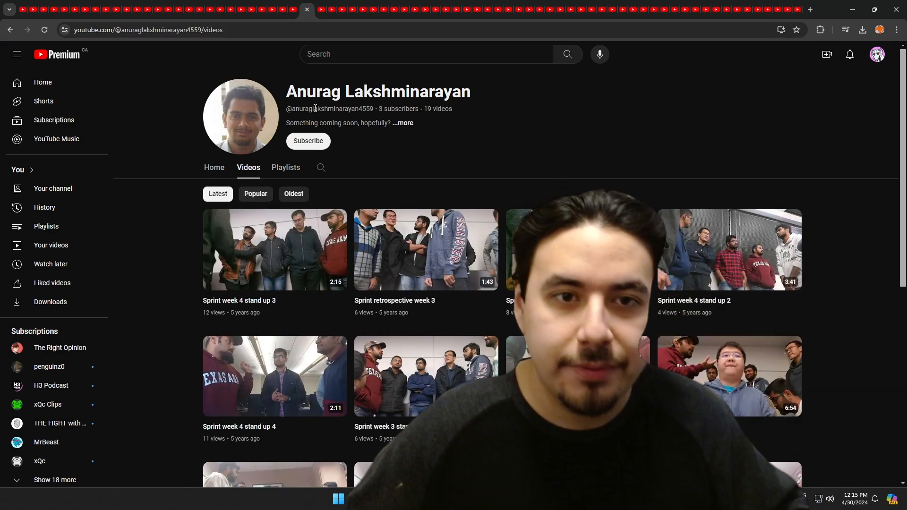
double_click(315, 92)
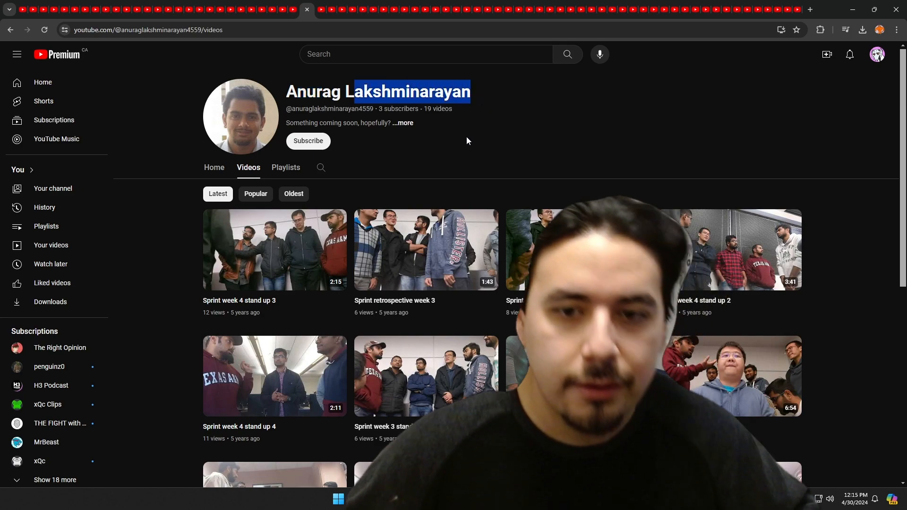
scroll(down, 3)
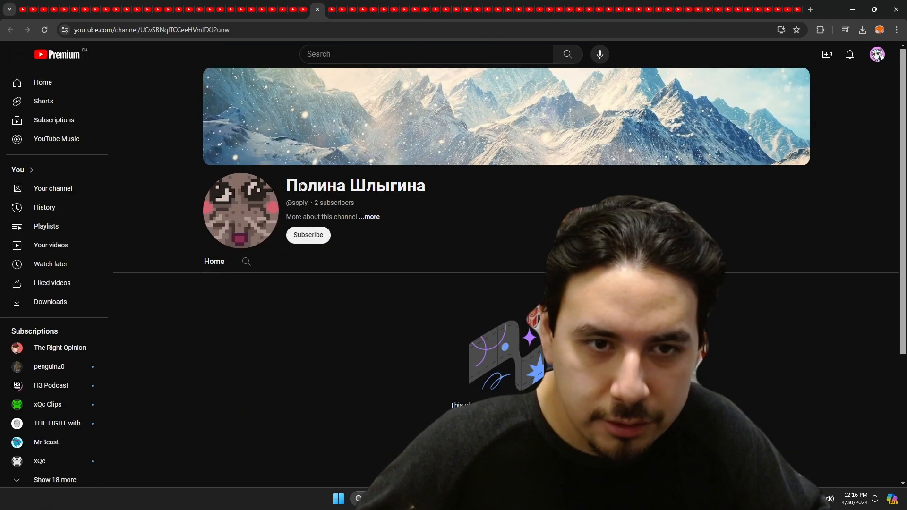
Select the snowy-mountain channel's name to read it out
double_click(355, 186)
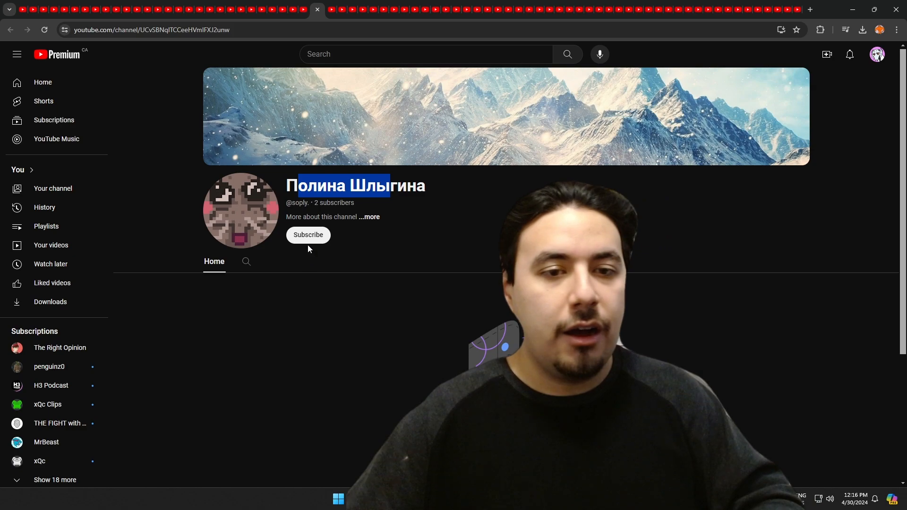